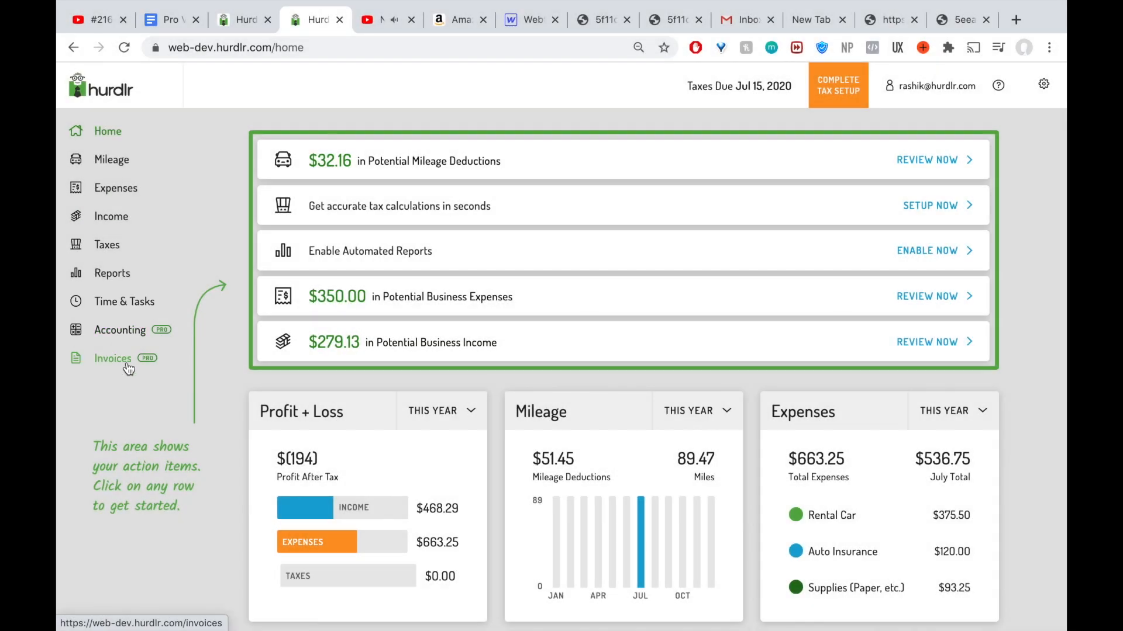
Step: Start the free 7-day Hurdlr Pro trial from the Invoices upgrade prompt and confirm
{"action": "left_click", "coordinate": [112, 359]}
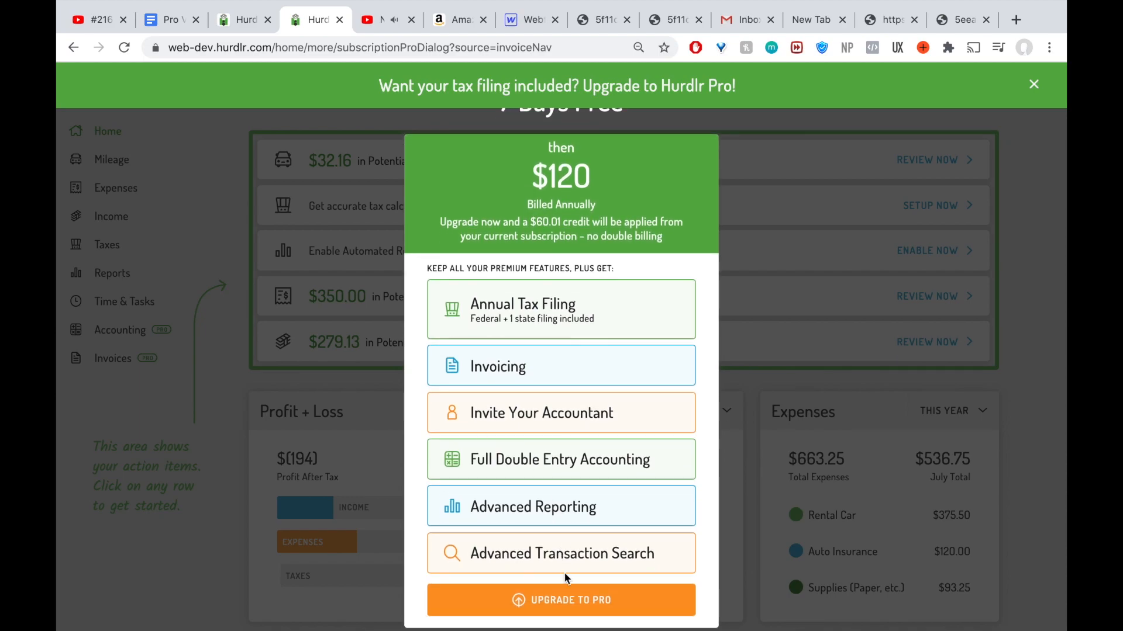
{"action": "left_click", "coordinate": [561, 601]}
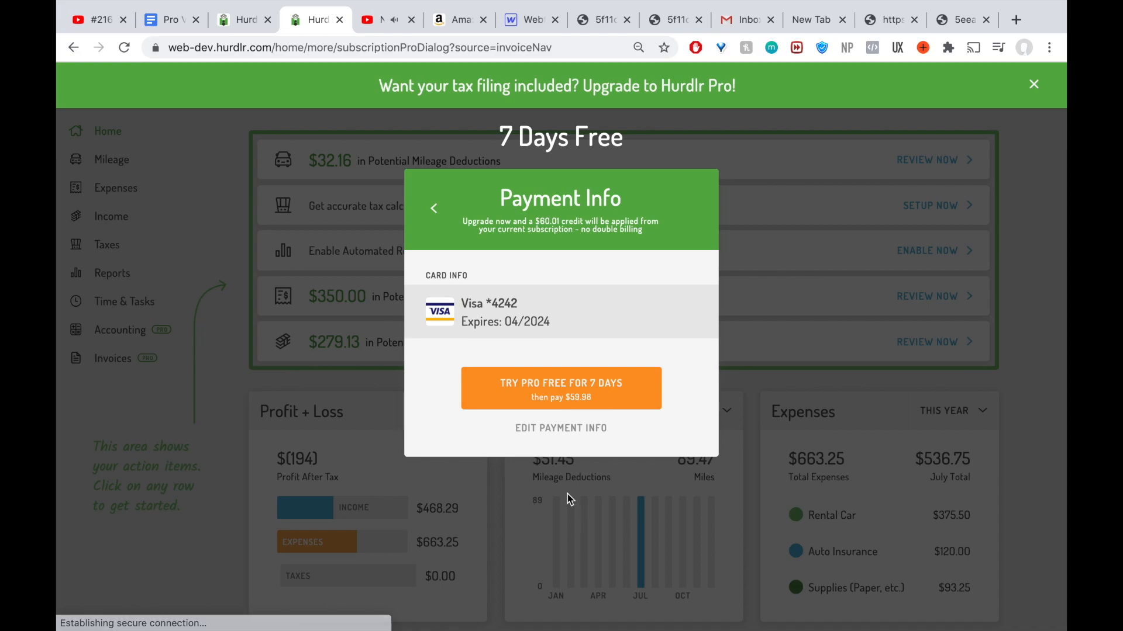
{"action": "left_click", "coordinate": [562, 387]}
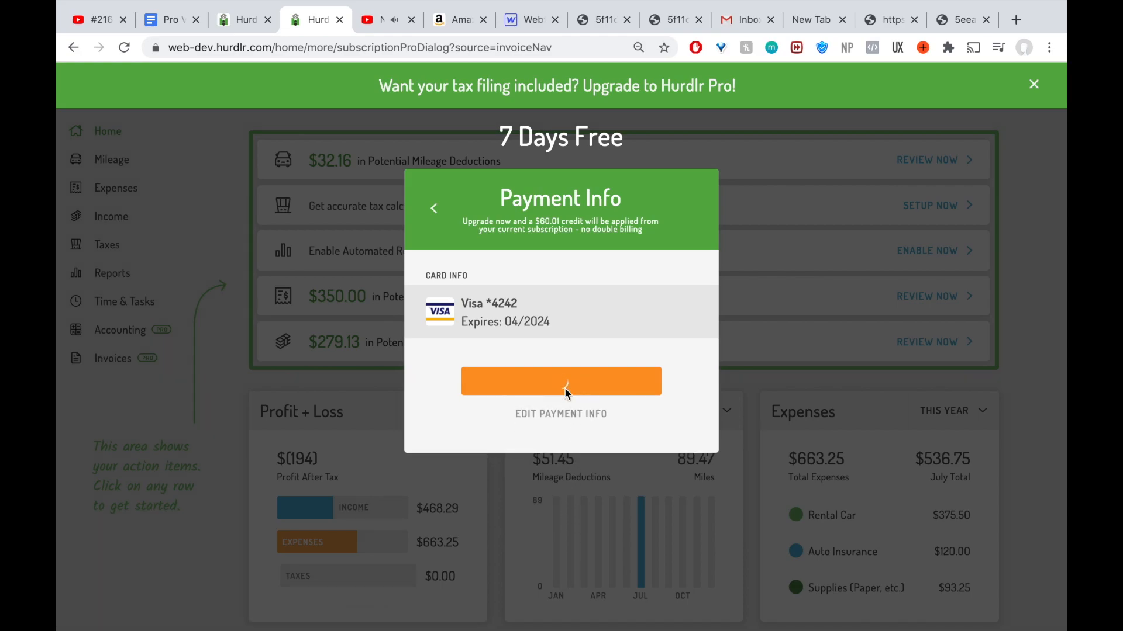
{"action": "left_click", "coordinate": [561, 382]}
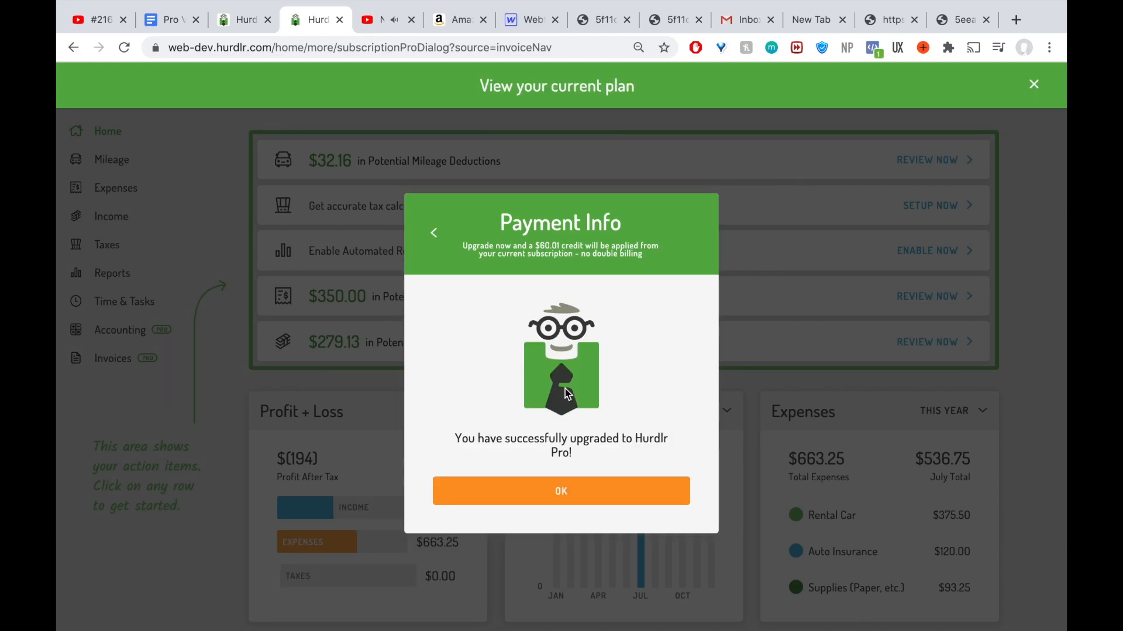
{"action": "mouse_move", "coordinate": [580, 492]}
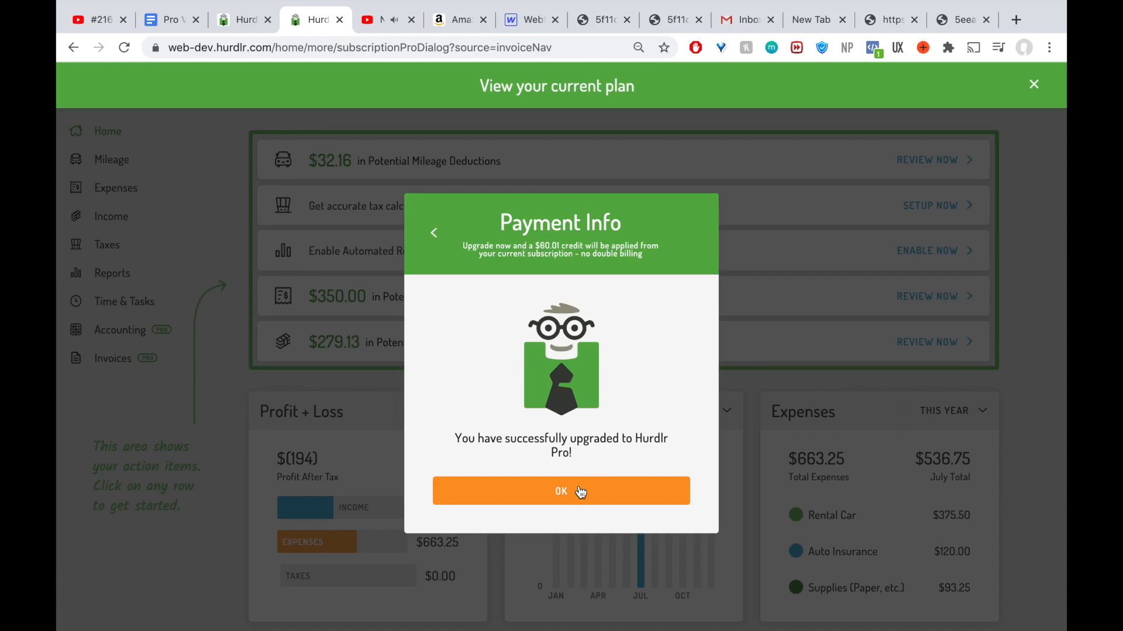
{"action": "left_click", "coordinate": [561, 491]}
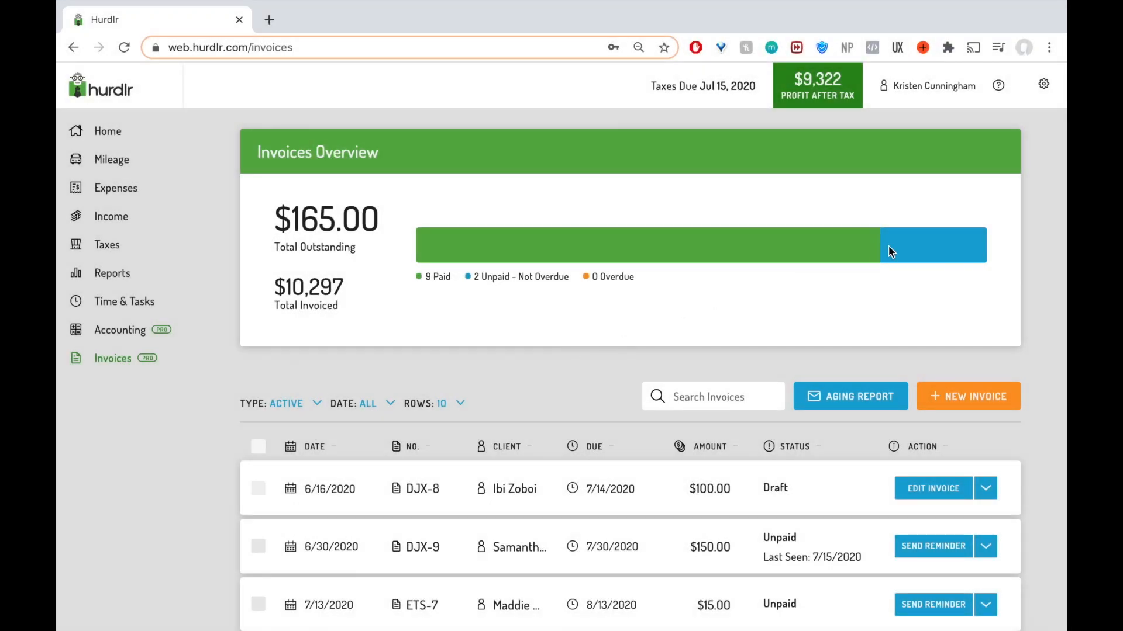
{"action": "left_click", "coordinate": [1043, 84]}
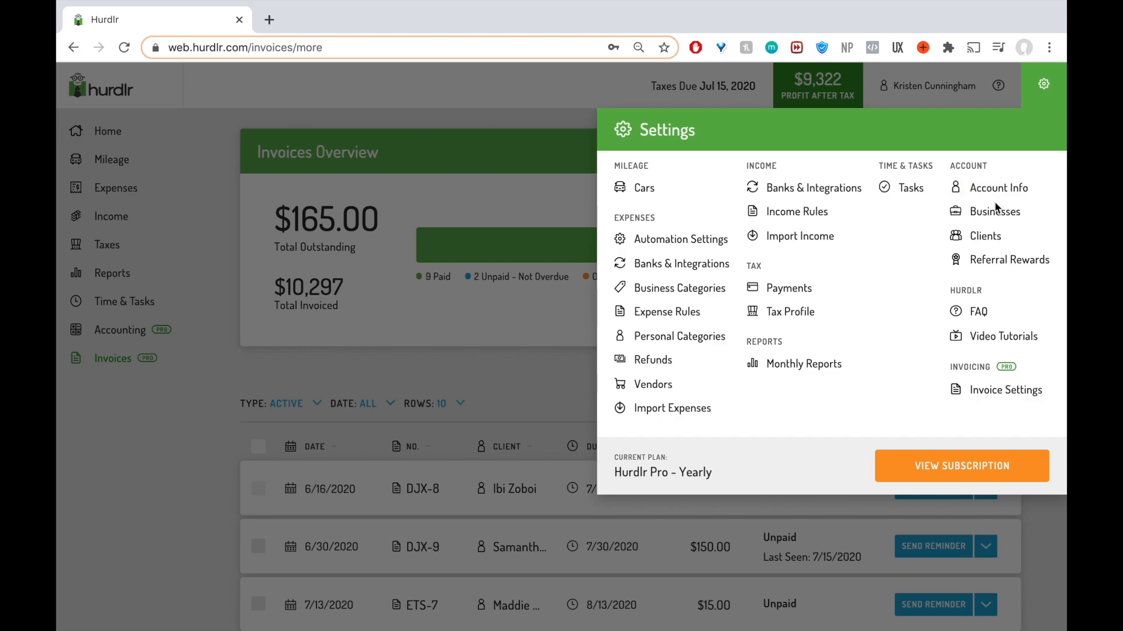
{"action": "left_click", "coordinate": [1005, 390]}
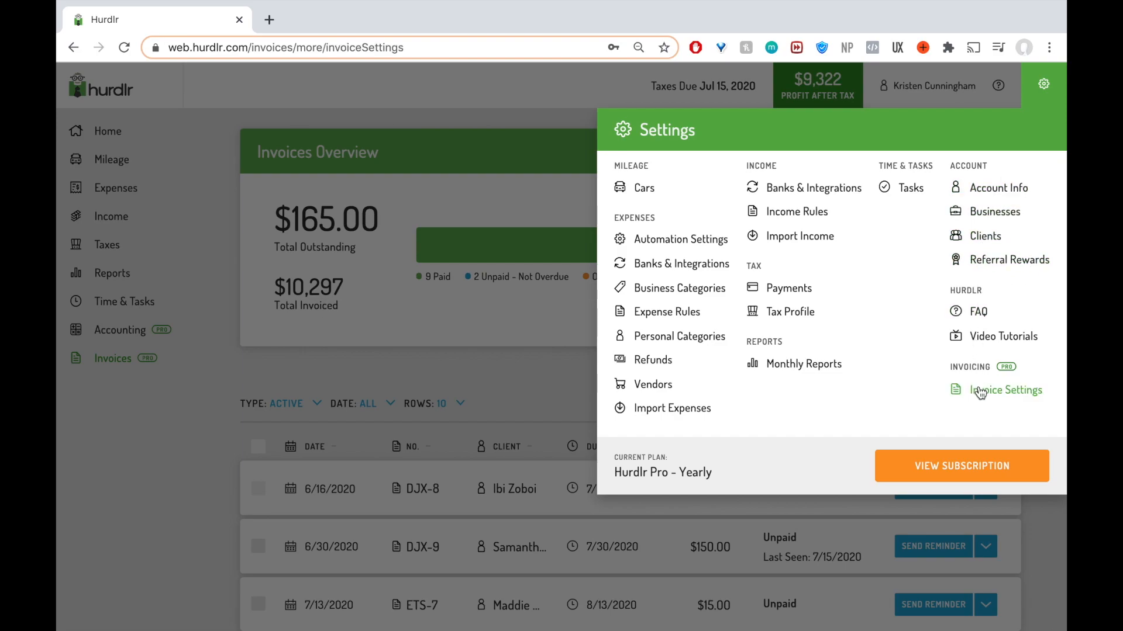
{"action": "left_click", "coordinate": [1006, 391]}
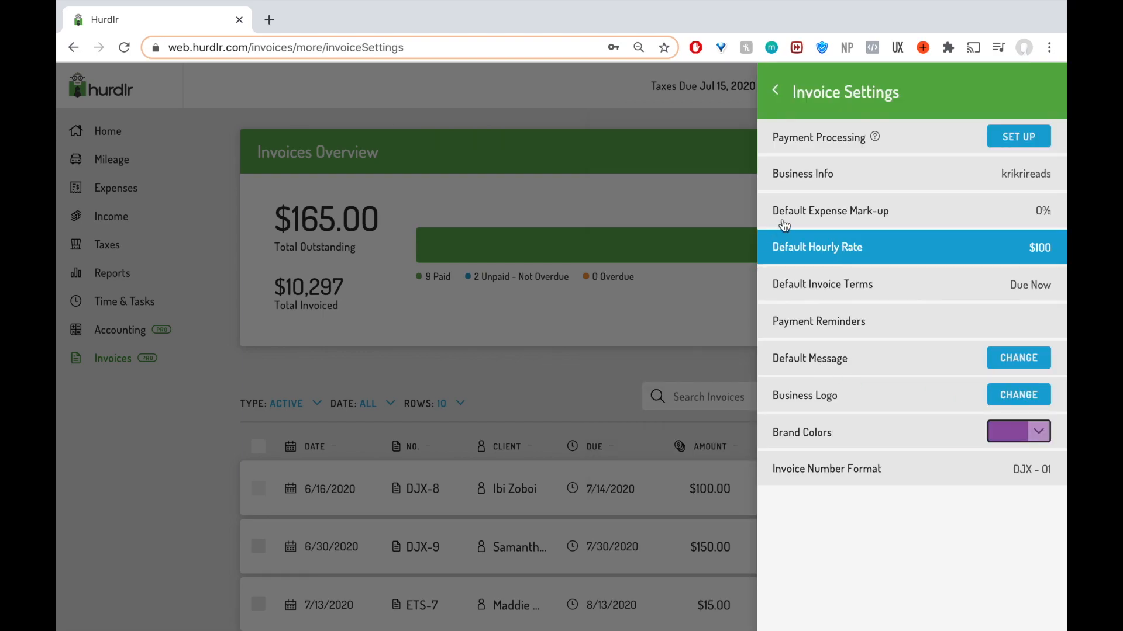
{"action": "mouse_move", "coordinate": [839, 252]}
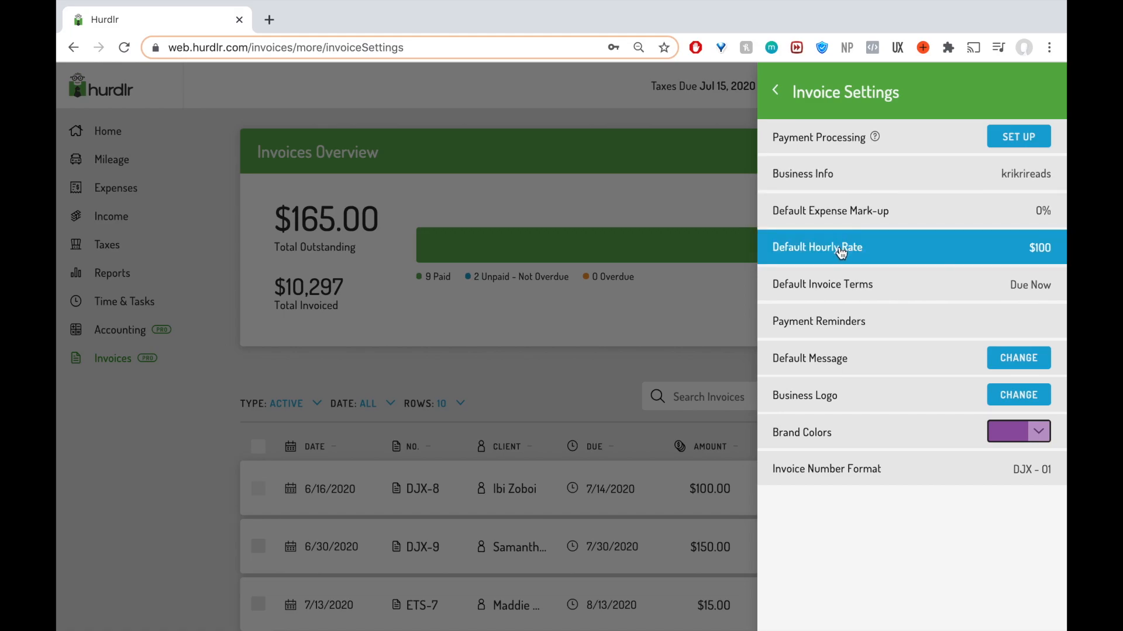
{"action": "mouse_move", "coordinate": [999, 433]}
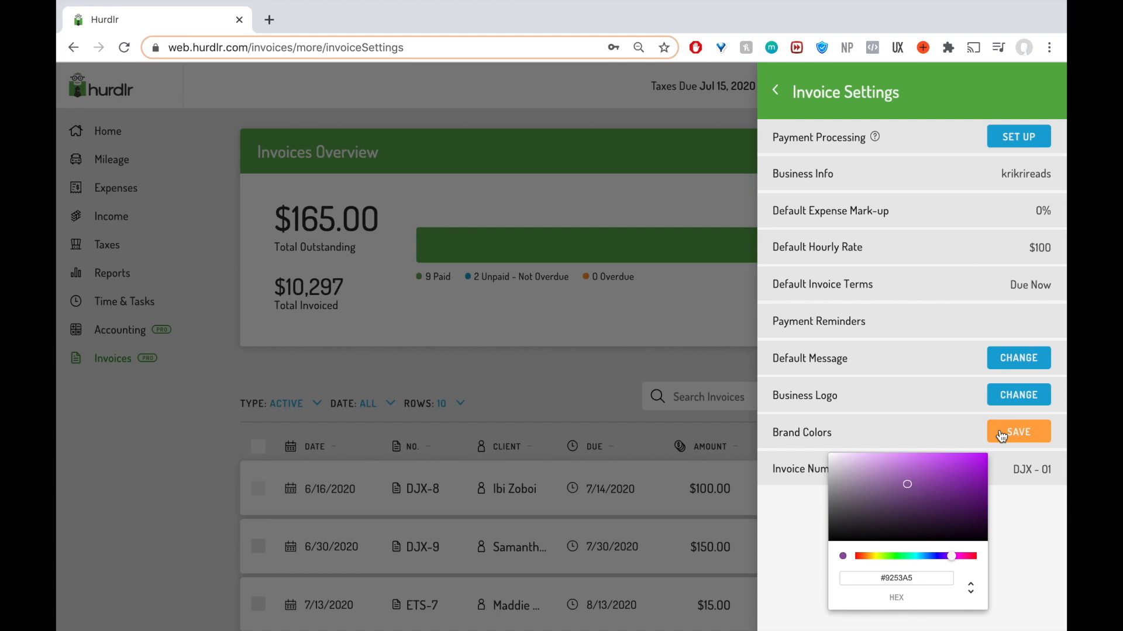
{"action": "left_click", "coordinate": [1018, 430]}
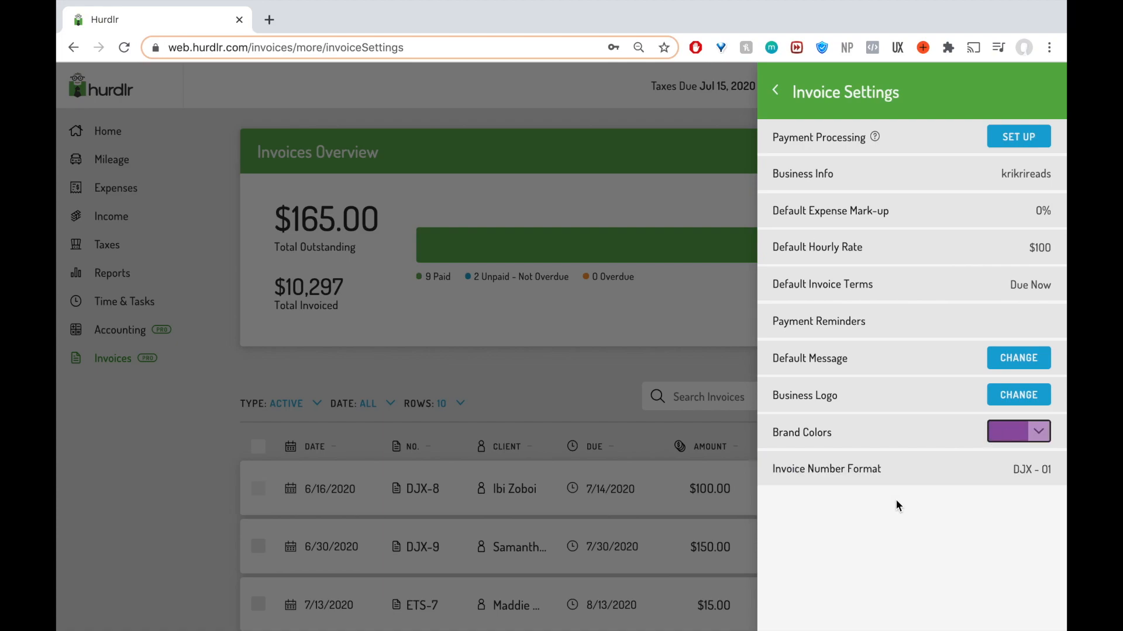
{"action": "left_click", "coordinate": [778, 92]}
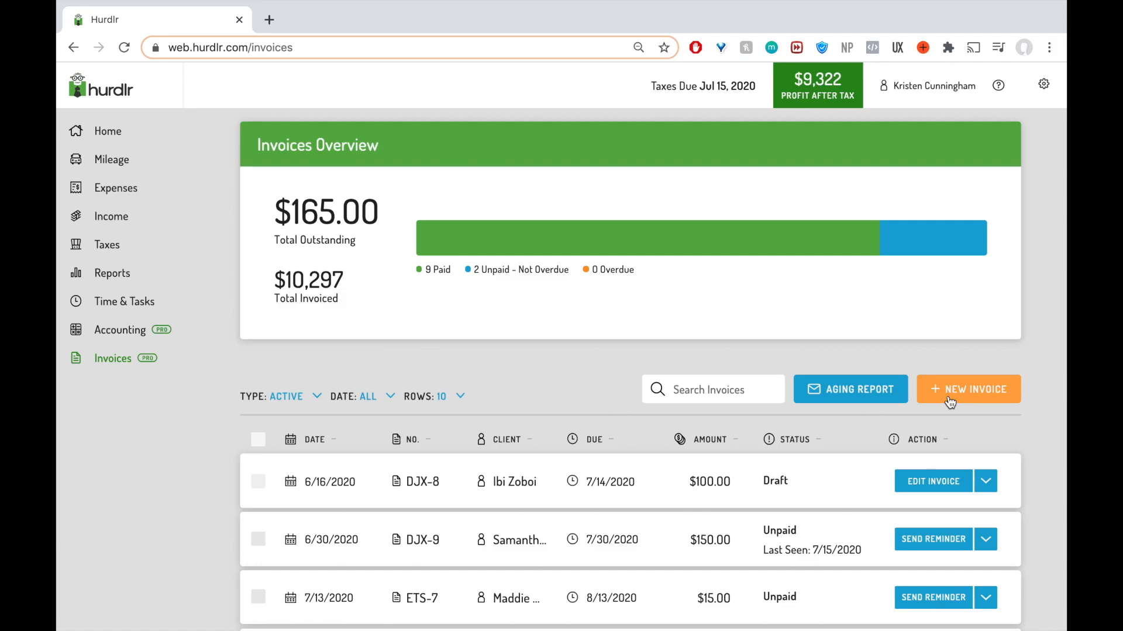
{"action": "left_click", "coordinate": [968, 389]}
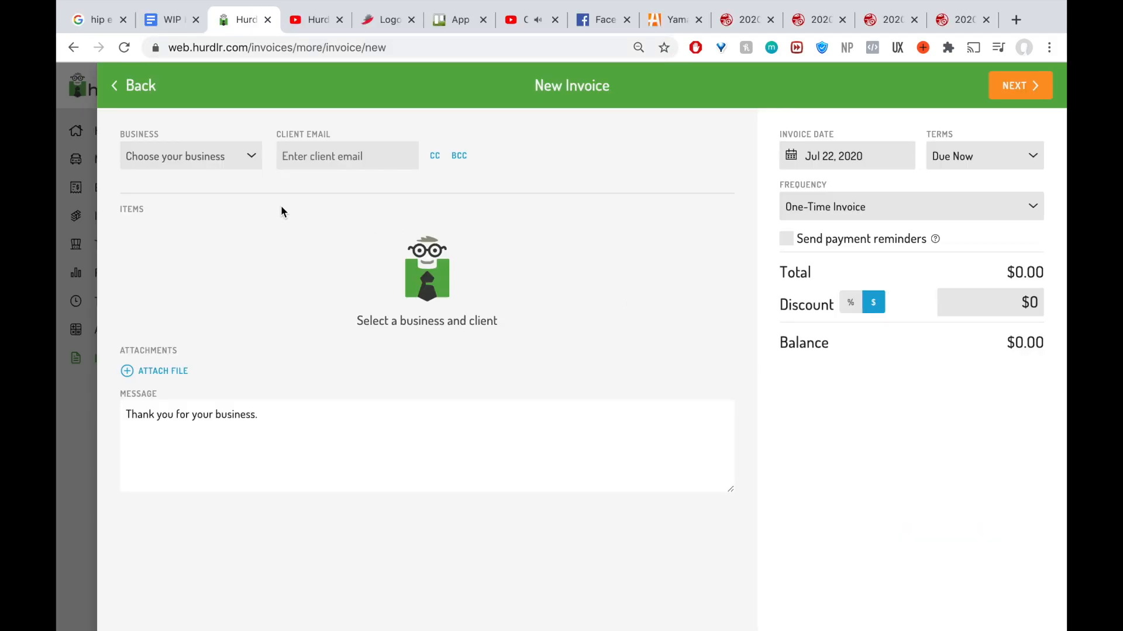
{"action": "left_click", "coordinate": [190, 157]}
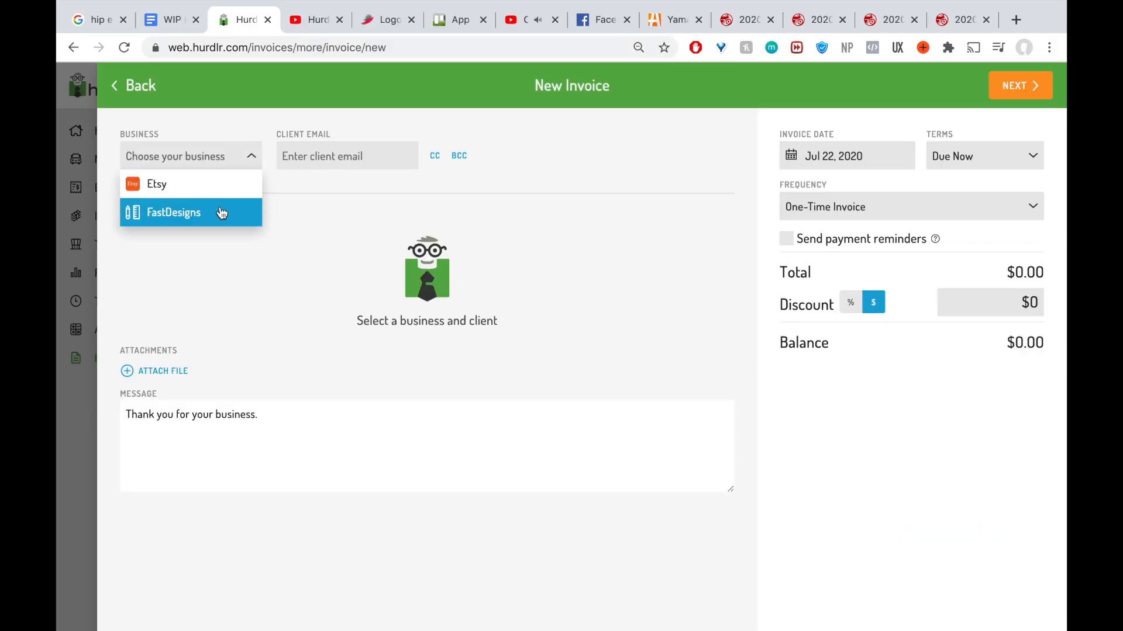
{"action": "left_click", "coordinate": [173, 212]}
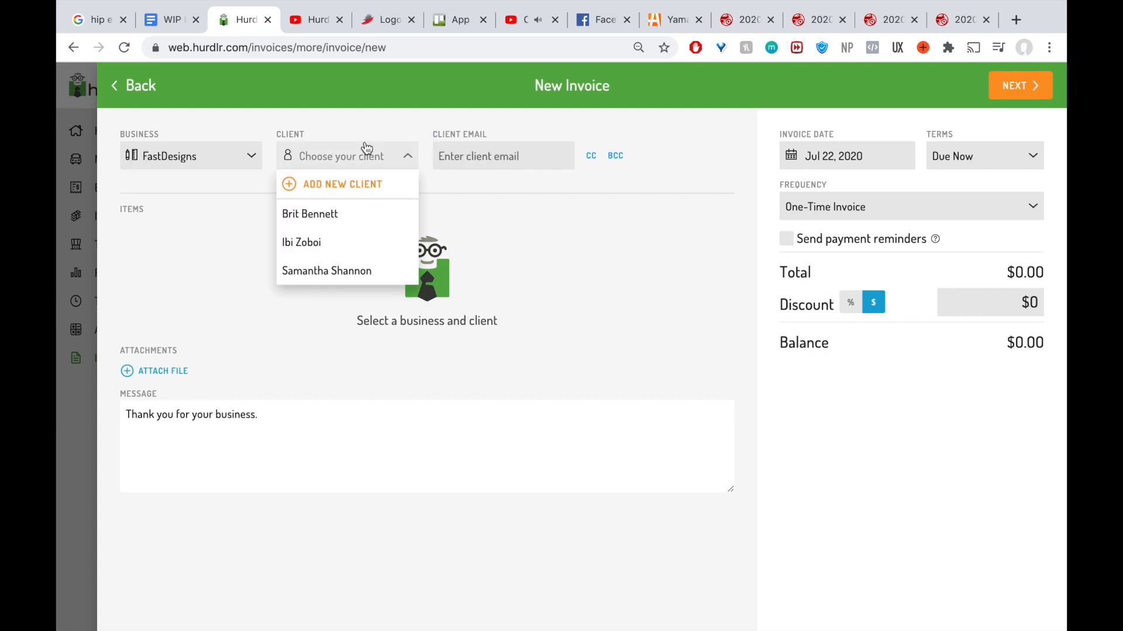
{"action": "left_click", "coordinate": [326, 271]}
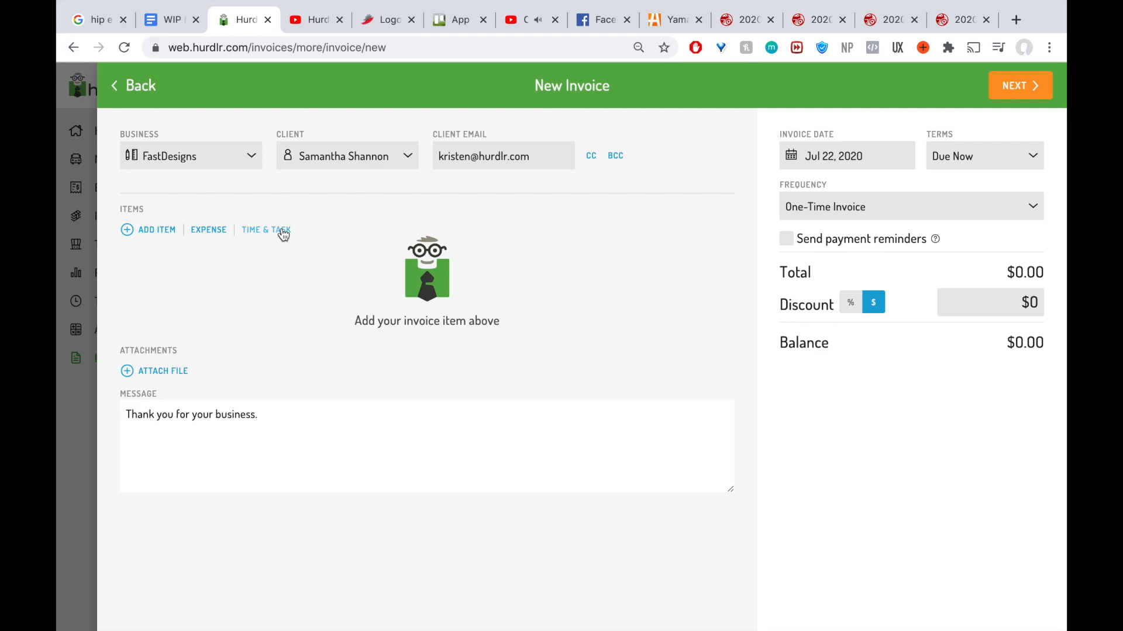
{"action": "mouse_move", "coordinate": [278, 233]}
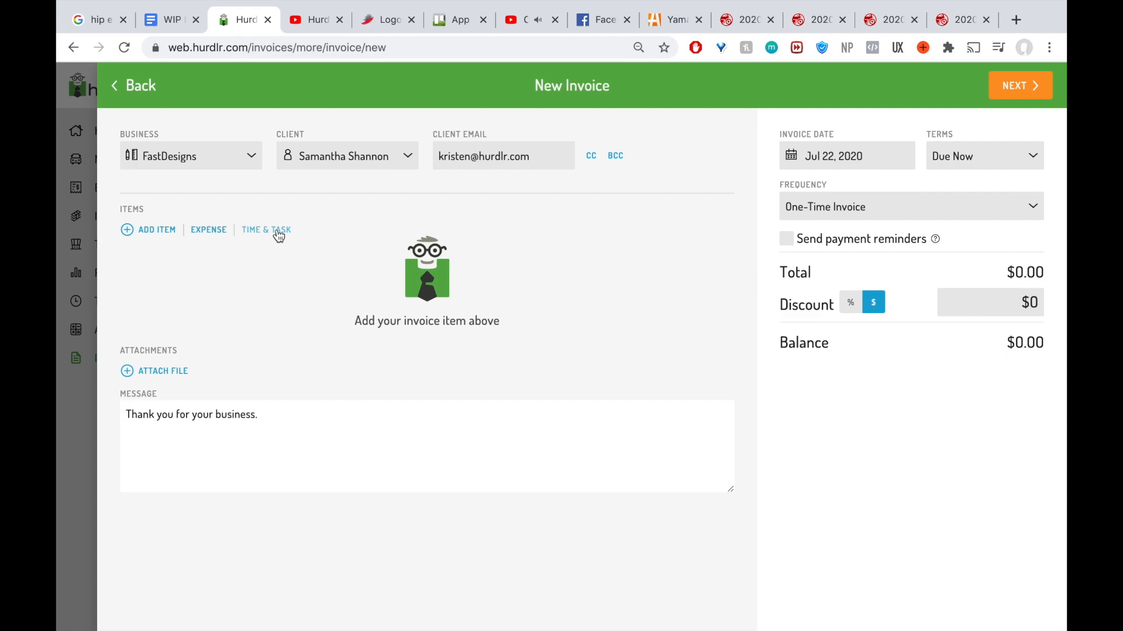
Step: Bill the tracked 1.5-hour Design task ($150) on the invoice
{"action": "left_click", "coordinate": [266, 229]}
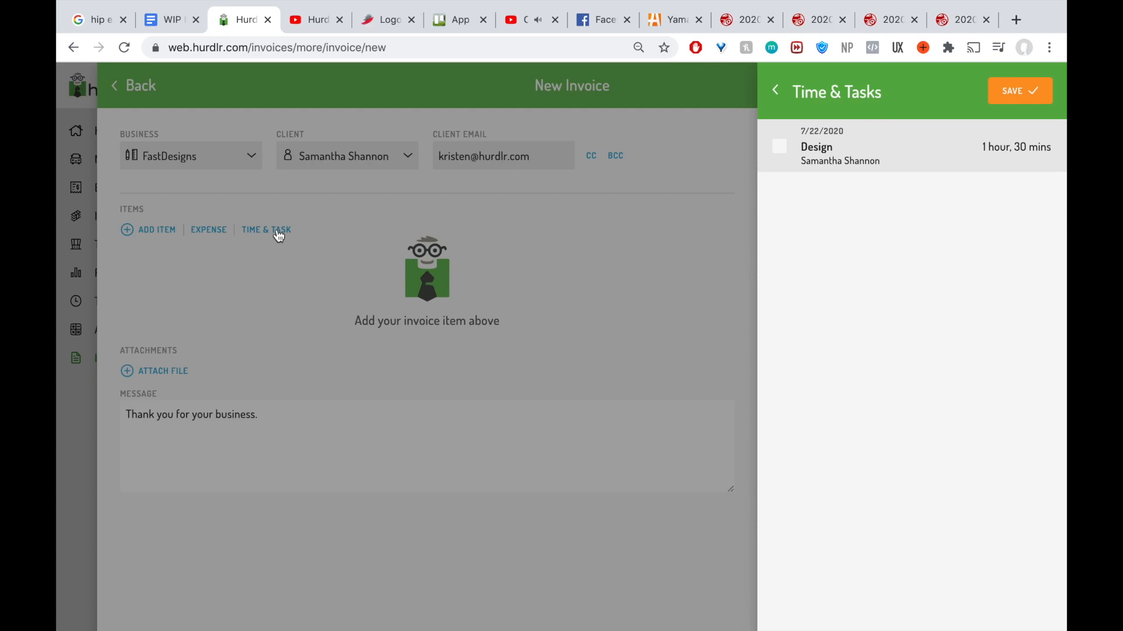
{"action": "left_click", "coordinate": [779, 148]}
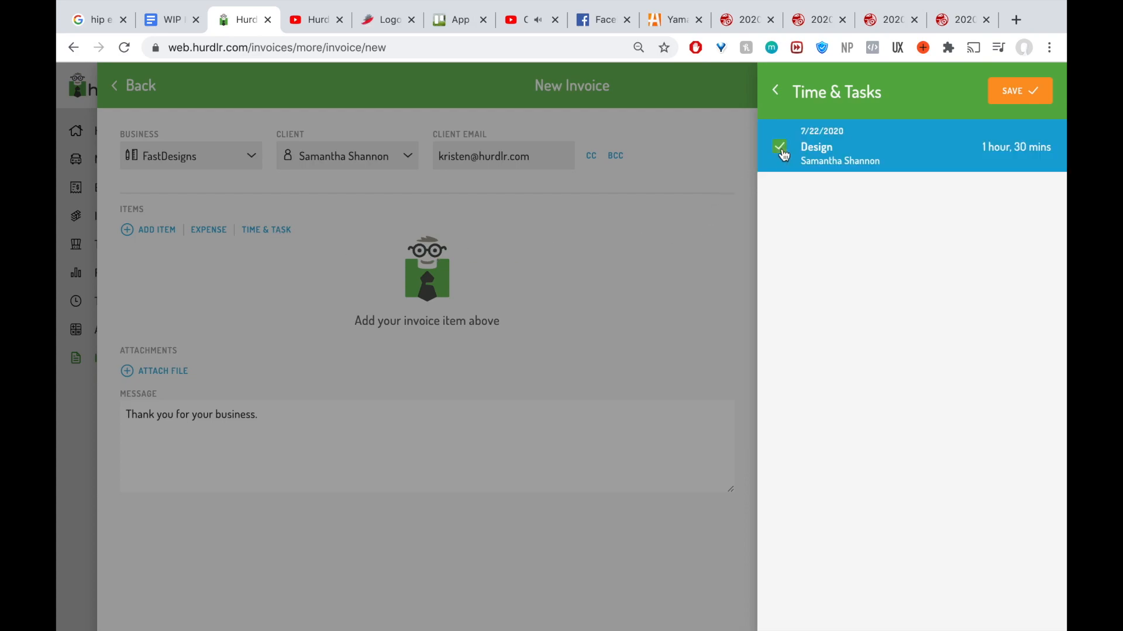
{"action": "left_click", "coordinate": [1019, 91]}
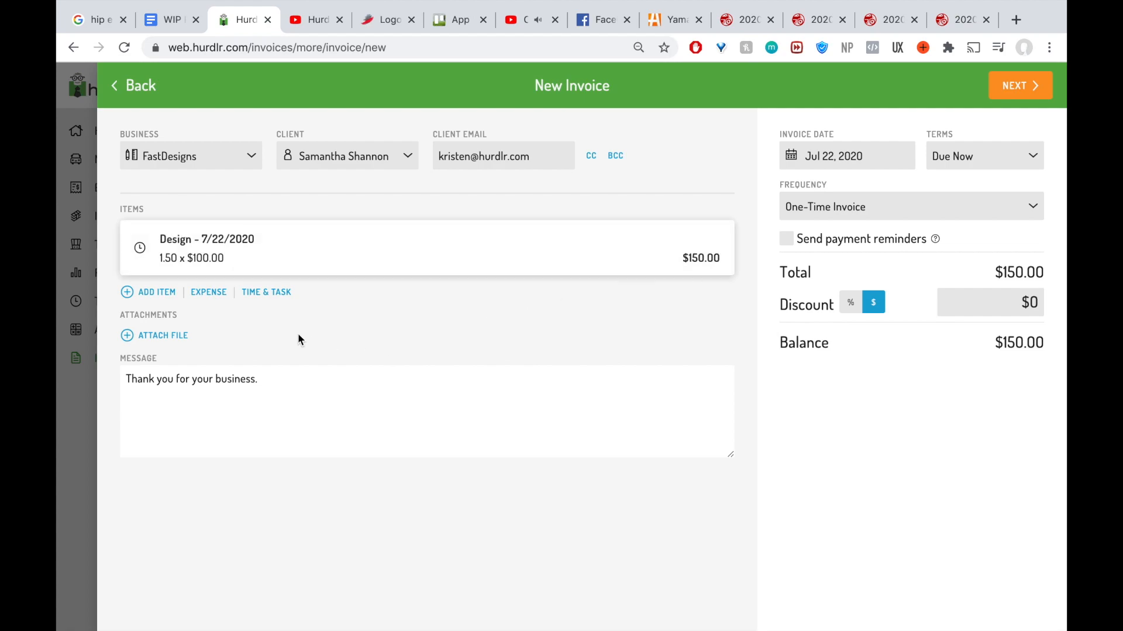
{"action": "mouse_move", "coordinate": [162, 299]}
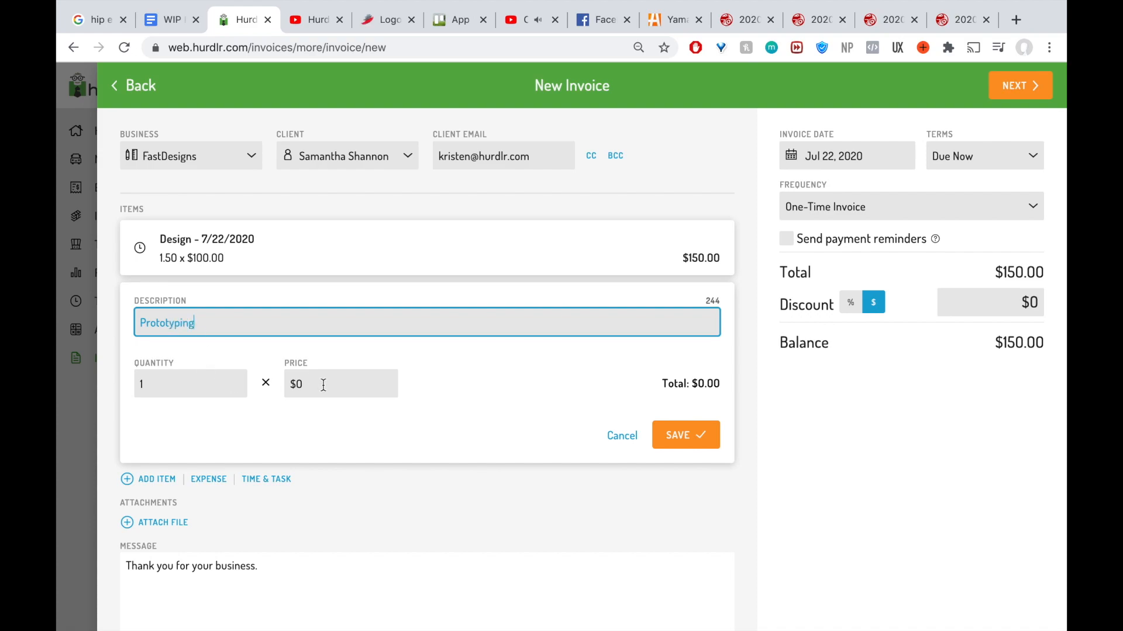
Step: Add a Prototyping line item at $50 with quantity 2, bringing the total to $250
{"action": "type", "text": "50"}
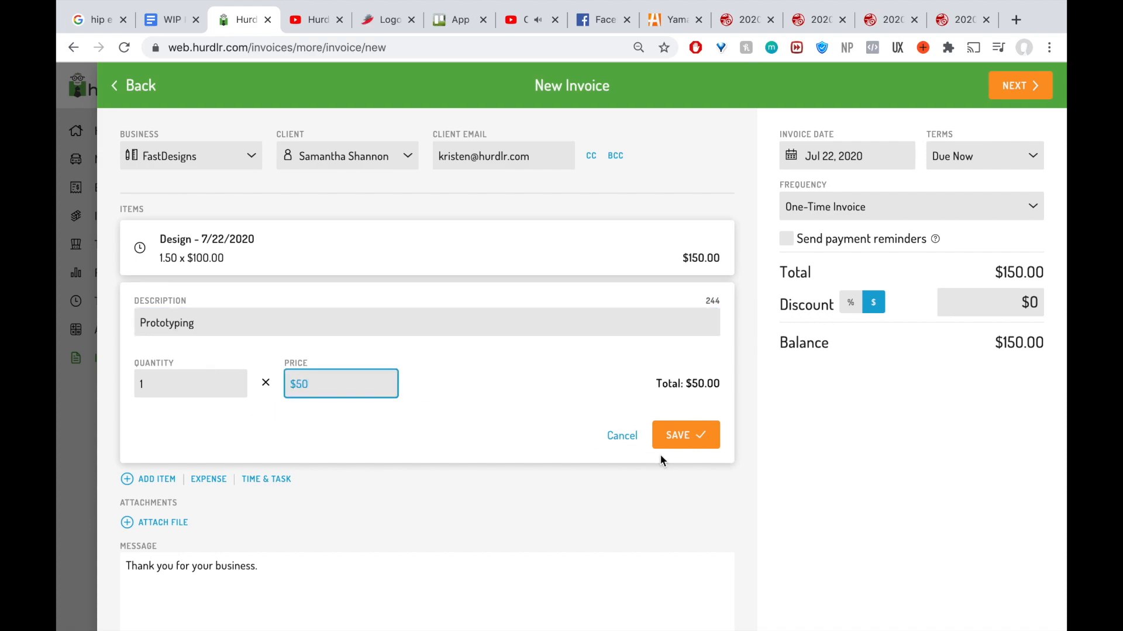
{"action": "left_click", "coordinate": [190, 384]}
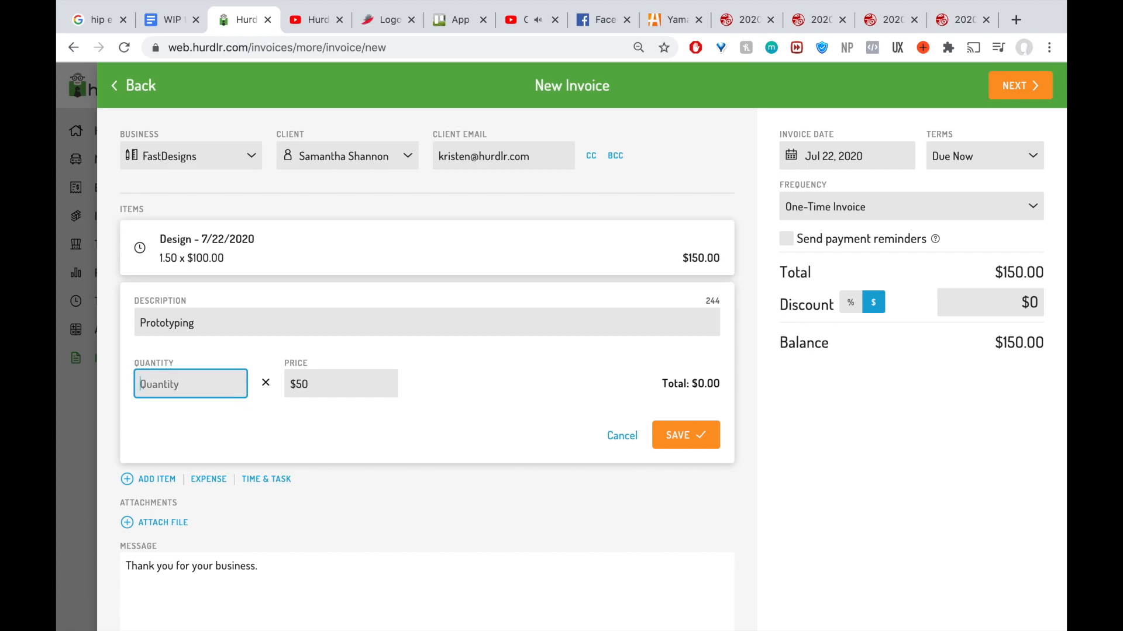
{"action": "left_click", "coordinate": [685, 435]}
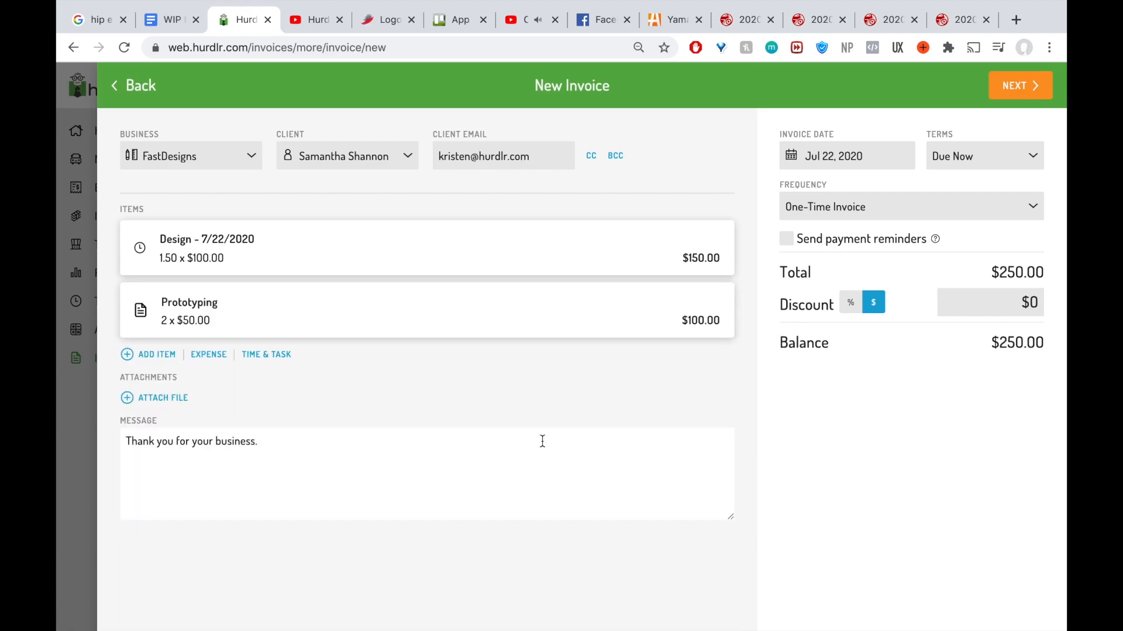
{"action": "mouse_move", "coordinate": [322, 418]}
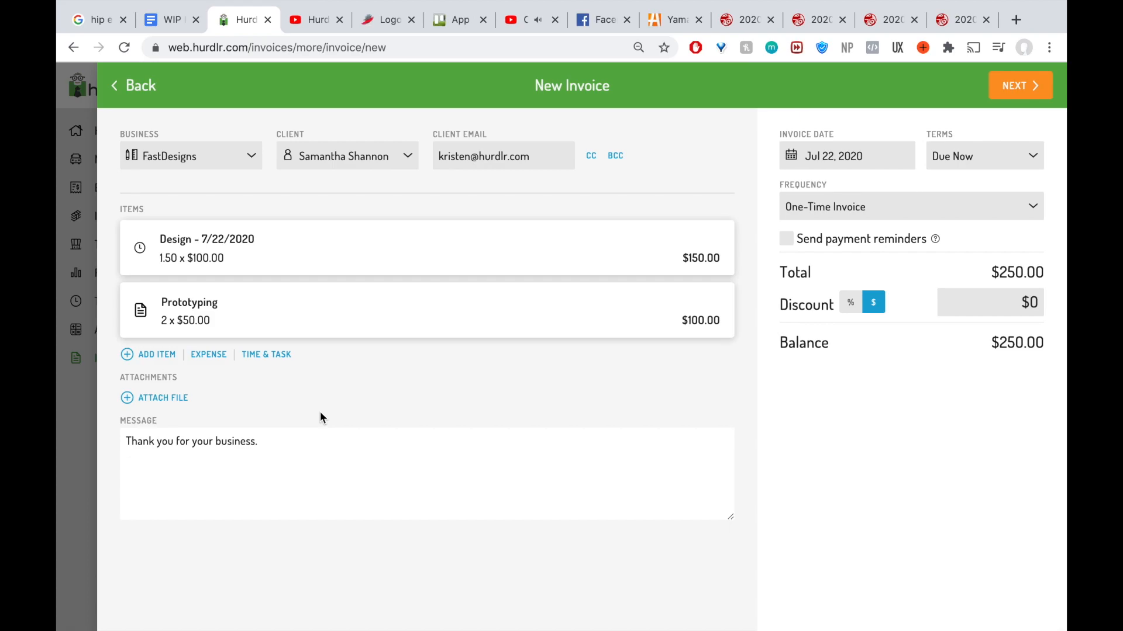
{"action": "mouse_move", "coordinate": [208, 355]}
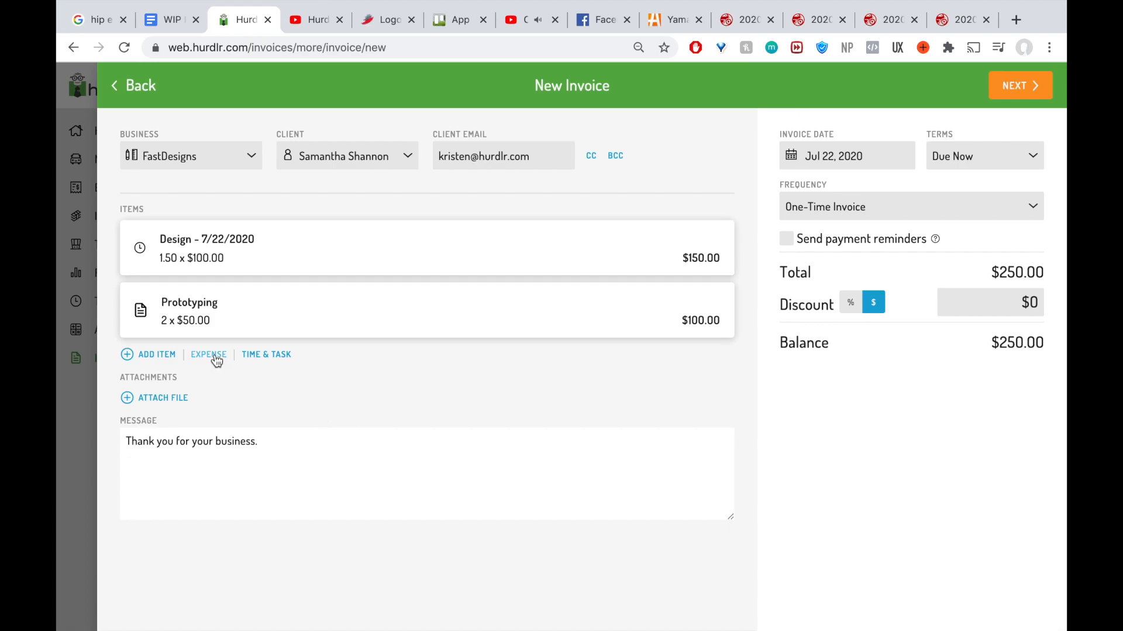
Step: Bill the Adobe $65 and Amazon $70 expenses, raising the invoice total to $385
{"action": "left_click", "coordinate": [208, 354]}
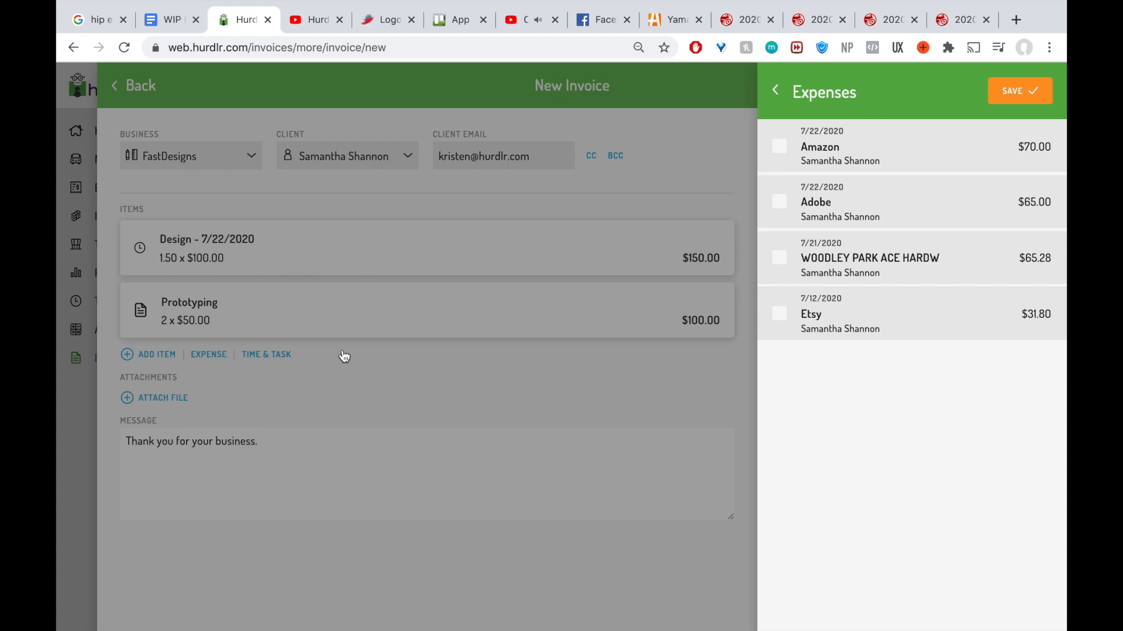
{"action": "left_click", "coordinate": [779, 209]}
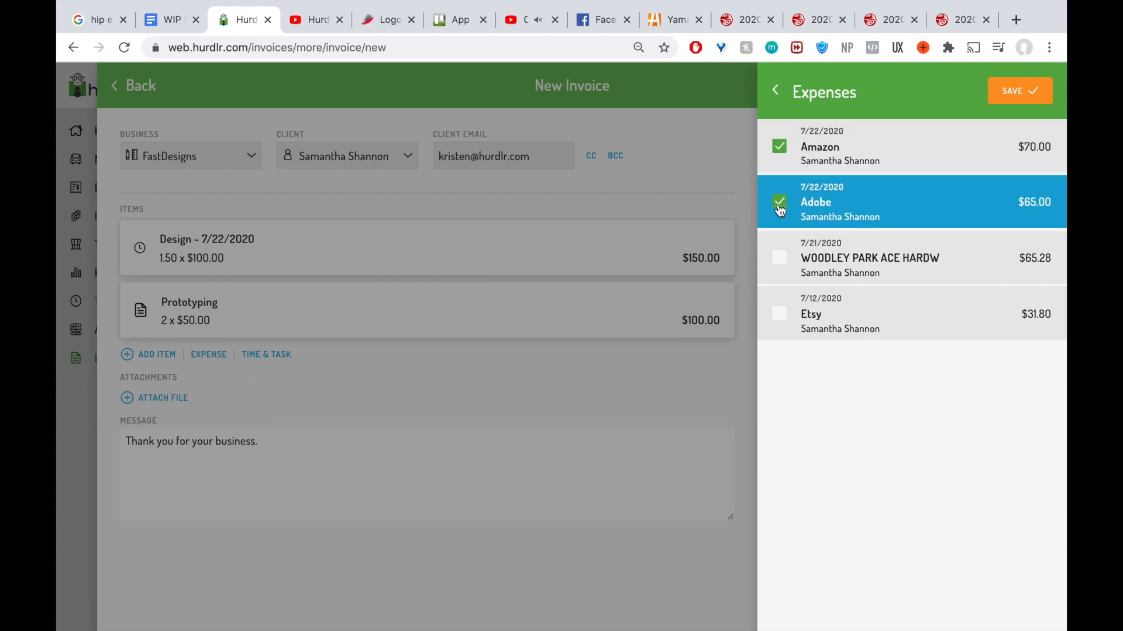
{"action": "left_click", "coordinate": [1020, 91]}
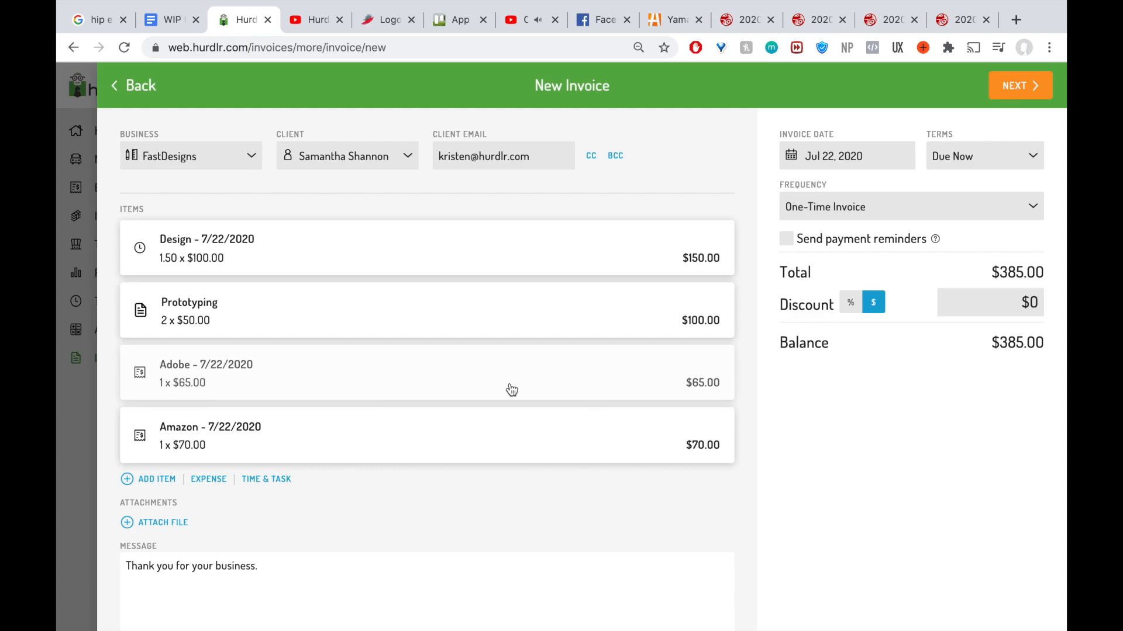
{"action": "scroll", "scroll_direction": "down", "scroll_amount": 3}
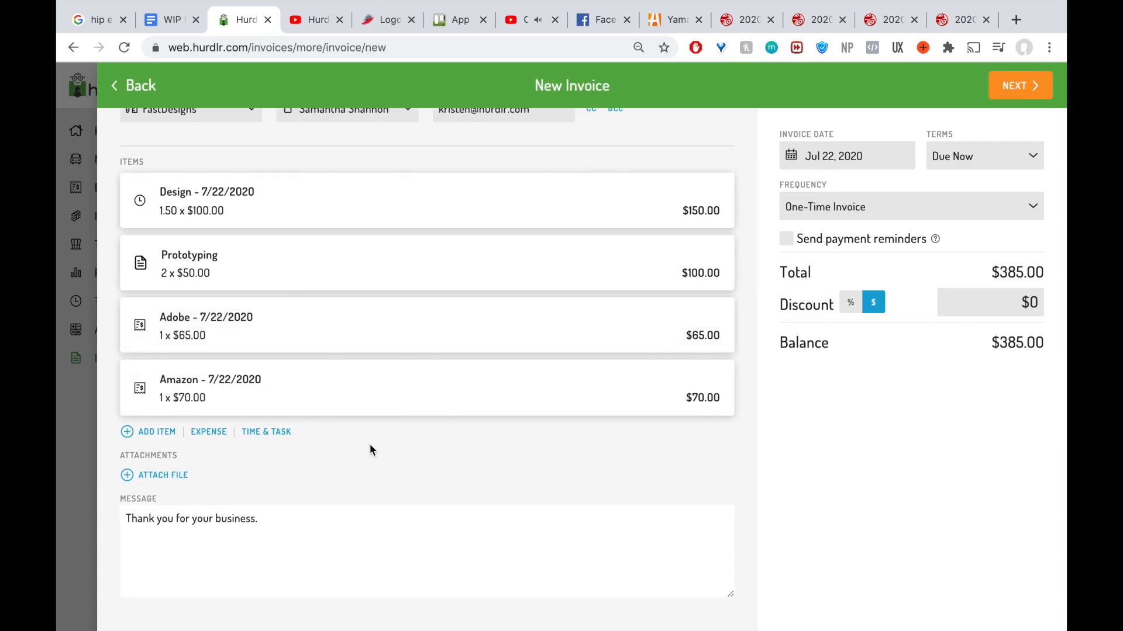
{"action": "mouse_move", "coordinate": [171, 482]}
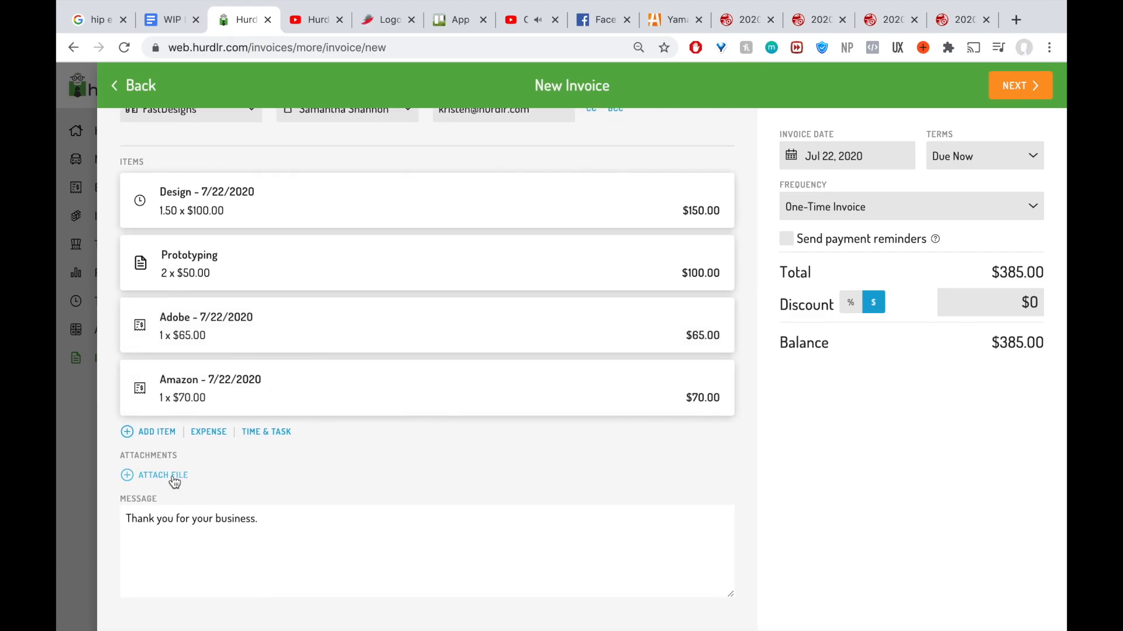
Step: Attach receipt_image to the invoice, keep terms Due Now, and continue to the preview
{"action": "left_click", "coordinate": [162, 475]}
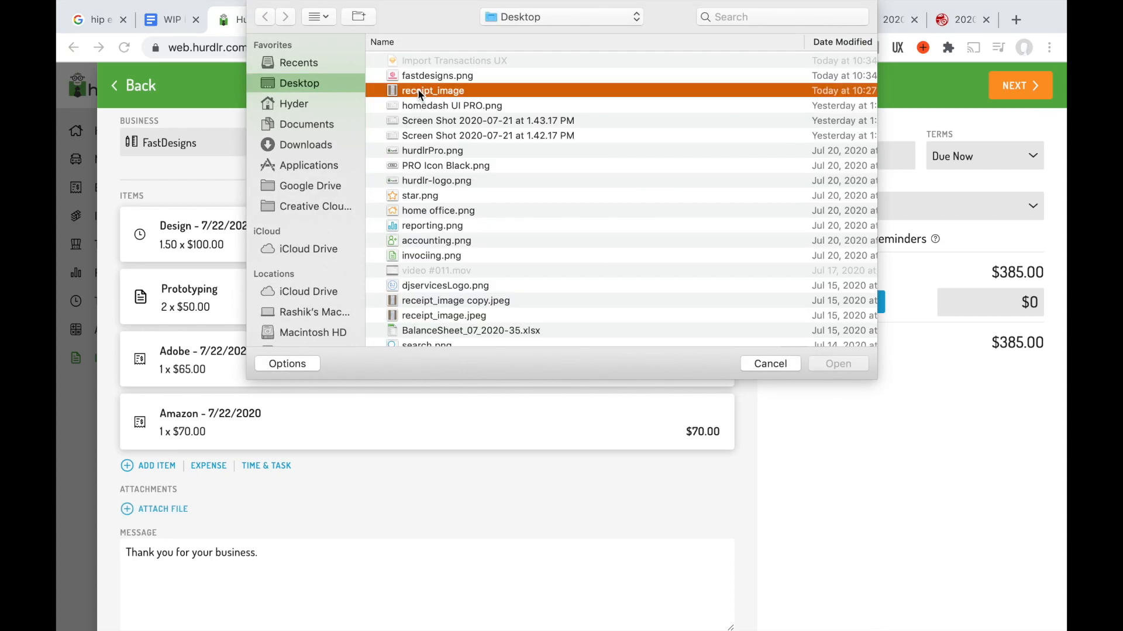
{"action": "left_click", "coordinate": [837, 363]}
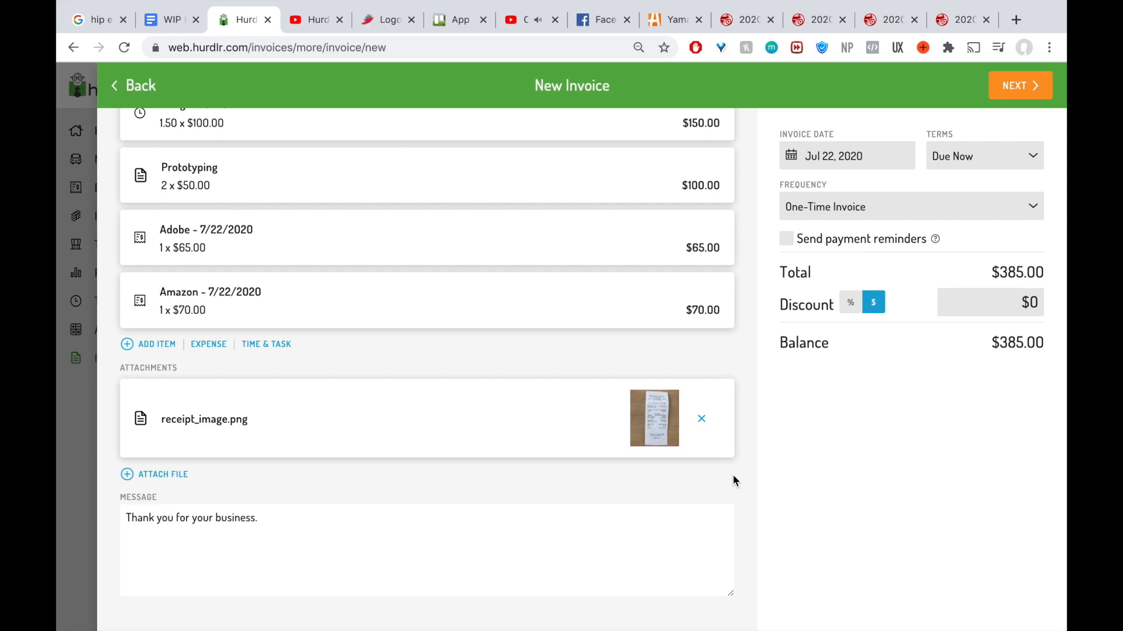
{"action": "left_click", "coordinate": [983, 156]}
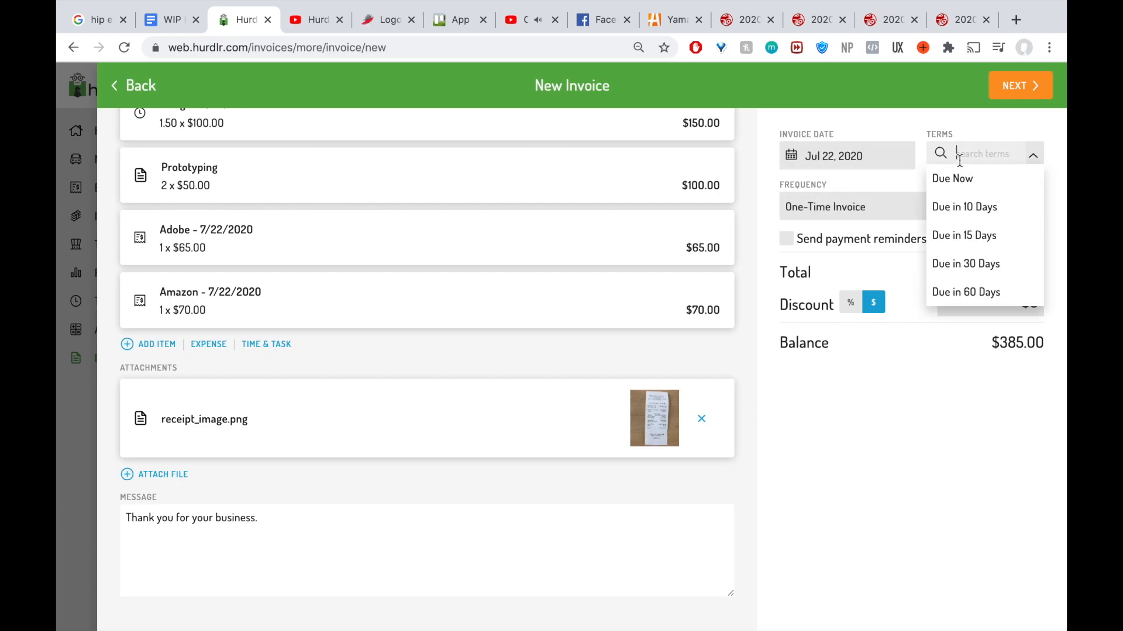
{"action": "mouse_move", "coordinate": [1050, 204]}
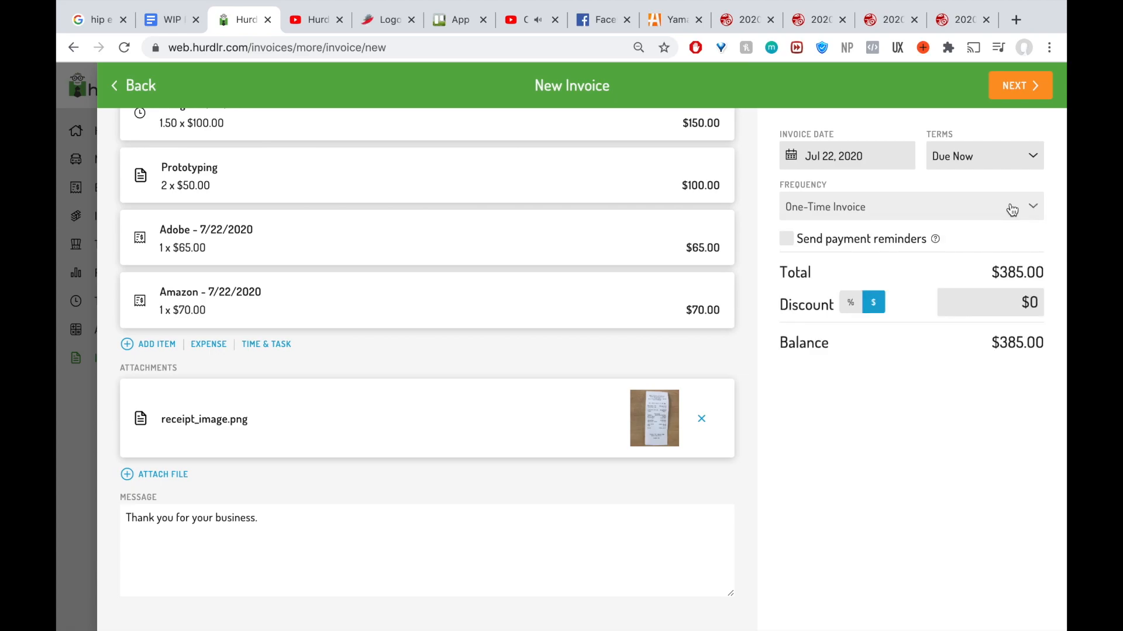
{"action": "left_click", "coordinate": [1019, 86]}
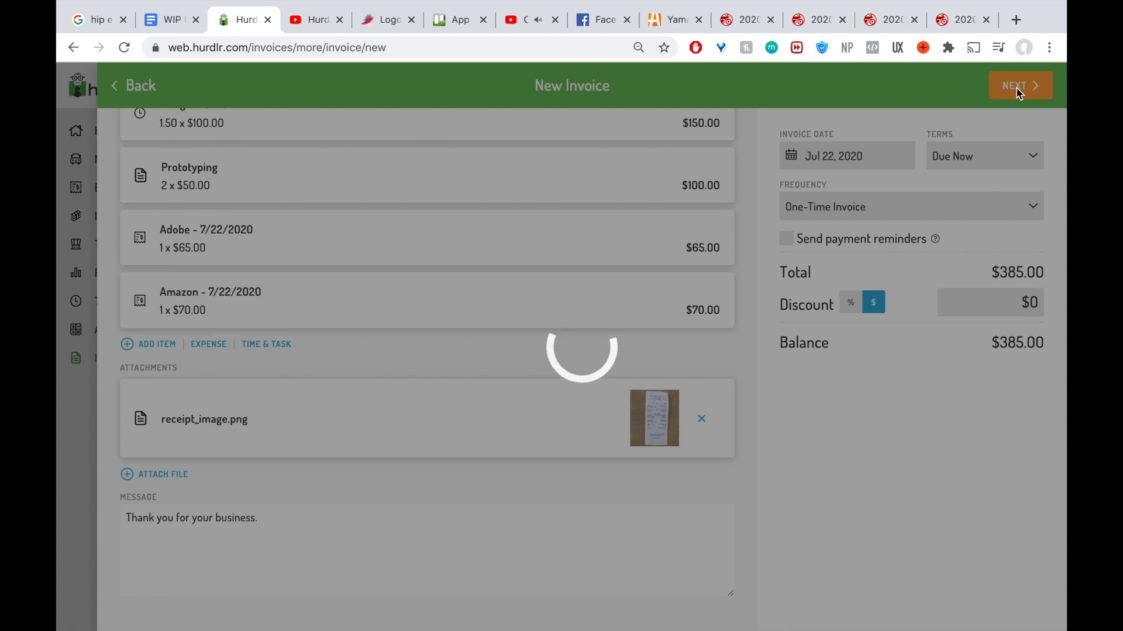
Step: Review the $385 preview, try the Credit Card toggle and cancel the Stripe setup prompt
{"action": "left_click", "coordinate": [1020, 84]}
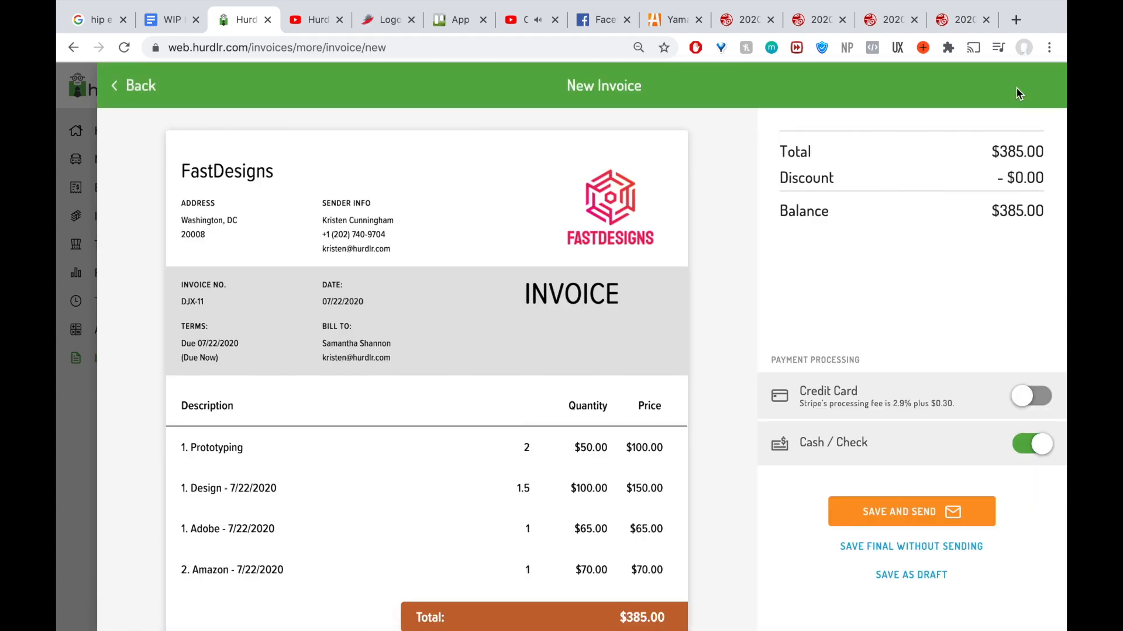
{"action": "scroll", "scroll_direction": "down", "scroll_amount": 3}
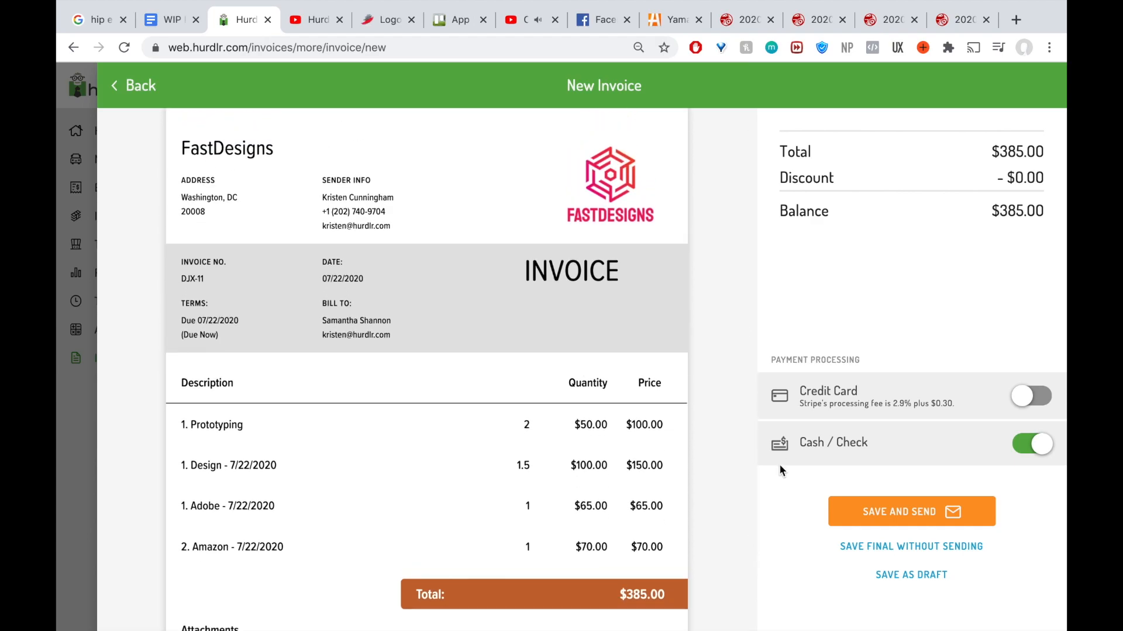
{"action": "mouse_move", "coordinate": [898, 549]}
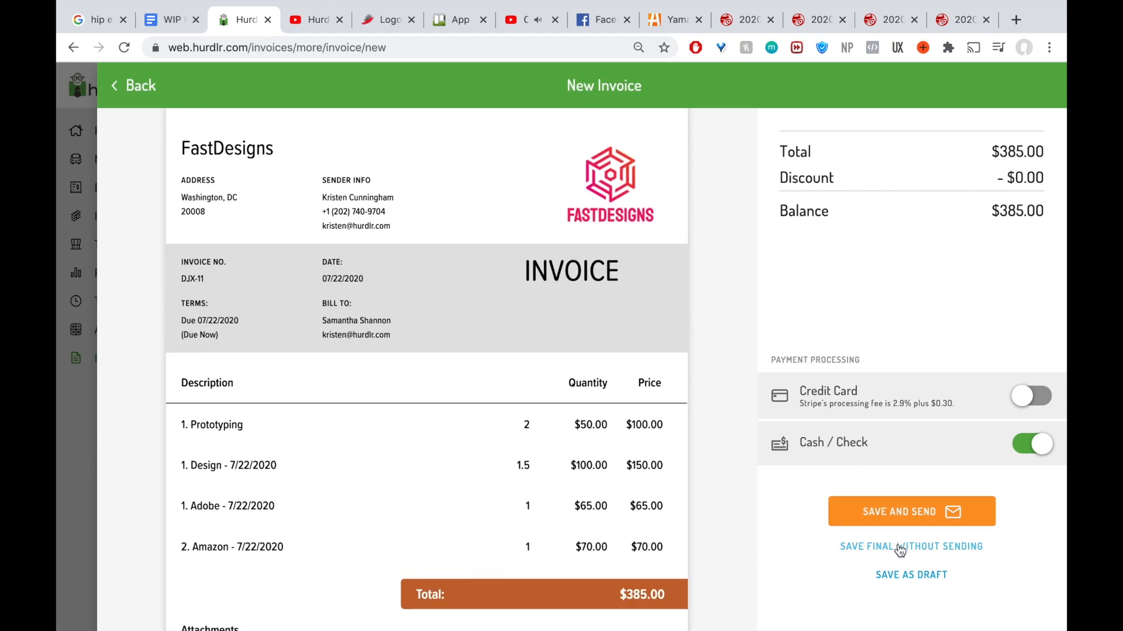
{"action": "mouse_move", "coordinate": [919, 566]}
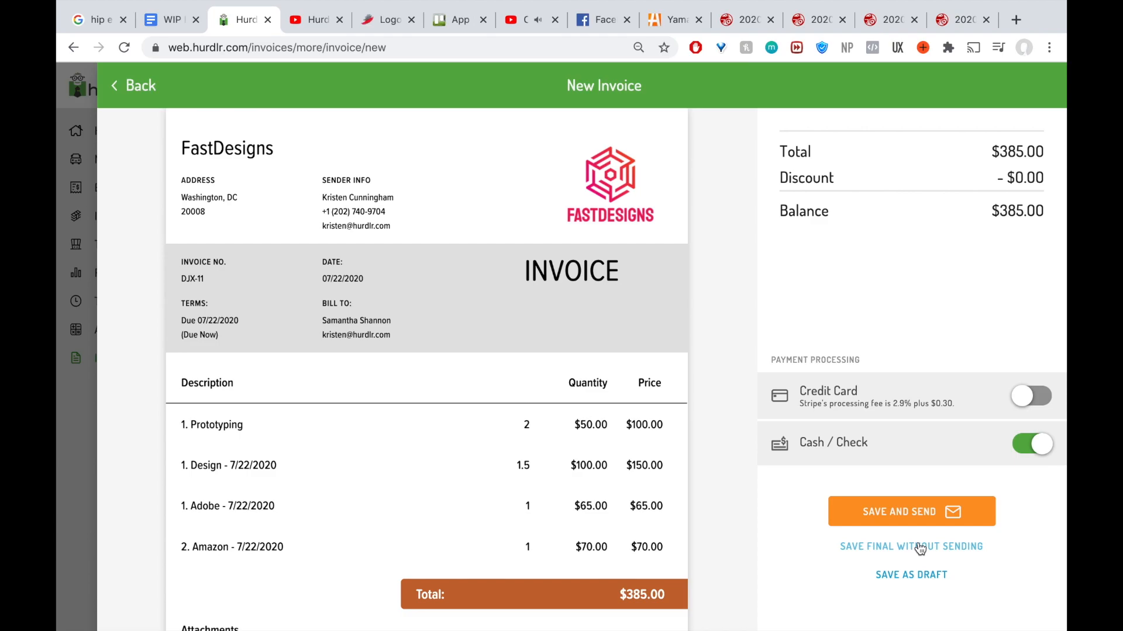
{"action": "mouse_move", "coordinate": [920, 550]}
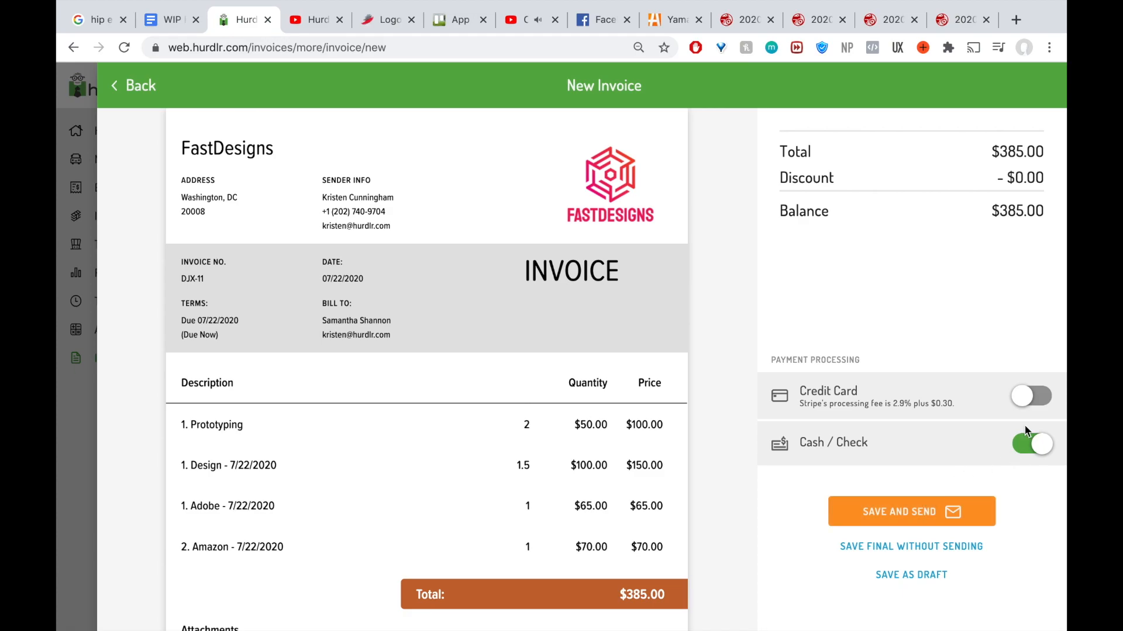
{"action": "left_click", "coordinate": [1030, 395]}
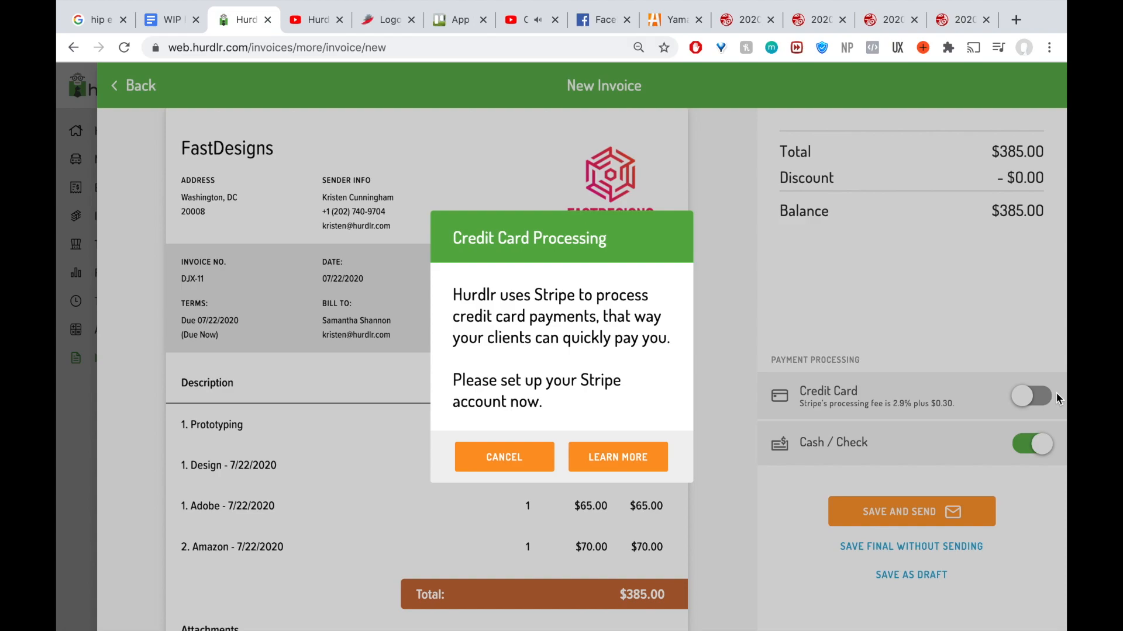
{"action": "left_click", "coordinate": [504, 456]}
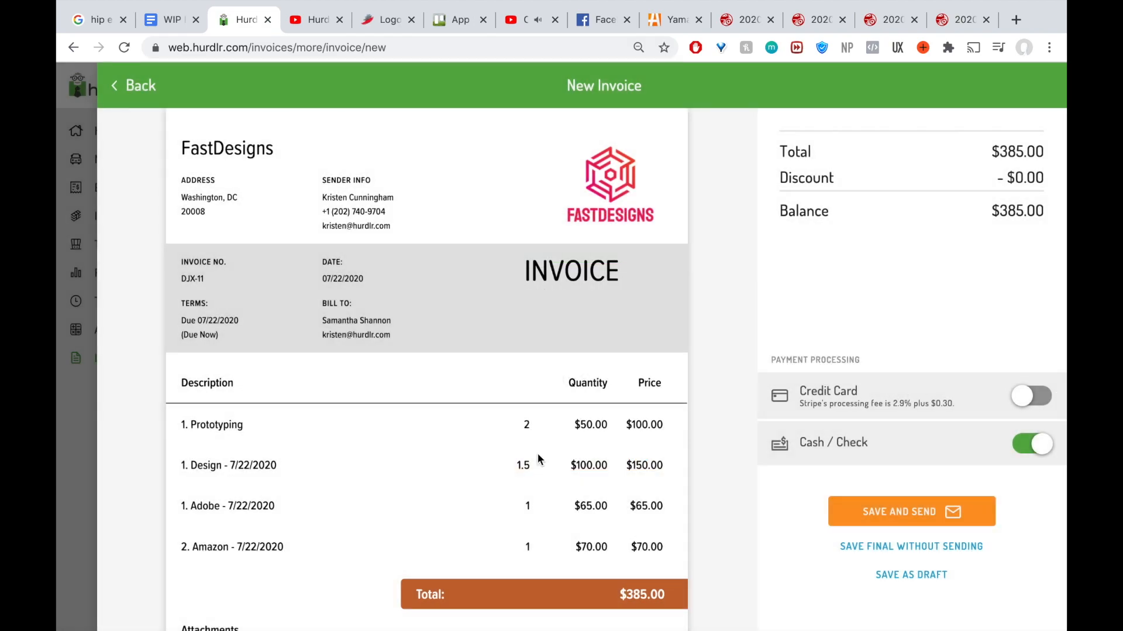
{"action": "mouse_move", "coordinate": [814, 474]}
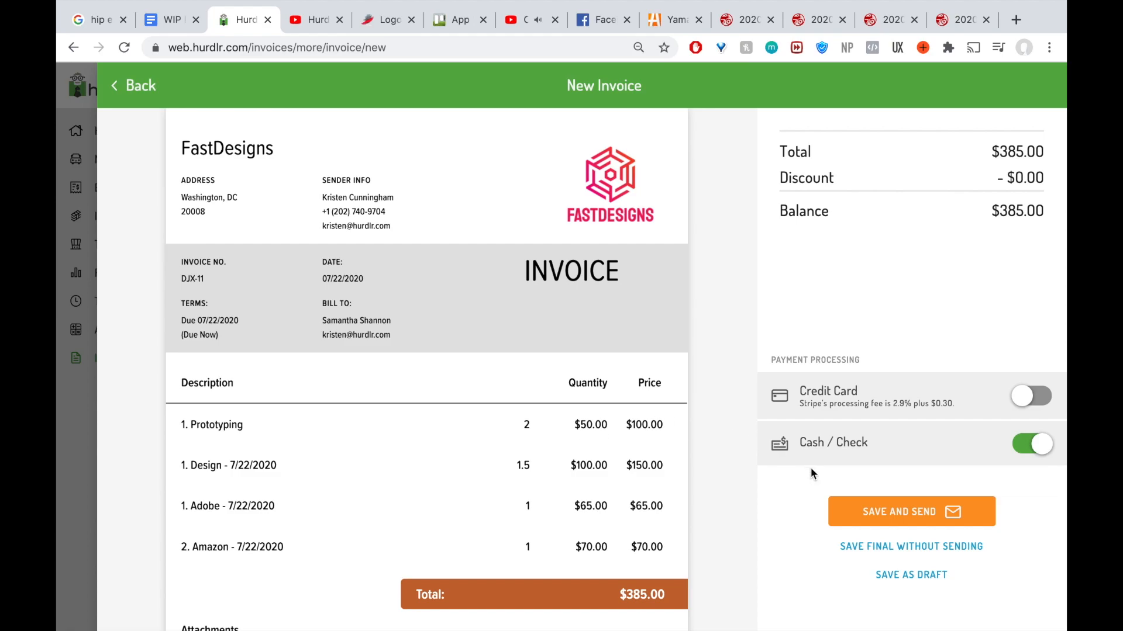
{"action": "mouse_move", "coordinate": [871, 525]}
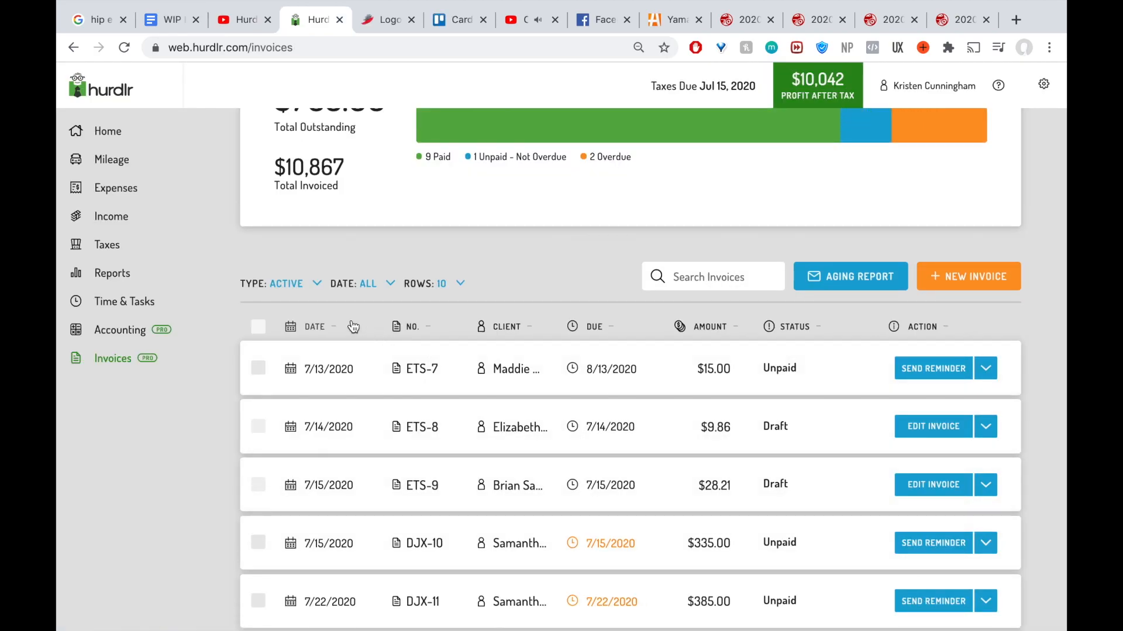
Step: Filter the invoice list by type to show Paid invoices
{"action": "left_click", "coordinate": [285, 283]}
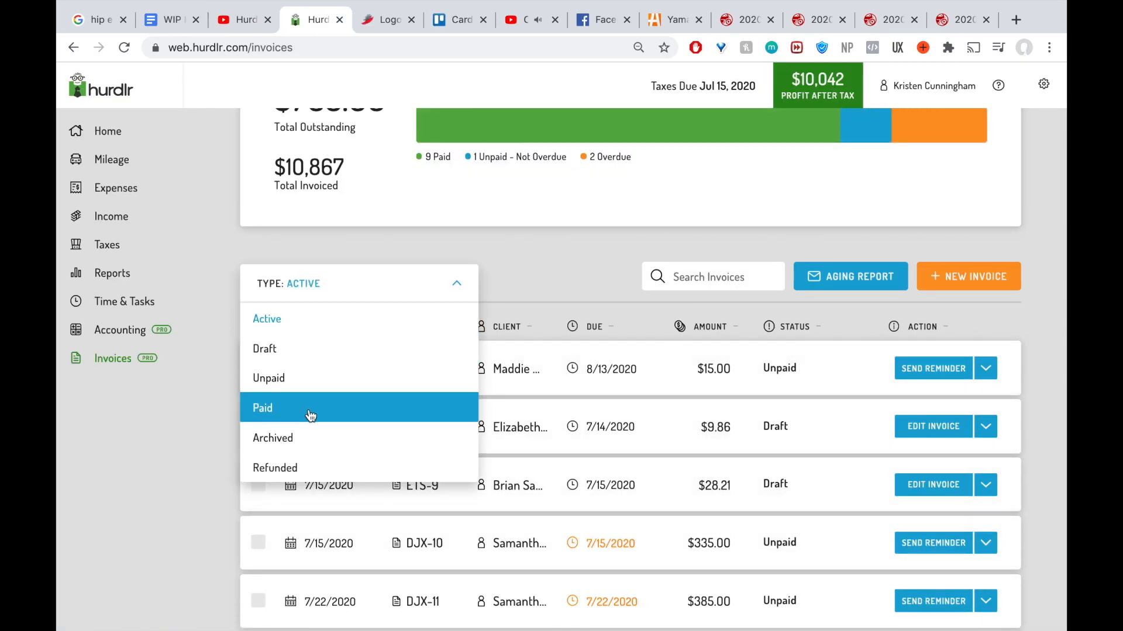
{"action": "left_click", "coordinate": [262, 407]}
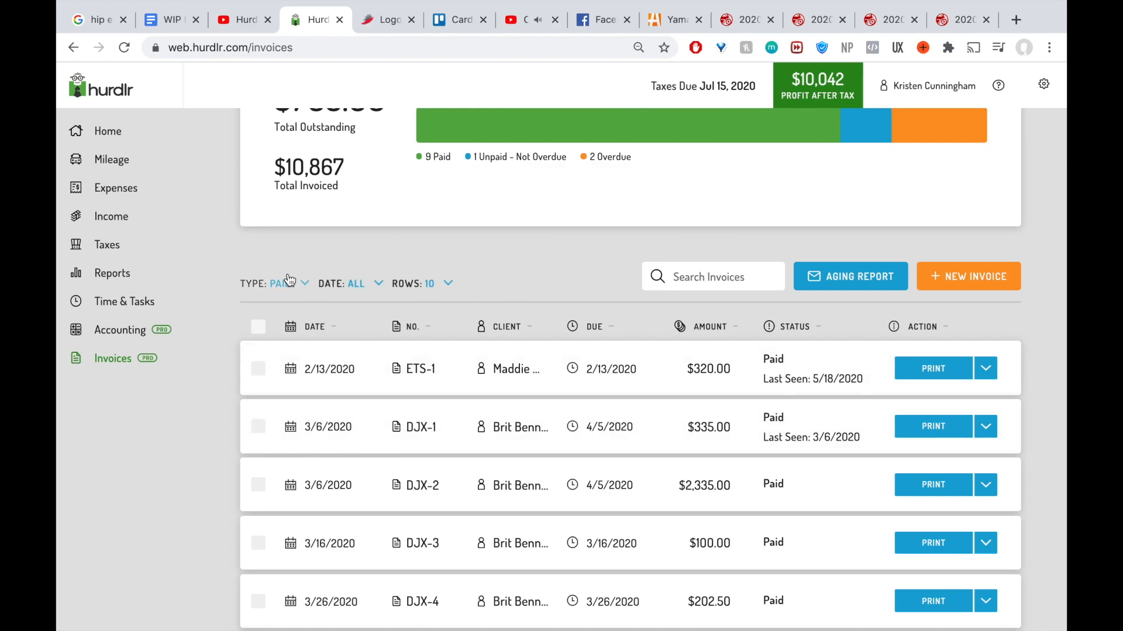
{"action": "left_click", "coordinate": [283, 283]}
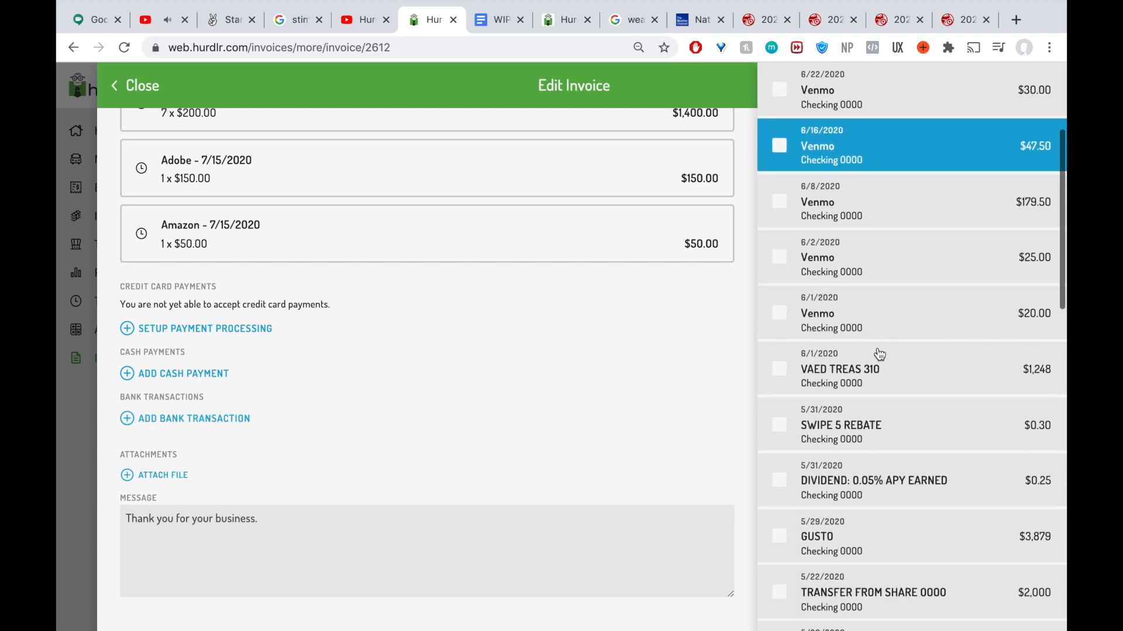
Step: Apply the $2,000 TRANSFER FROM SHARE 0000 as payment on DJX-13 and save the invoice
{"action": "scroll", "scroll_direction": "down", "scroll_amount": 3}
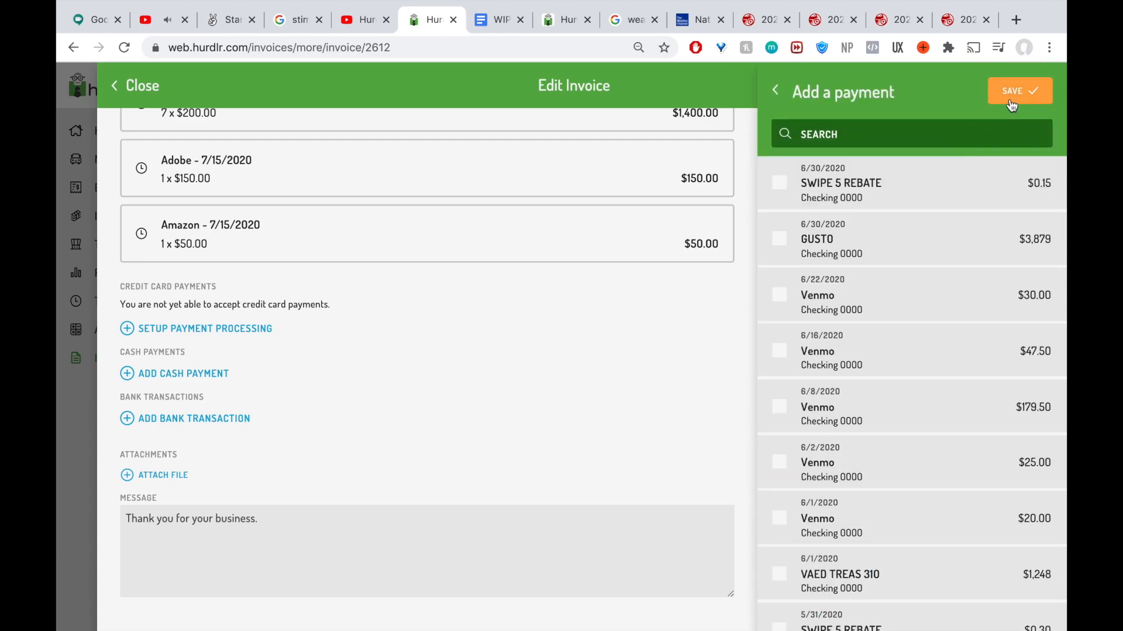
{"action": "left_click", "coordinate": [1019, 91]}
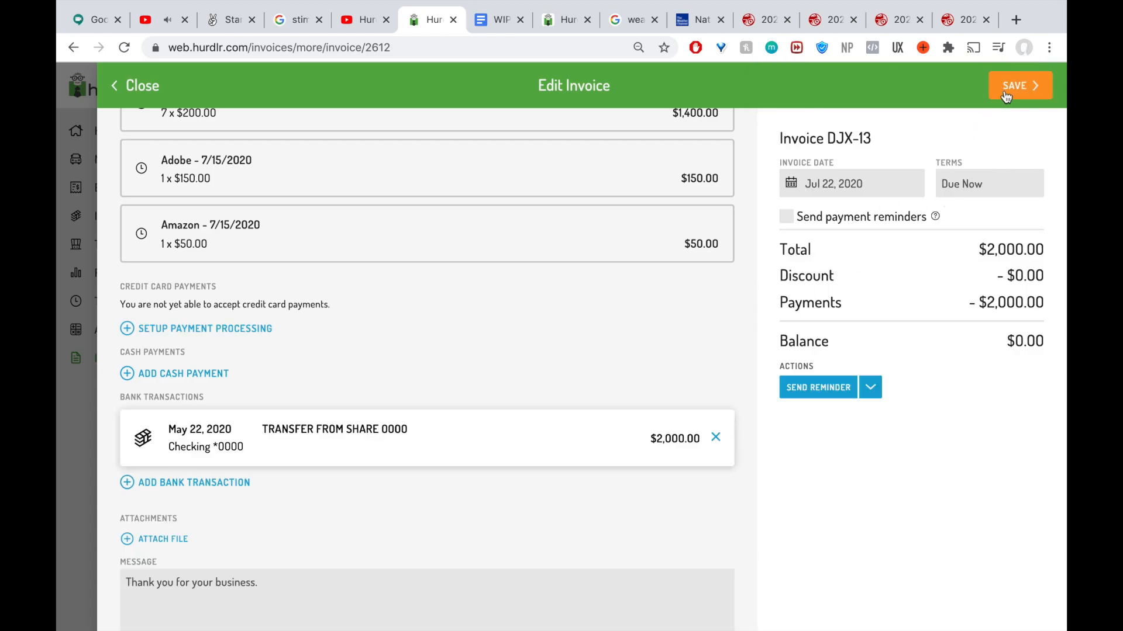
{"action": "left_click", "coordinate": [1019, 86]}
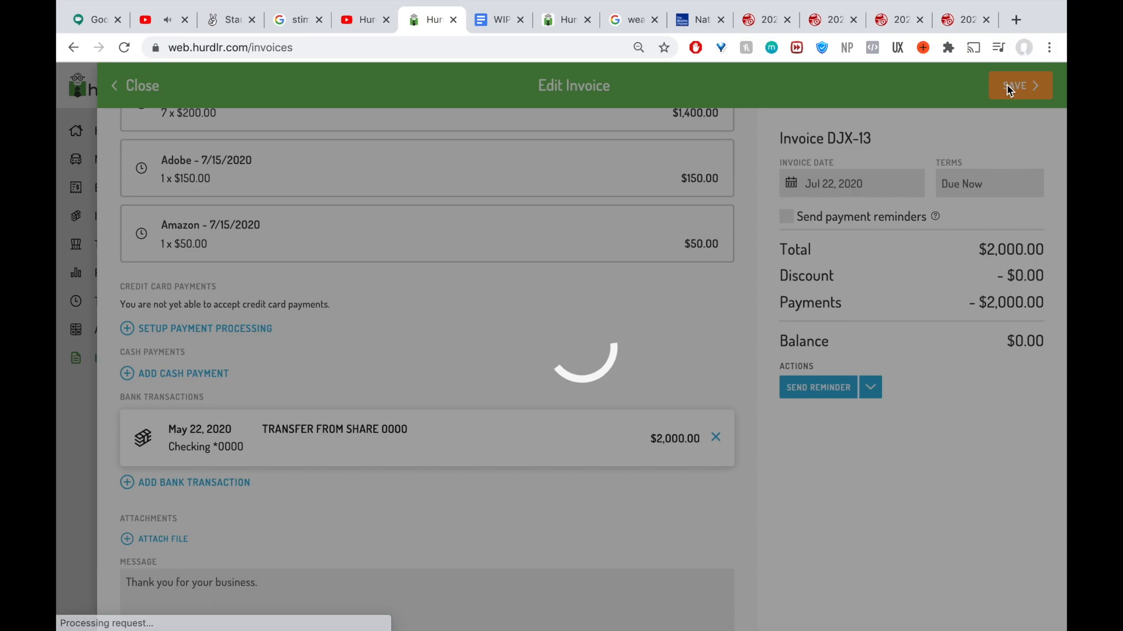
{"action": "left_click", "coordinate": [1020, 87]}
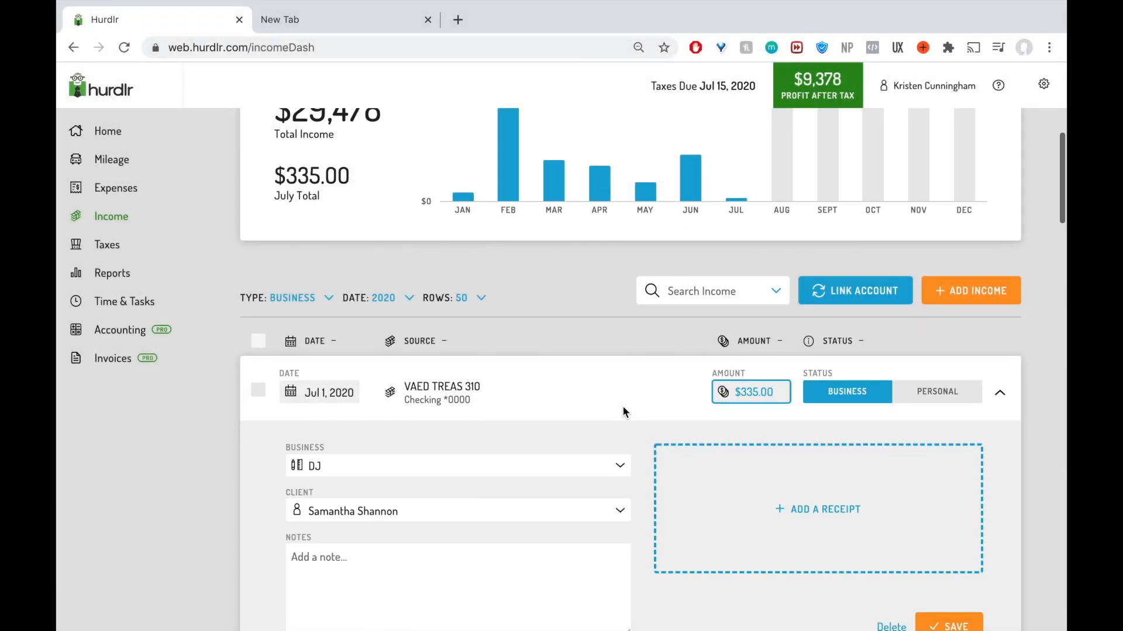
Step: Assign the $335 VAED TREAS 310 income to invoice DJX-10 via its Advanced options
{"action": "scroll", "scroll_direction": "down", "scroll_amount": 3}
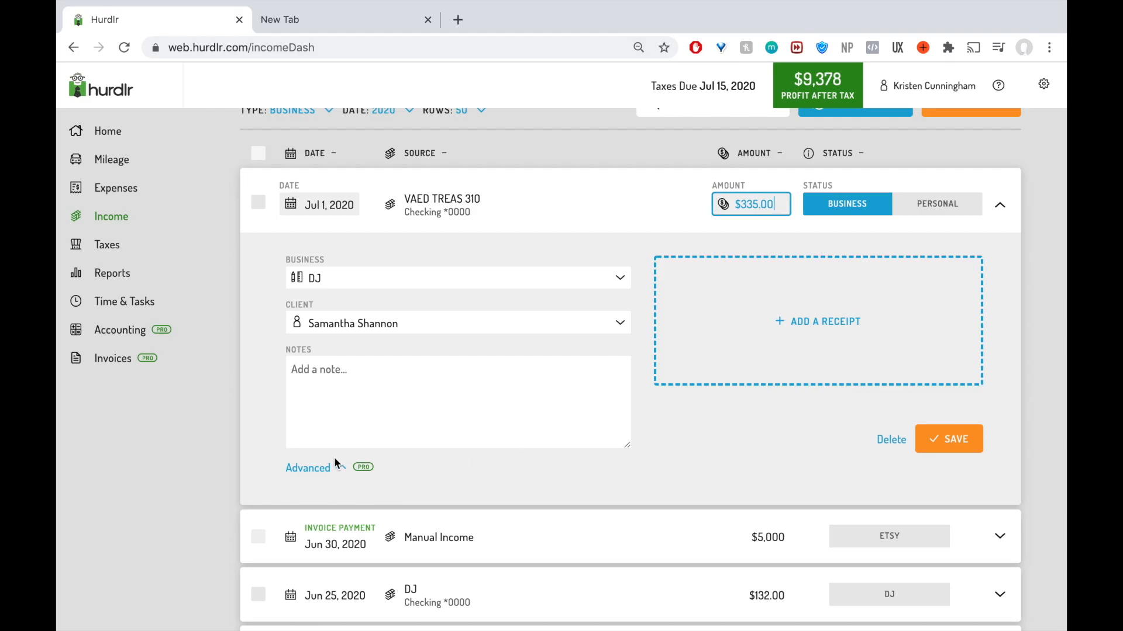
{"action": "left_click", "coordinate": [308, 468]}
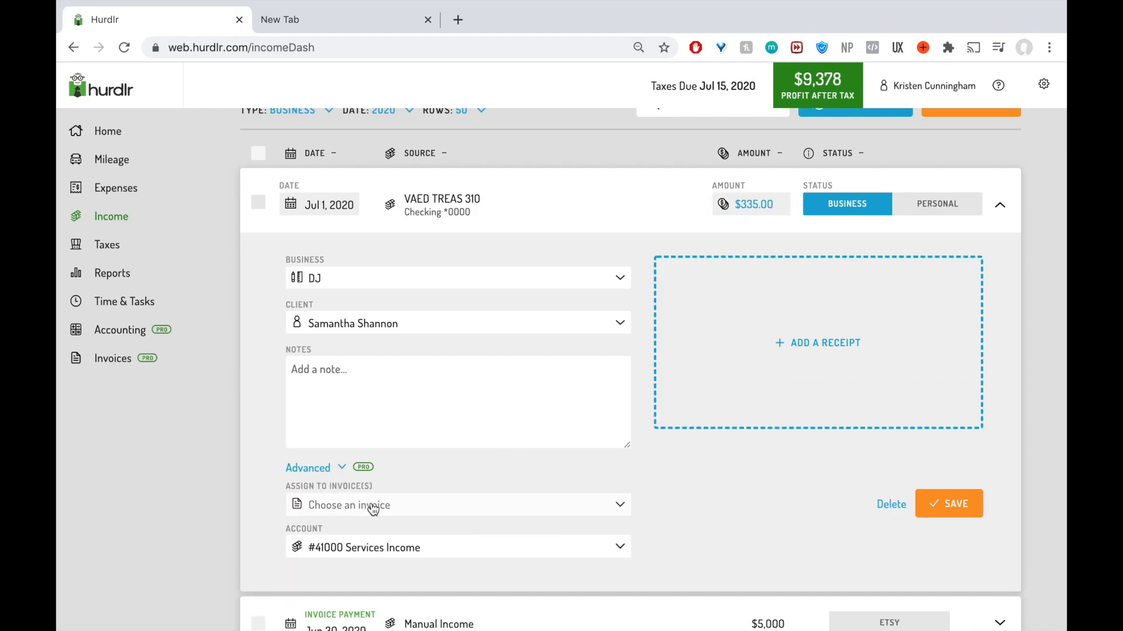
{"action": "left_click", "coordinate": [457, 505]}
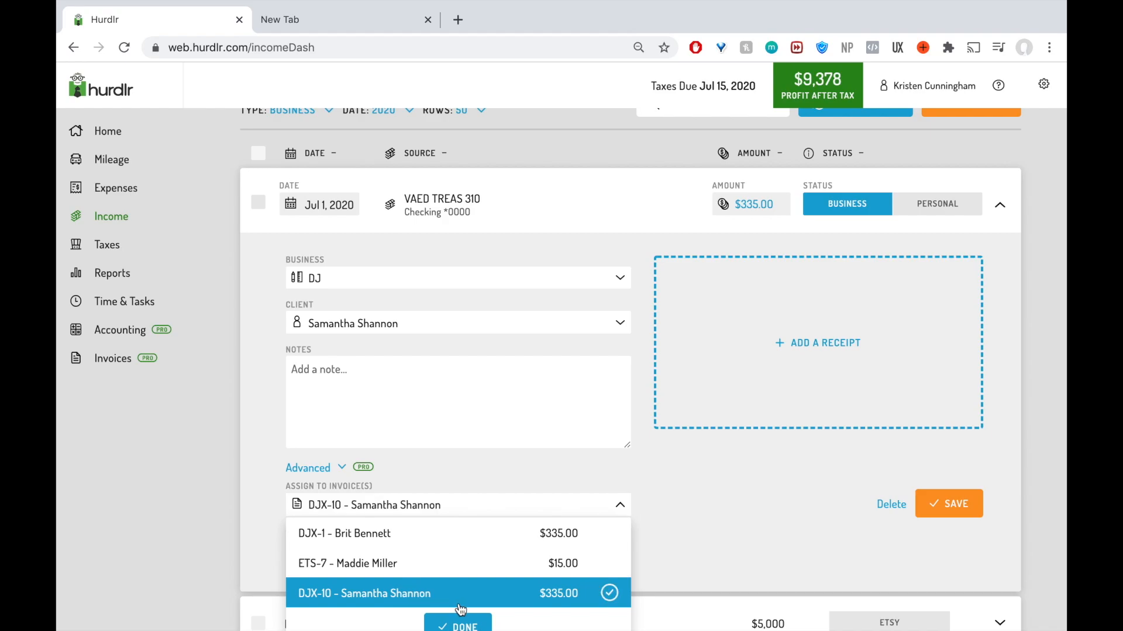
{"action": "scroll", "scroll_direction": "down", "scroll_amount": 3}
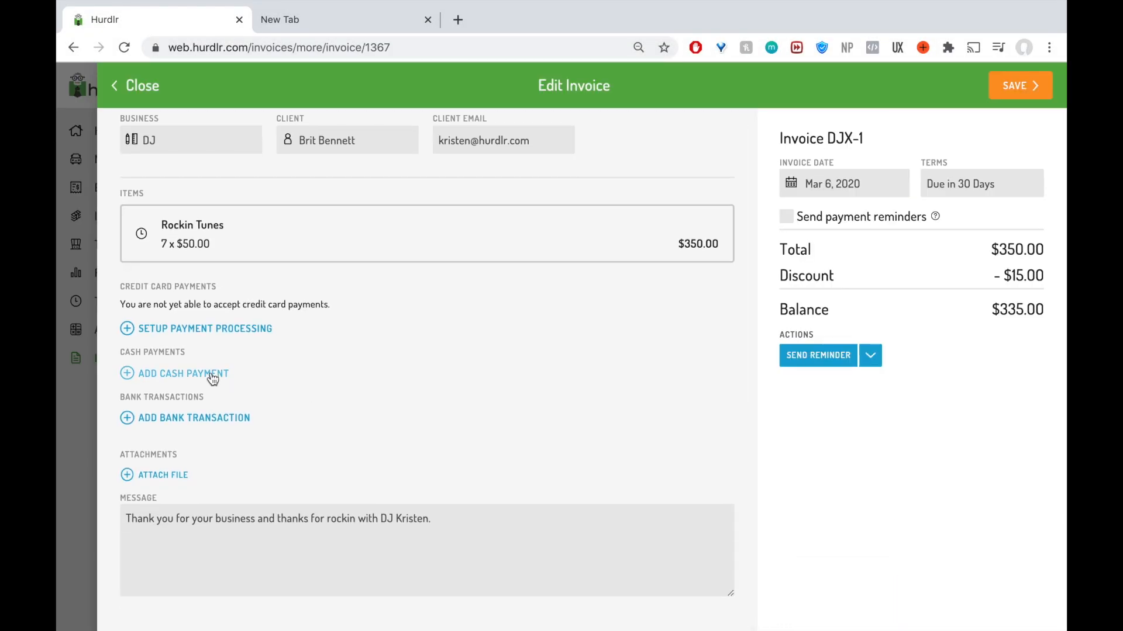
Step: Record a $335 cash payment on DJX-1, clearing its balance, and save the invoice
{"action": "left_click", "coordinate": [182, 373]}
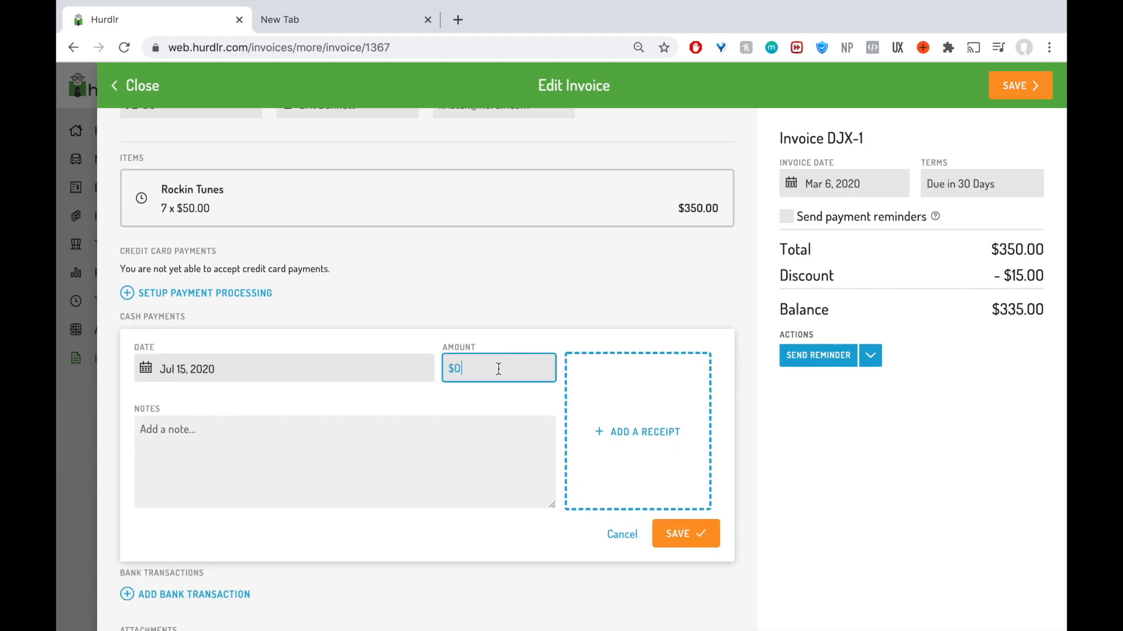
{"action": "type", "text": "335"}
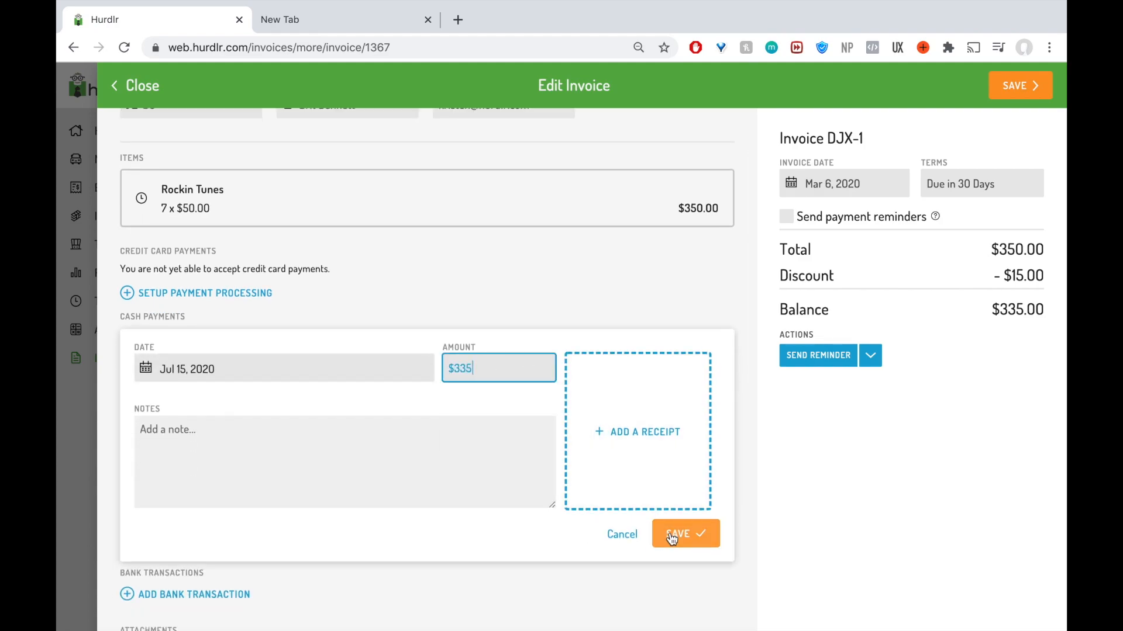
{"action": "left_click", "coordinate": [685, 533]}
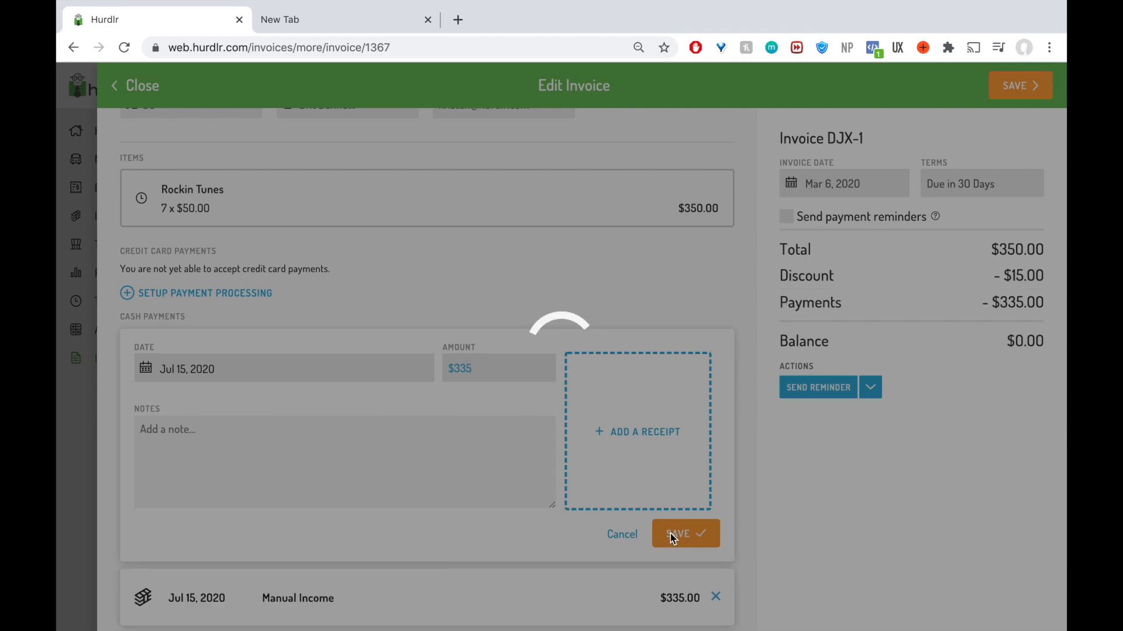
{"action": "left_click", "coordinate": [685, 533]}
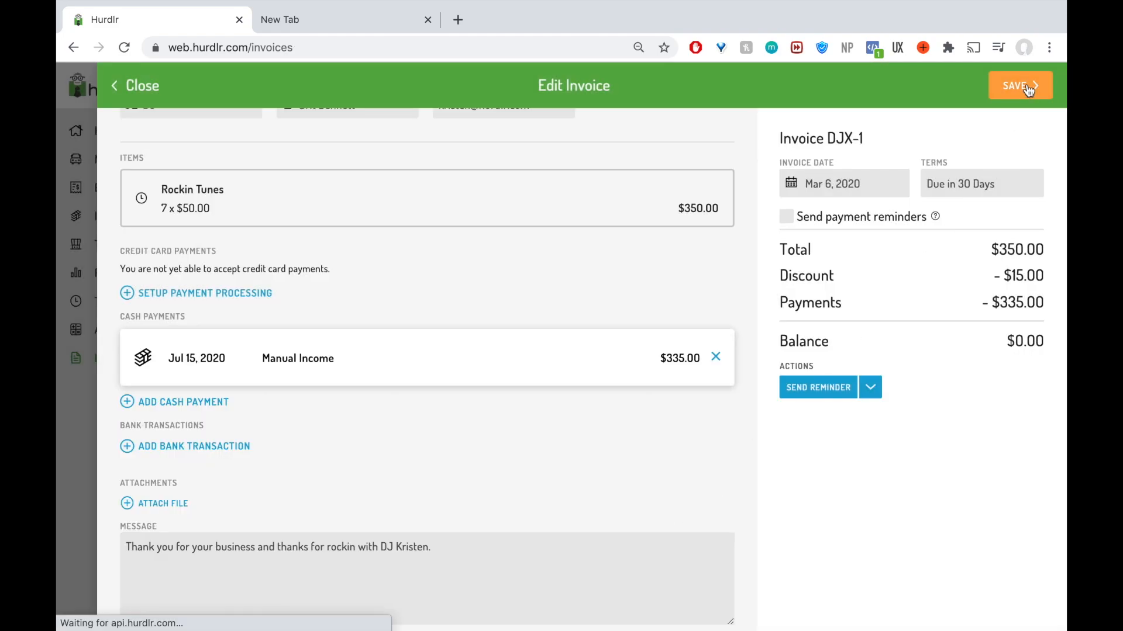
{"action": "left_click", "coordinate": [1019, 86]}
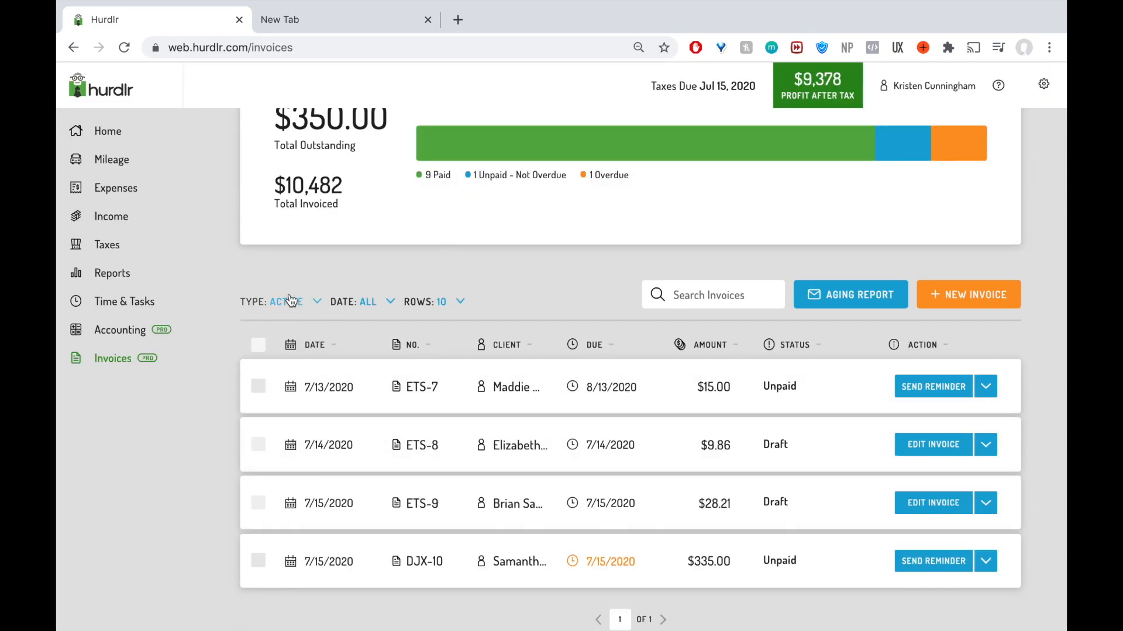
Step: Show the invoice type filter choices (Active, Draft, Unpaid, Paid, Archived, Refunded) over the invoice list
{"action": "left_click", "coordinate": [286, 302]}
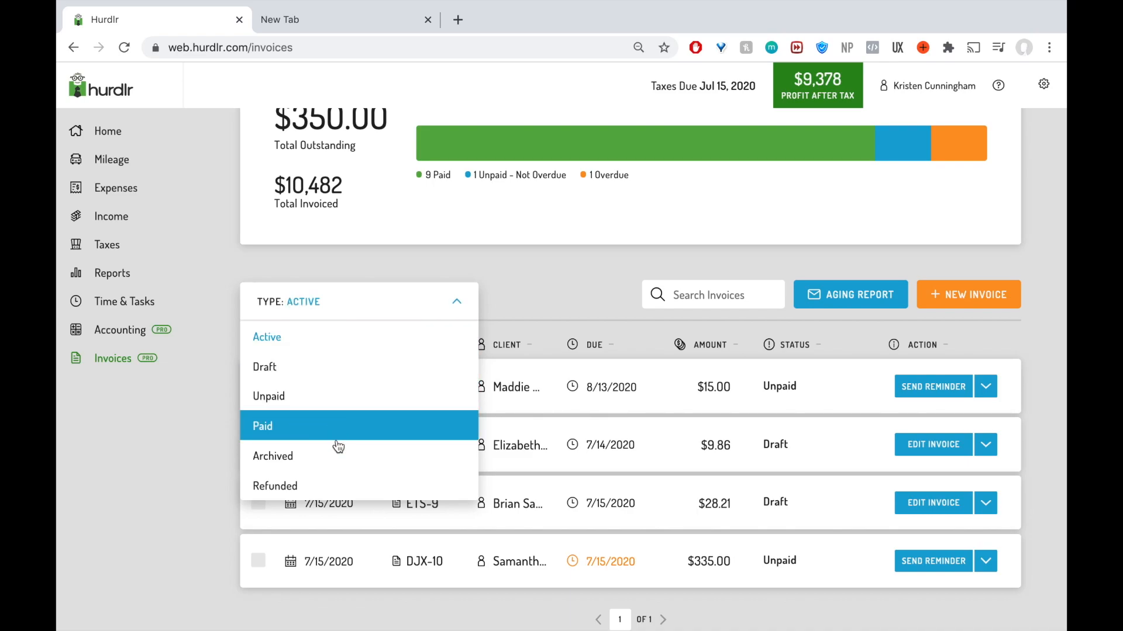
{"action": "mouse_move", "coordinate": [356, 488]}
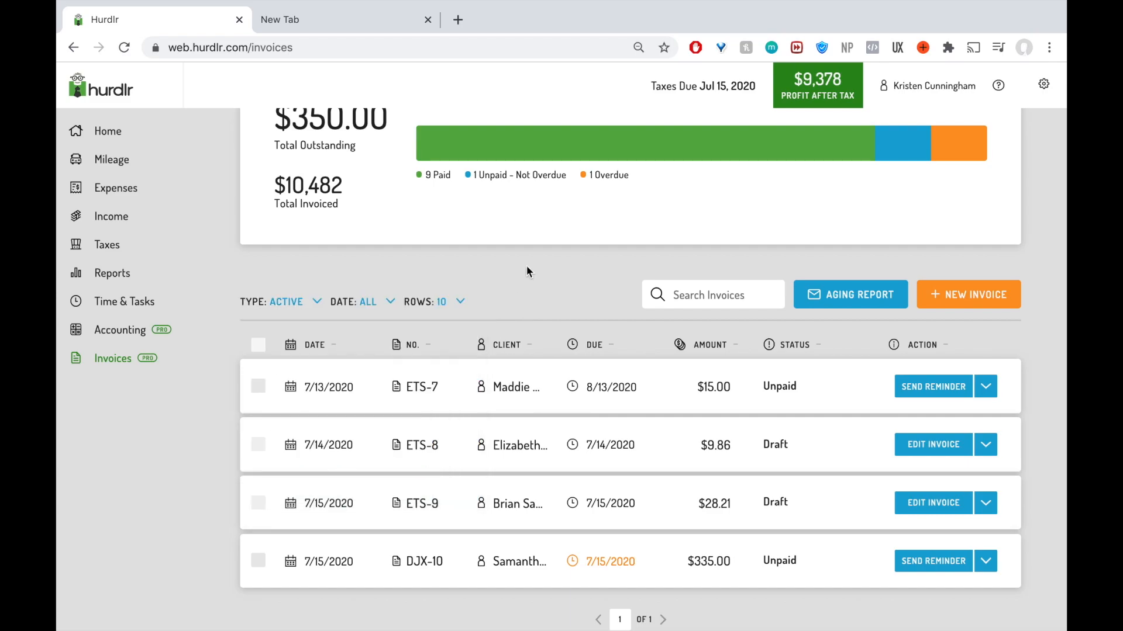
Step: Expand the Assets and Liabilities accounts in the Chart of Accounts to reveal their sub-accounts and balances
{"action": "left_click", "coordinate": [120, 330]}
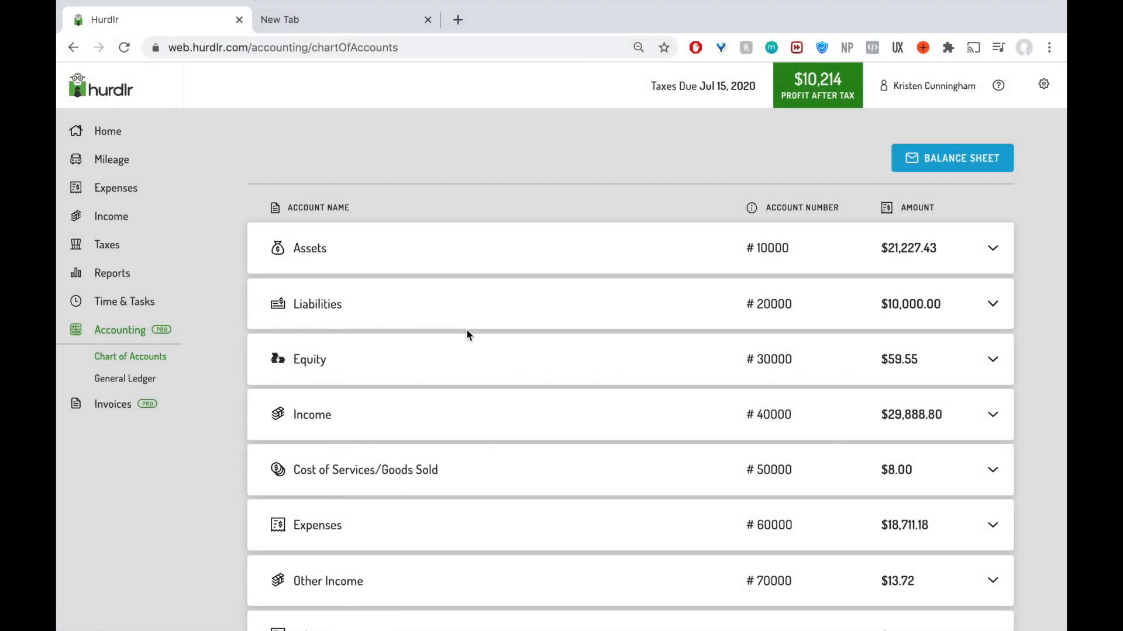
{"action": "scroll", "scroll_direction": "down", "scroll_amount": 3}
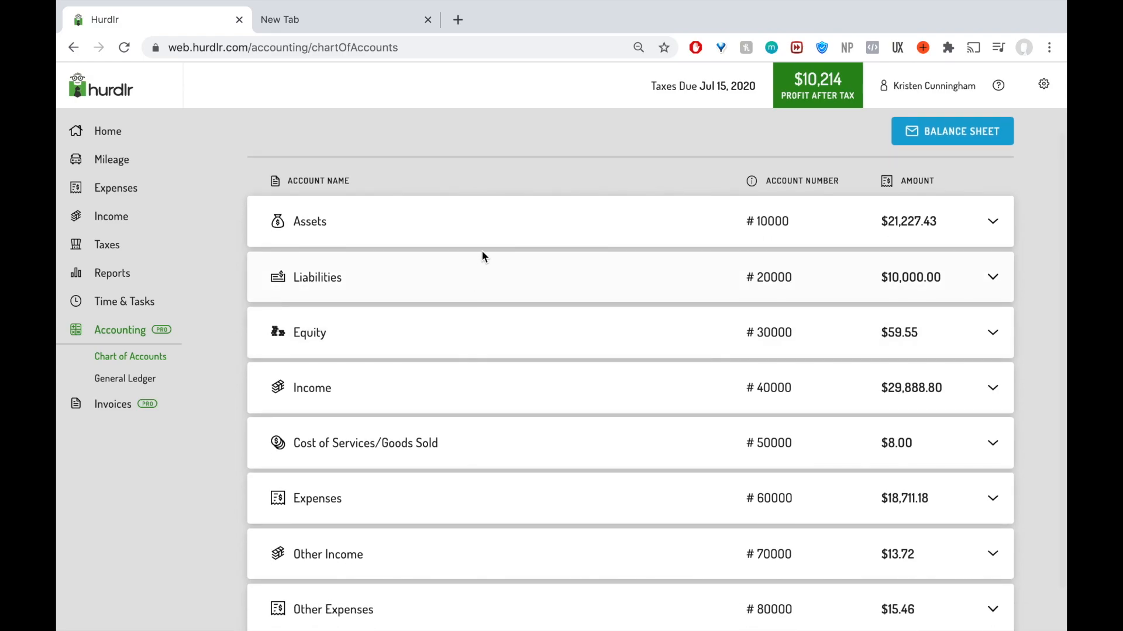
{"action": "left_click", "coordinate": [992, 221]}
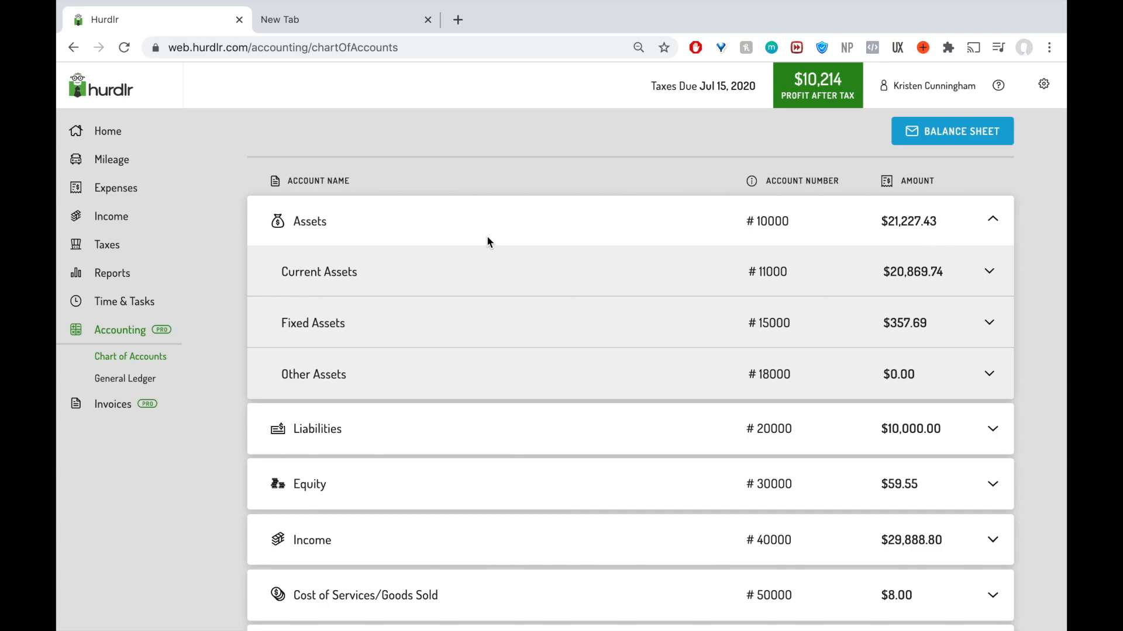
{"action": "mouse_move", "coordinate": [506, 416]}
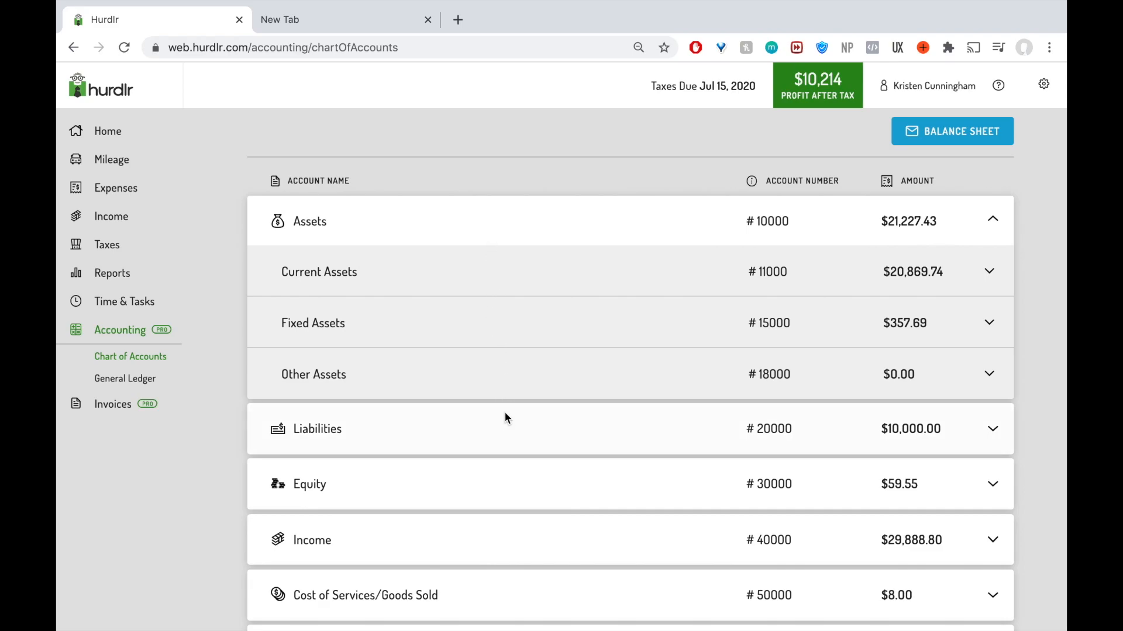
{"action": "left_click", "coordinate": [990, 430]}
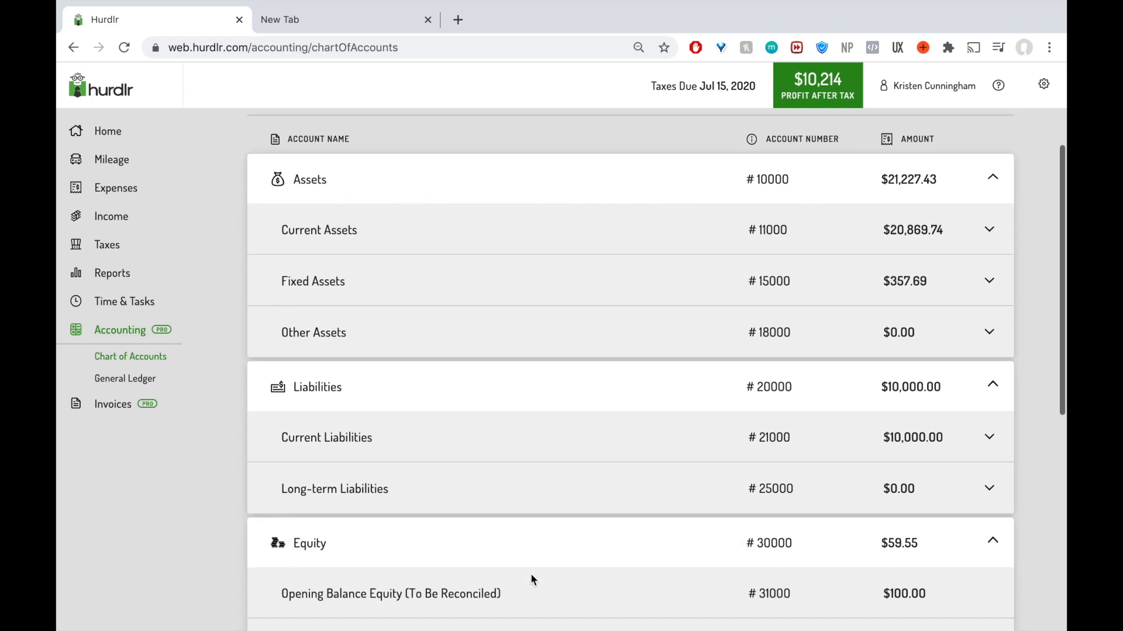
{"action": "scroll", "scroll_direction": "down", "scroll_amount": 3}
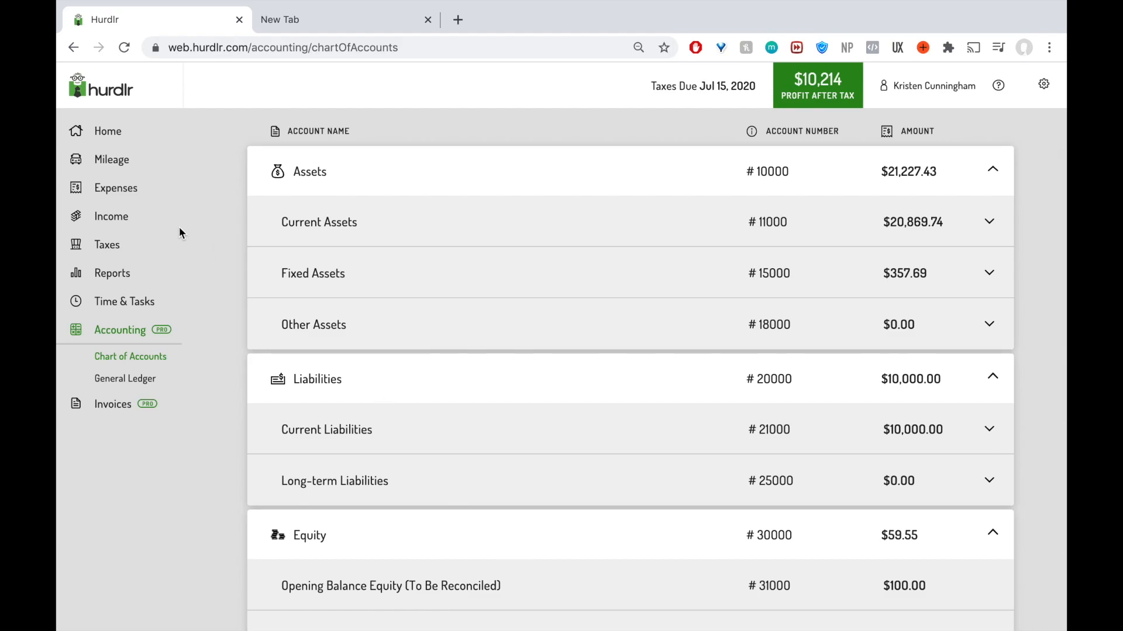
{"action": "left_click", "coordinate": [114, 187]}
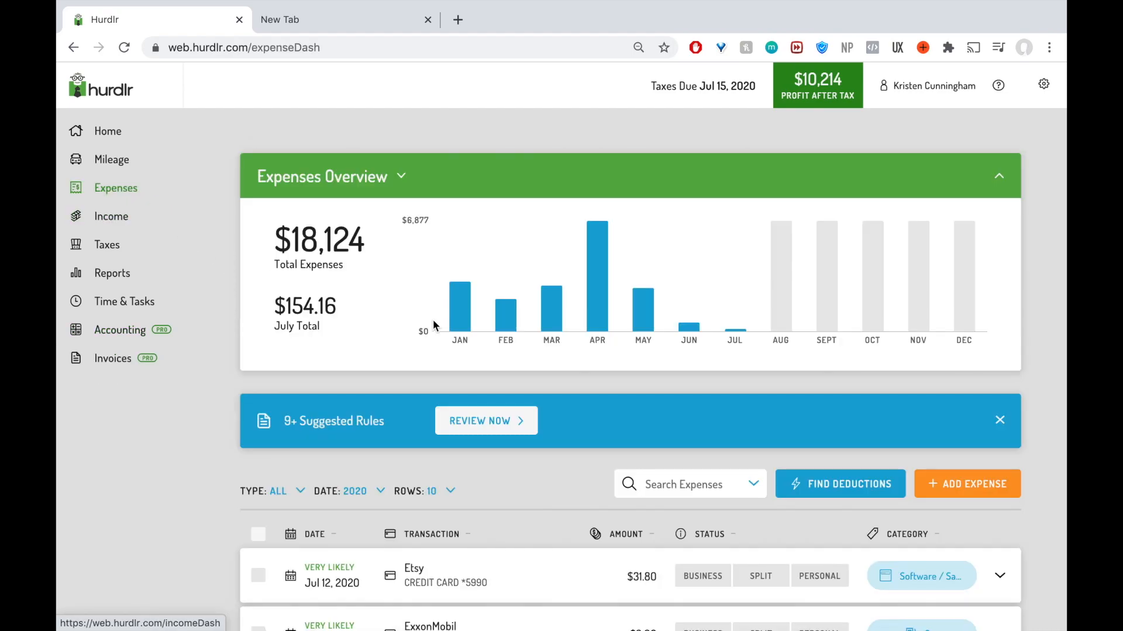
{"action": "scroll", "scroll_direction": "down", "scroll_amount": 3}
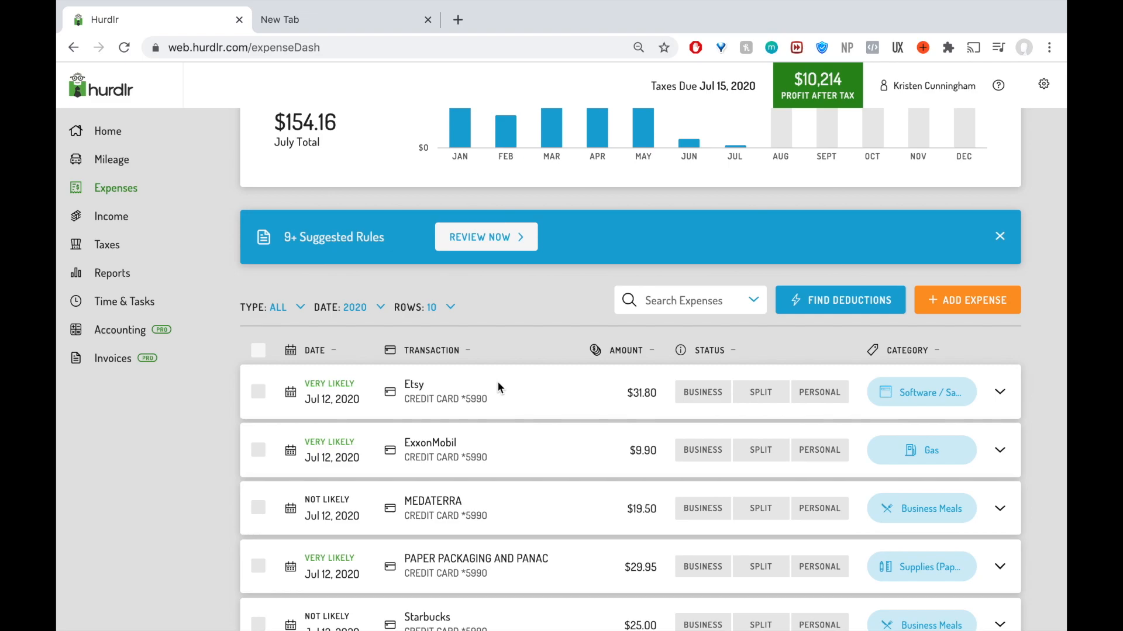
{"action": "left_click", "coordinate": [1000, 392]}
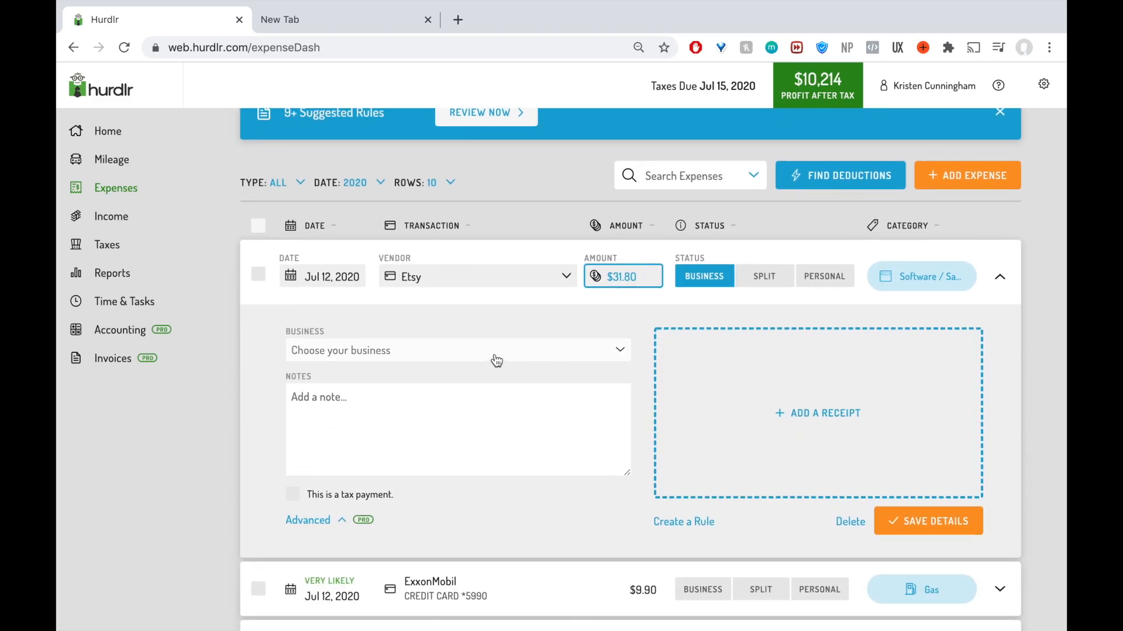
{"action": "left_click", "coordinate": [456, 351]}
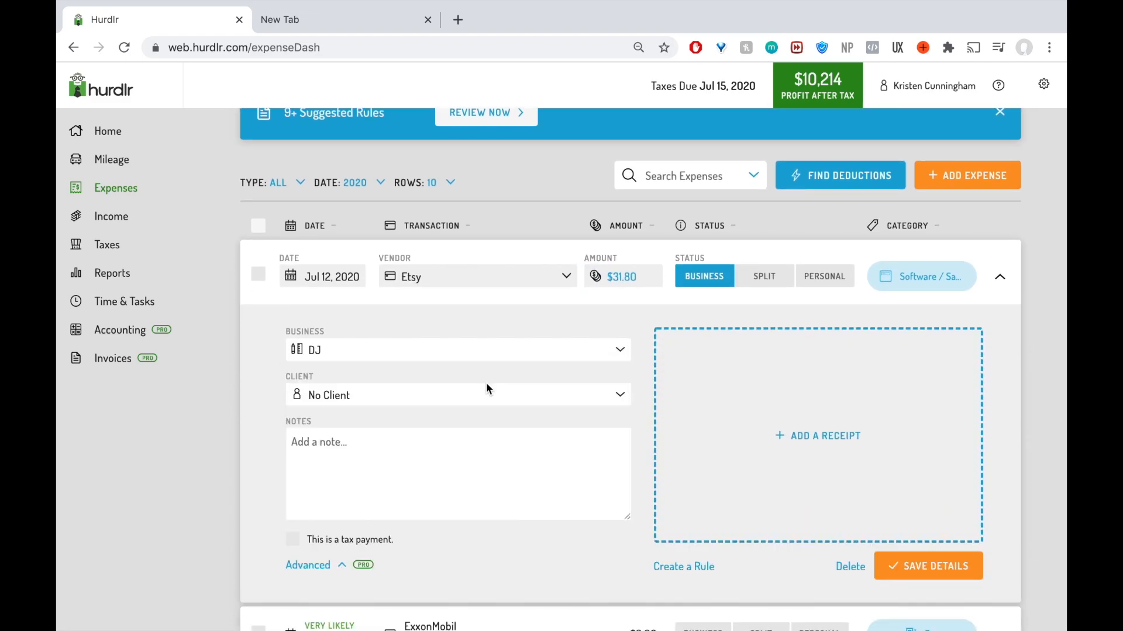
{"action": "left_click", "coordinate": [458, 395]}
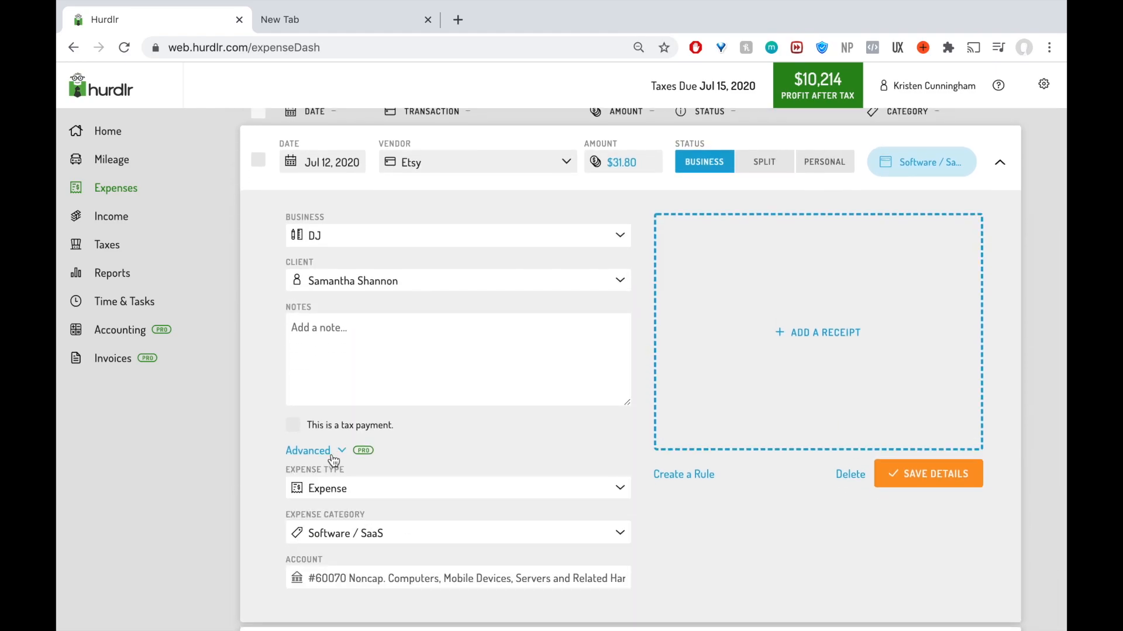
Step: Change the Etsy expense type to Asset and pick an asset category for it
{"action": "scroll", "scroll_direction": "down", "scroll_amount": 3}
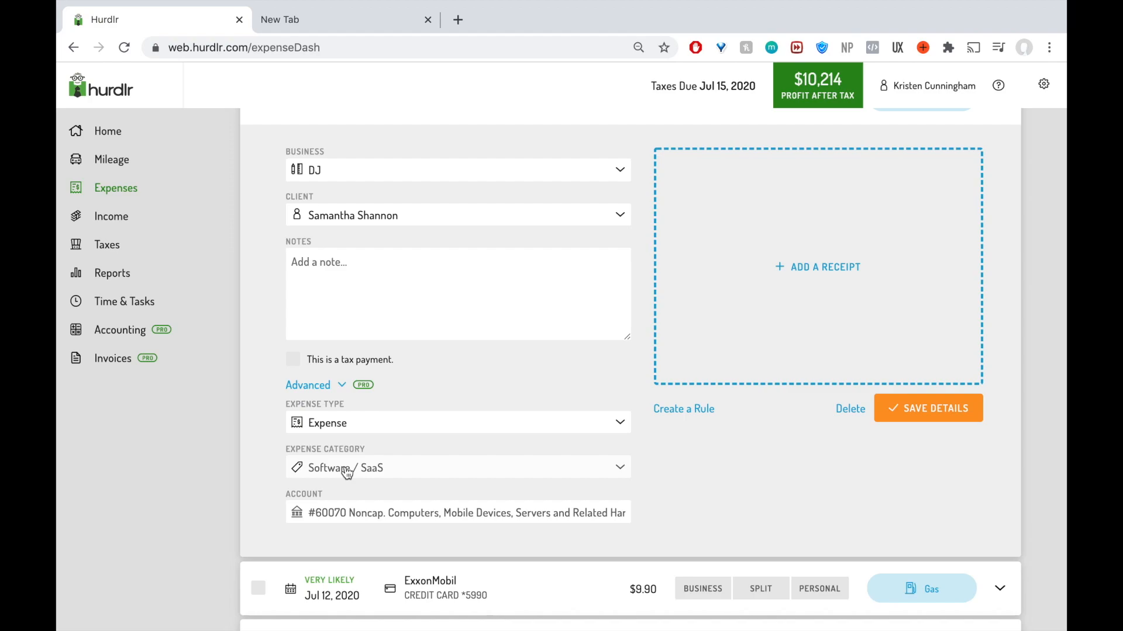
{"action": "left_click", "coordinate": [456, 423]}
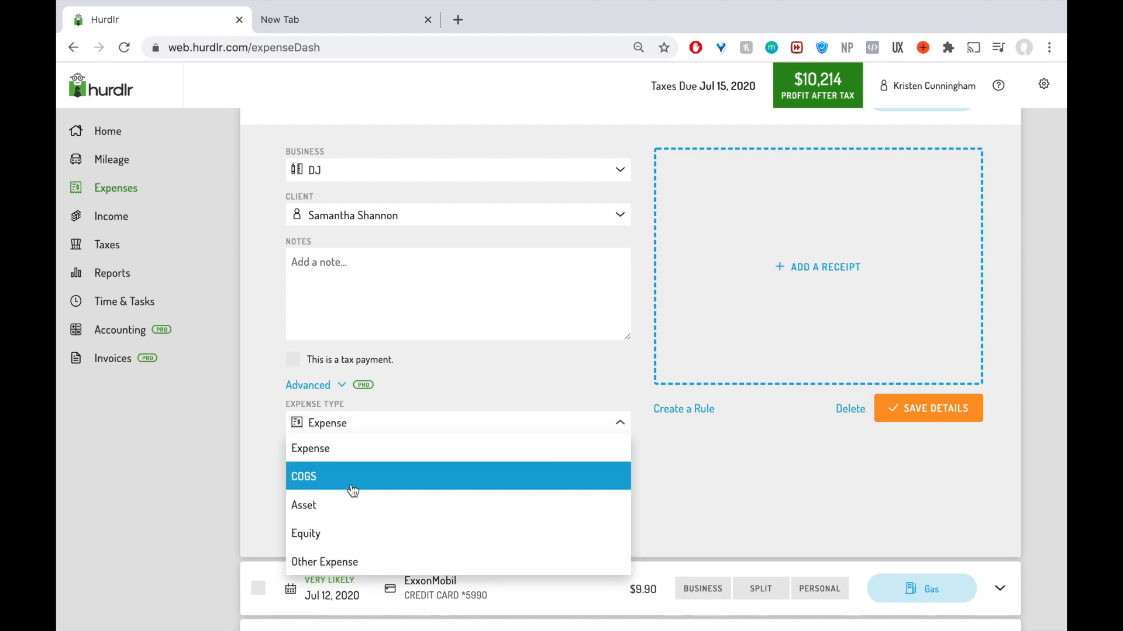
{"action": "left_click", "coordinate": [303, 505]}
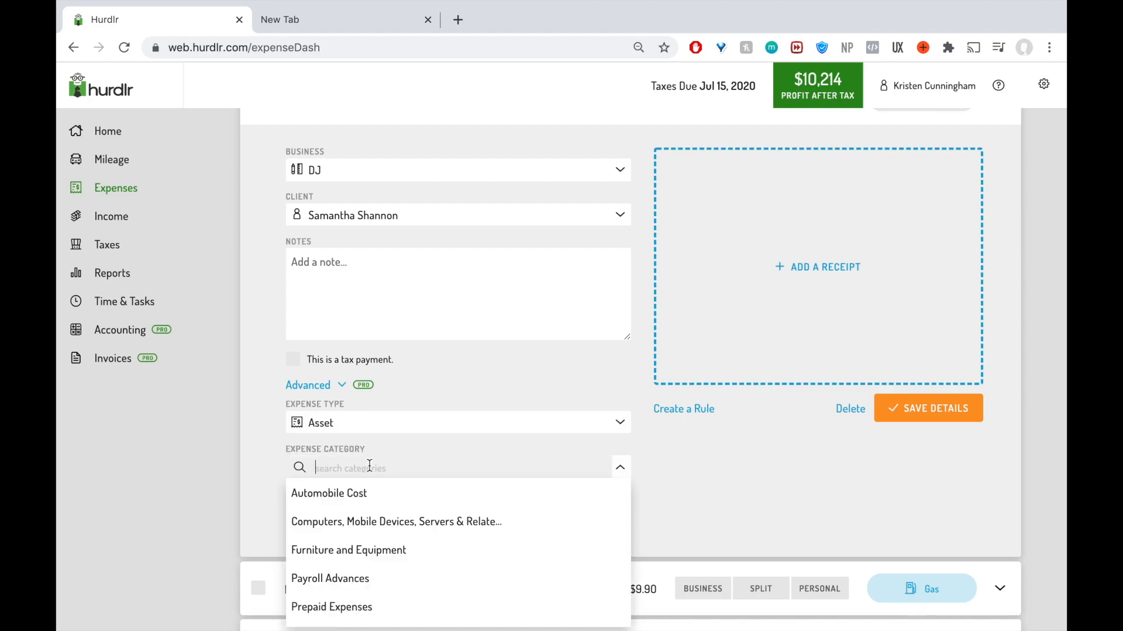
{"action": "left_click", "coordinate": [349, 550]}
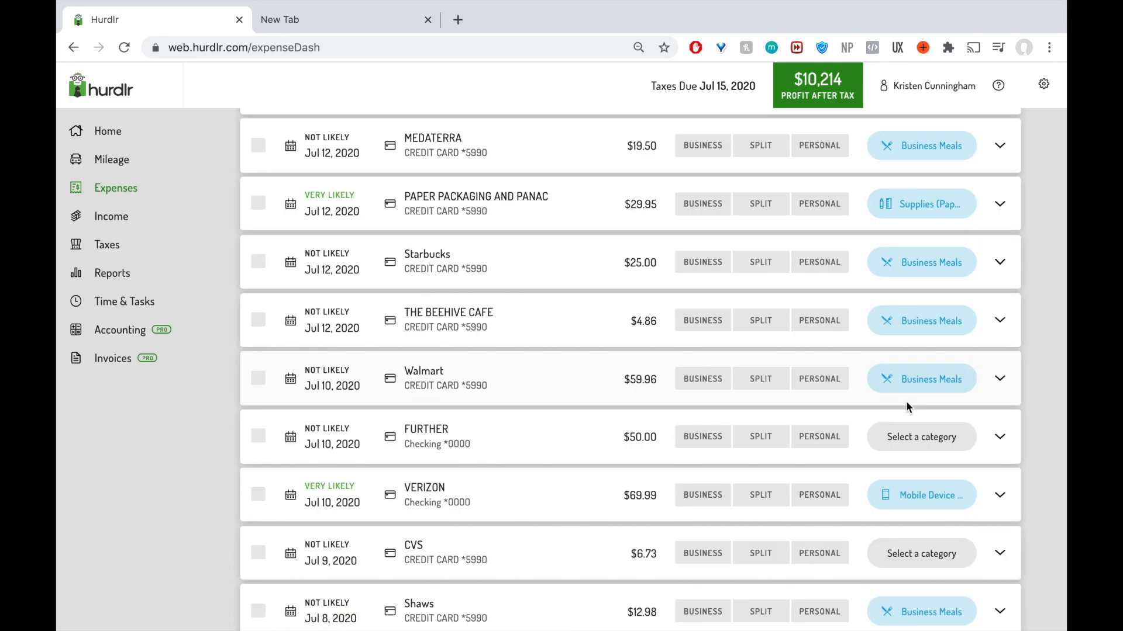
{"action": "scroll", "scroll_direction": "up", "scroll_amount": 3}
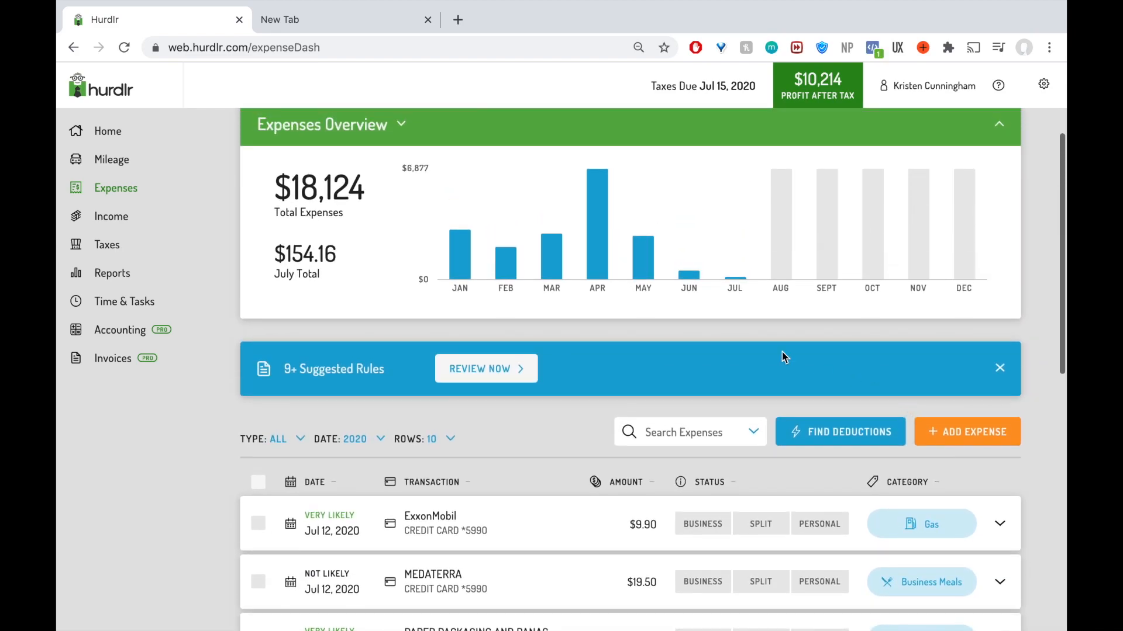
Step: Check Fixed Assets at $389.49 in the Chart of Accounts, then view the General Ledger
{"action": "left_click", "coordinate": [120, 330]}
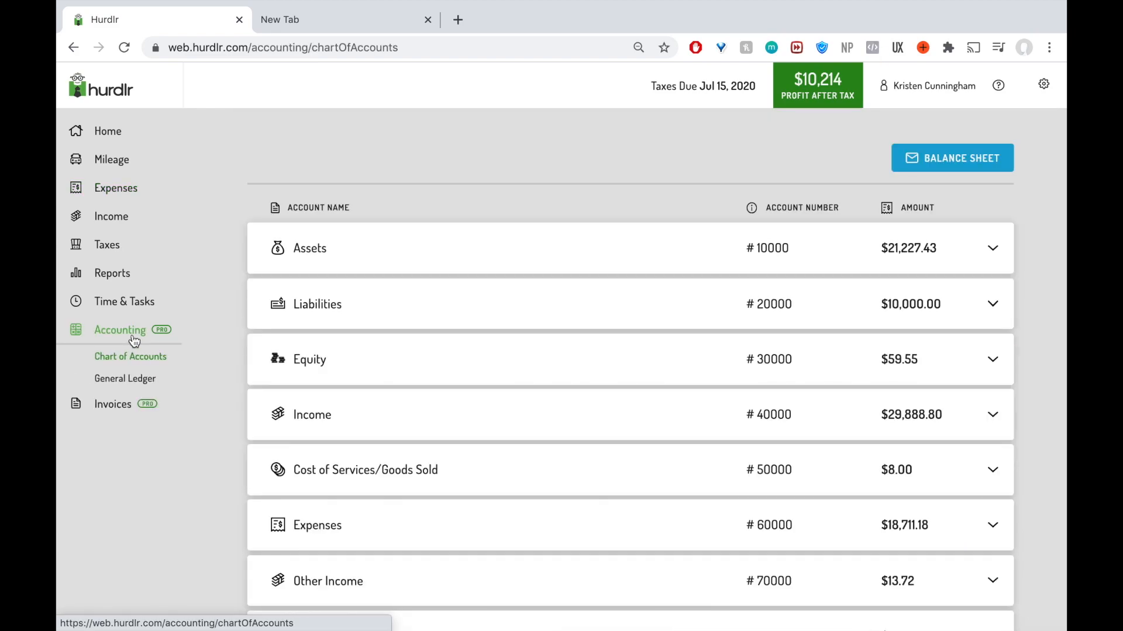
{"action": "mouse_move", "coordinate": [128, 337]}
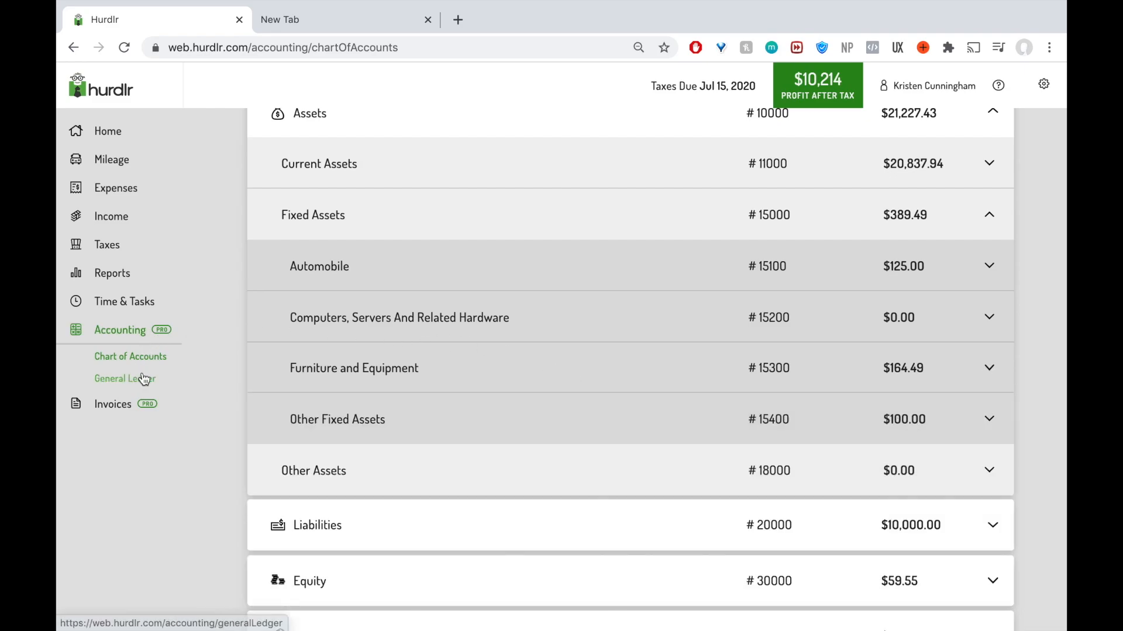
{"action": "left_click", "coordinate": [124, 379]}
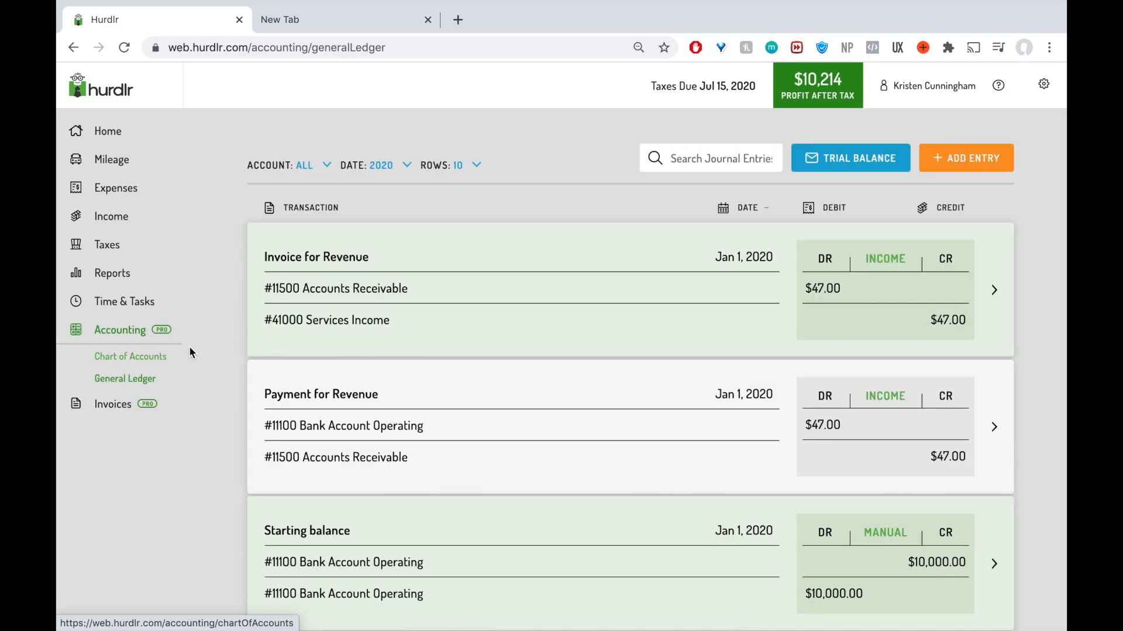
Step: Sort the journal entries by date descending so Jul 15, 2020 entries come first
{"action": "scroll", "scroll_direction": "down", "scroll_amount": 3}
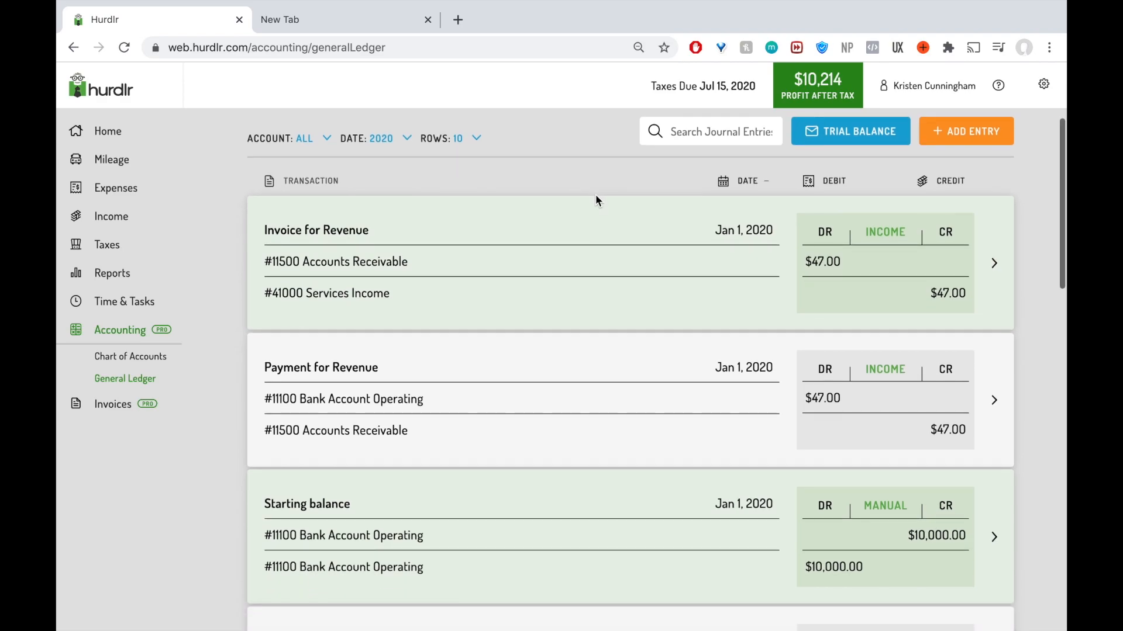
{"action": "scroll", "scroll_direction": "down", "scroll_amount": 3}
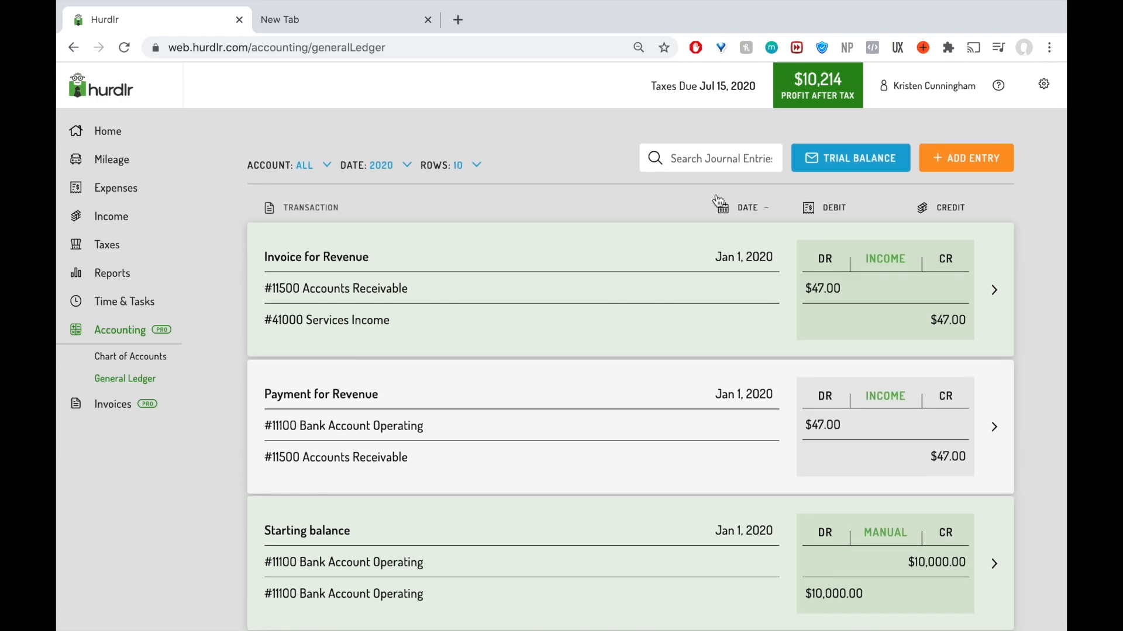
{"action": "left_click", "coordinate": [747, 208]}
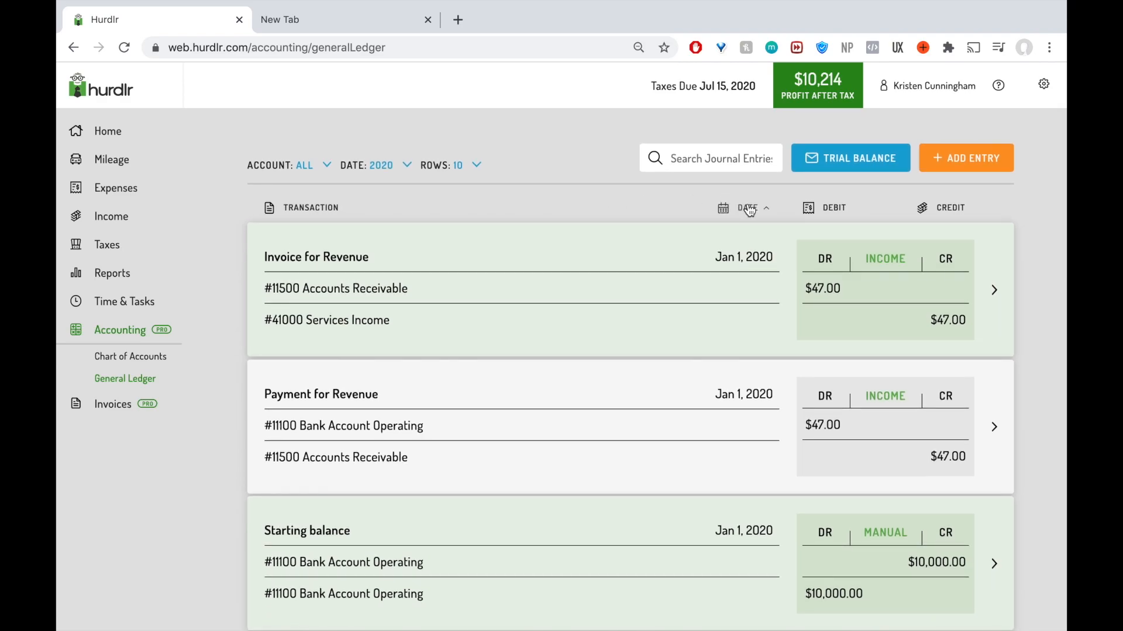
{"action": "left_click", "coordinate": [749, 208]}
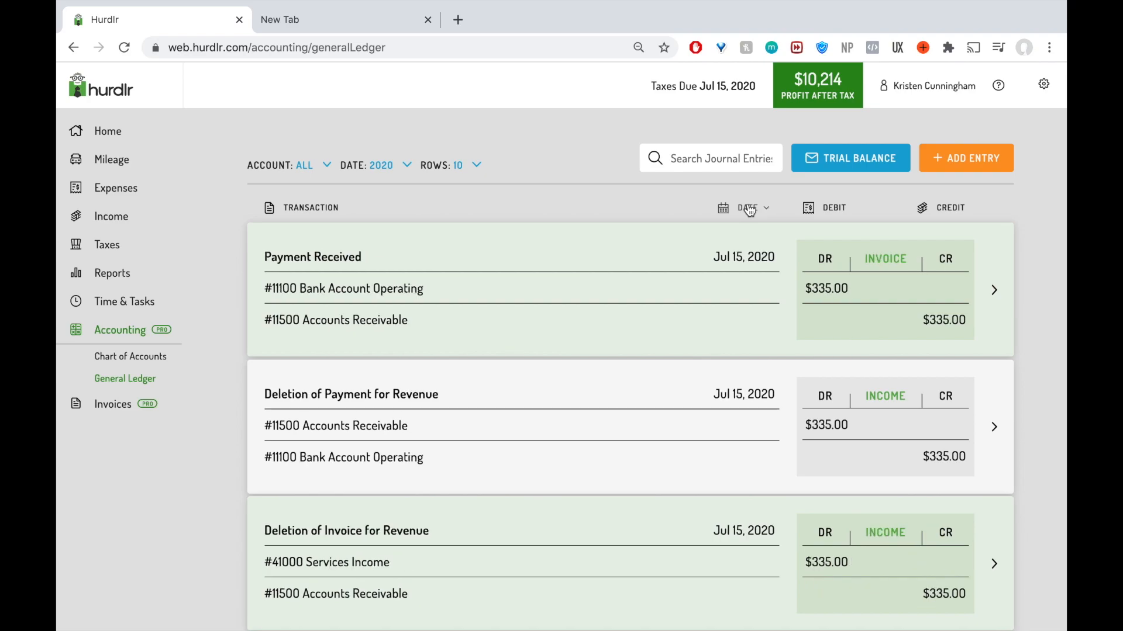
{"action": "mouse_move", "coordinate": [653, 215]}
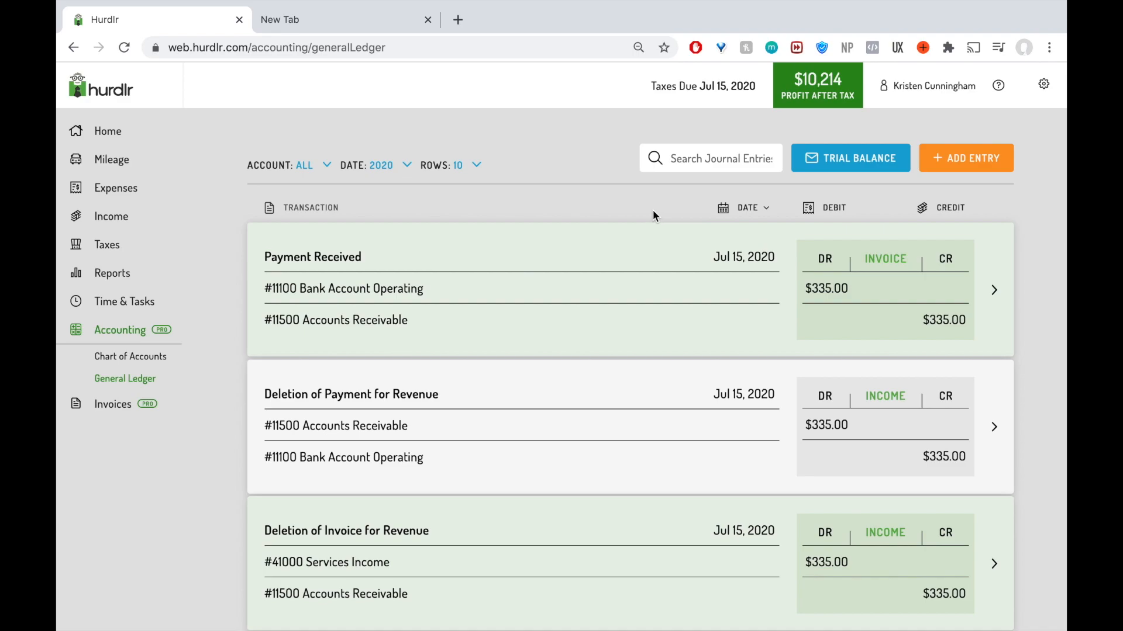
{"action": "mouse_move", "coordinate": [641, 215]}
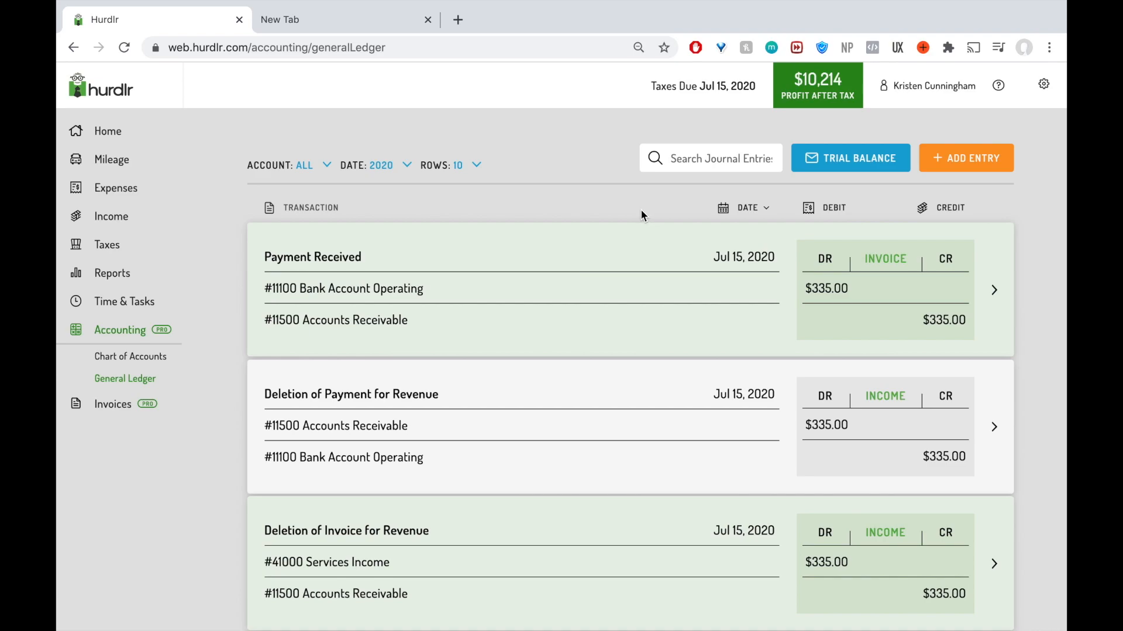
{"action": "scroll", "scroll_direction": "down", "scroll_amount": 3}
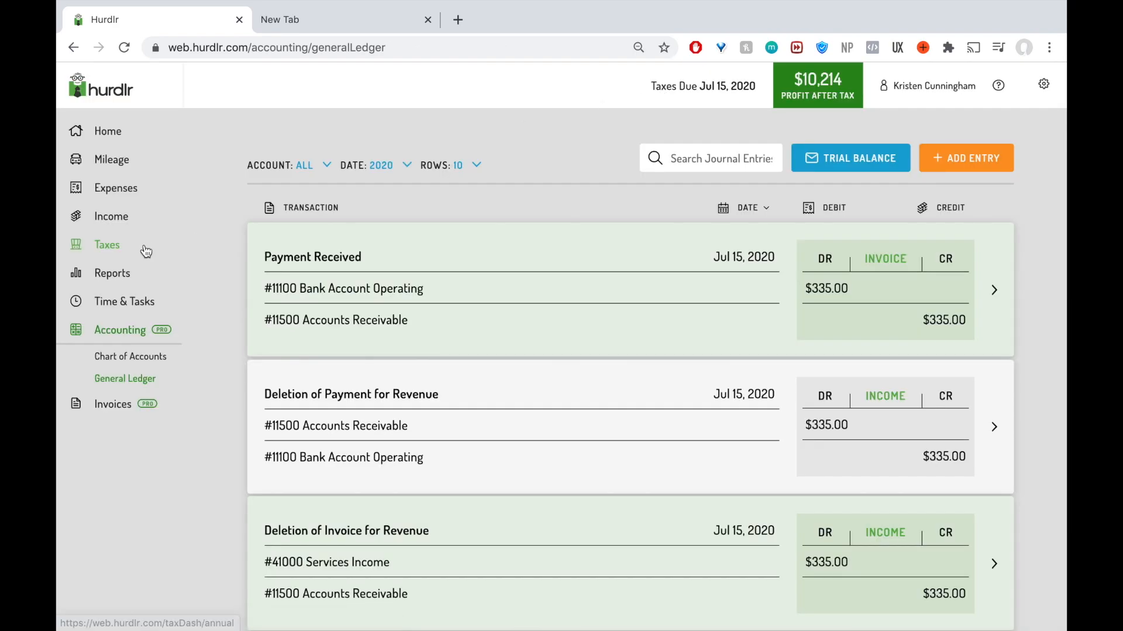
Step: Search expenses by account #55020 Merchandise COGS, leaving only the $8.00 Yarn store expense
{"action": "left_click", "coordinate": [115, 188]}
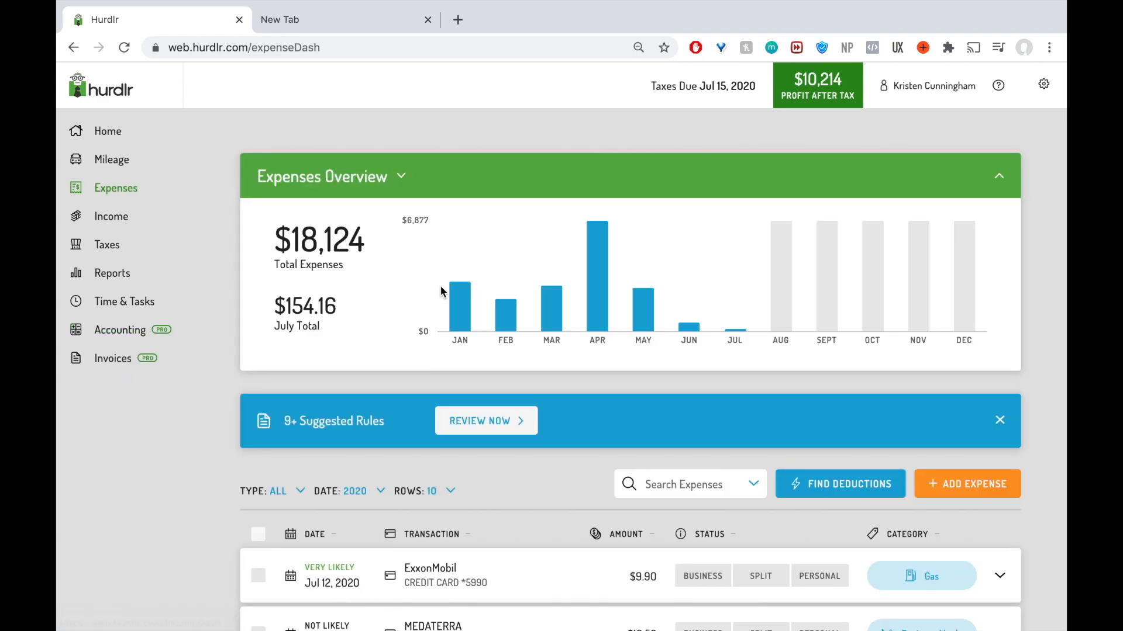
{"action": "left_click", "coordinate": [755, 484]}
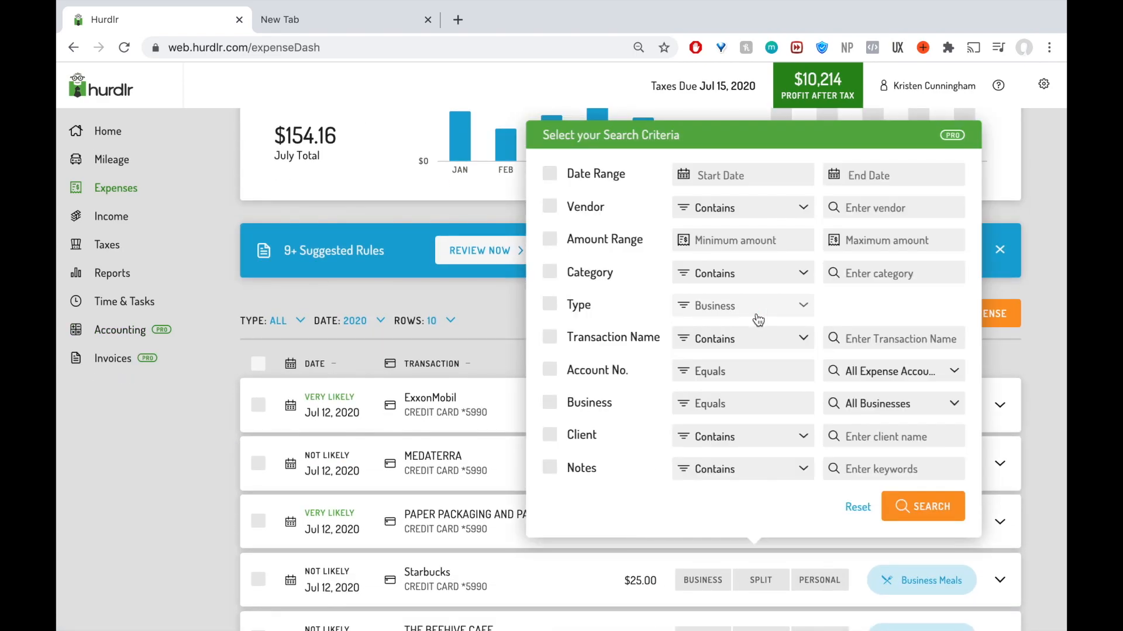
{"action": "mouse_move", "coordinate": [555, 379]}
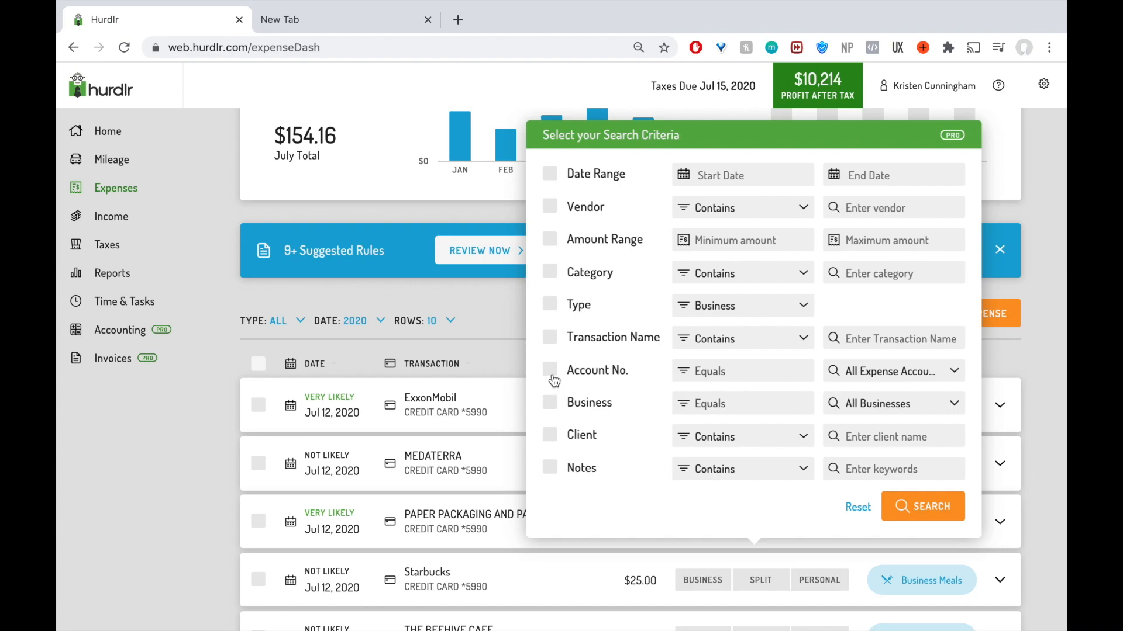
{"action": "left_click", "coordinate": [894, 372]}
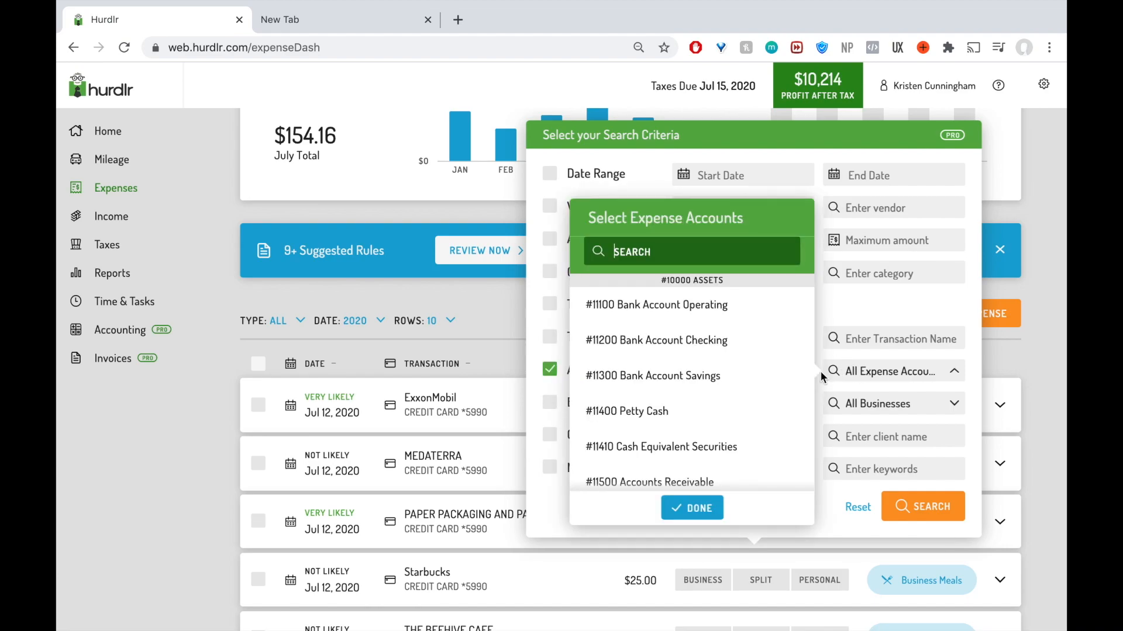
{"action": "type", "text": "mer"}
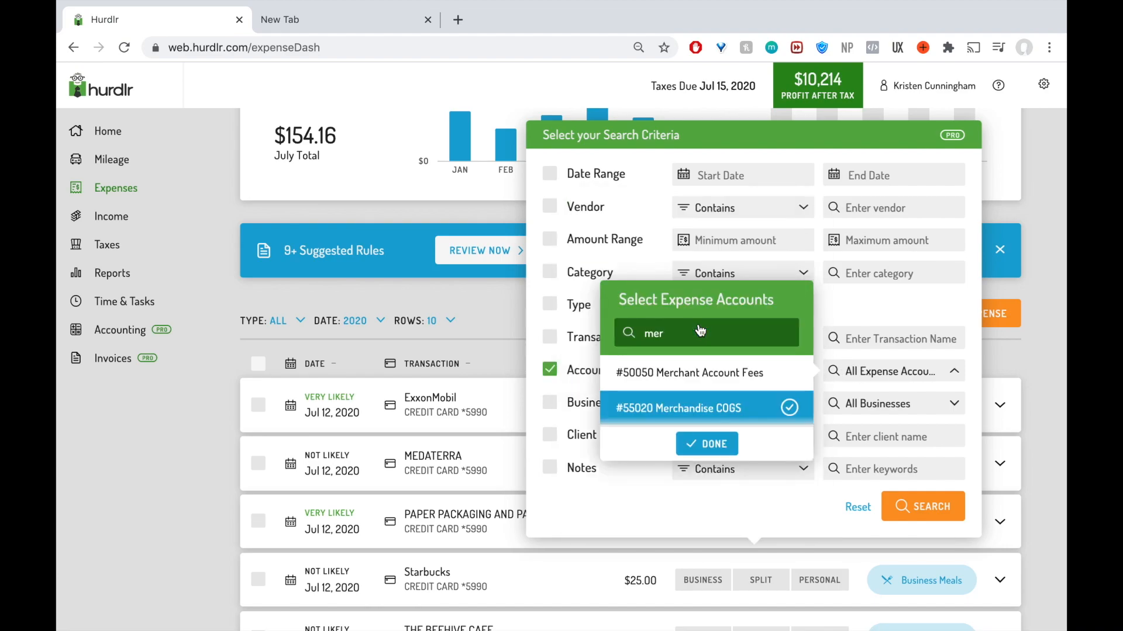
{"action": "left_click", "coordinate": [708, 444]}
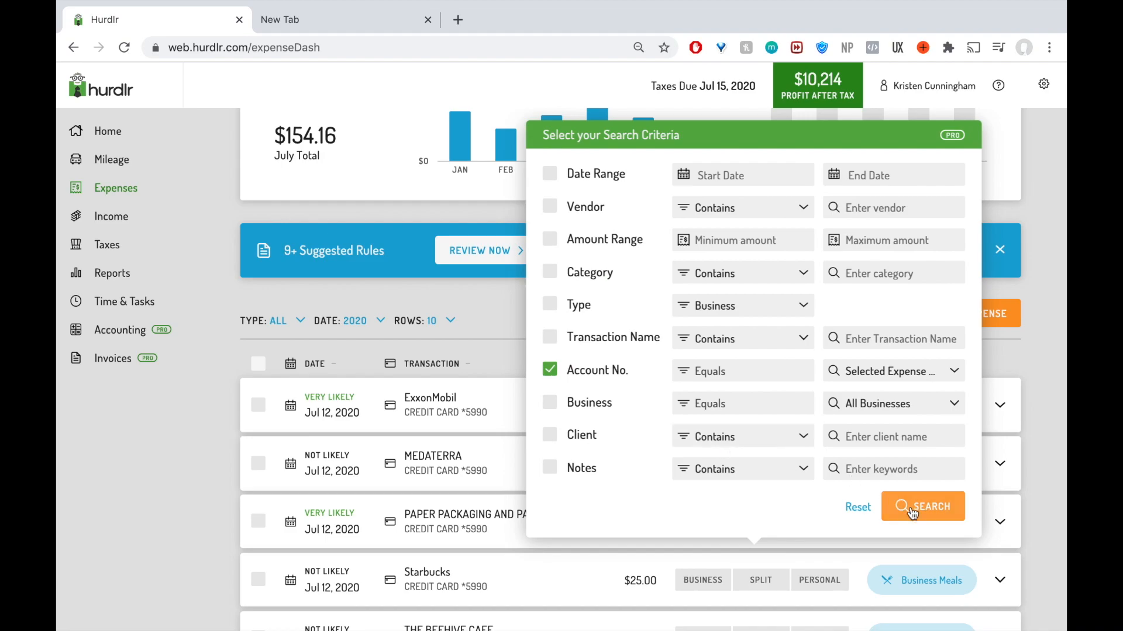
{"action": "left_click", "coordinate": [922, 507]}
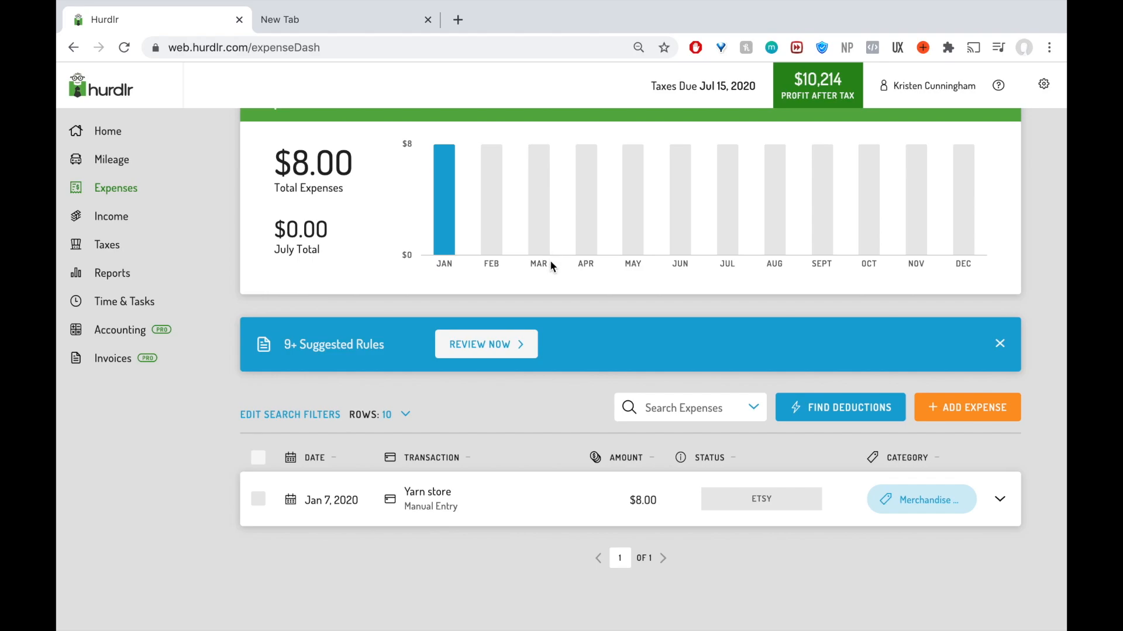
Step: Reach the home office section of the 2020 tax profile in account settings
{"action": "left_click", "coordinate": [1043, 84]}
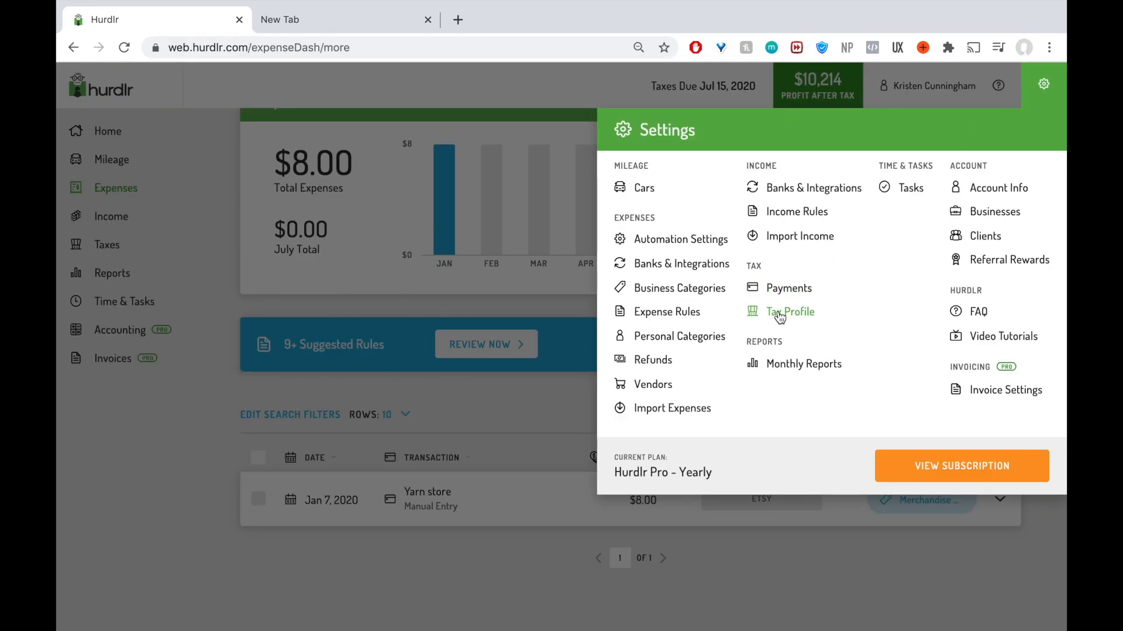
{"action": "left_click", "coordinate": [790, 311]}
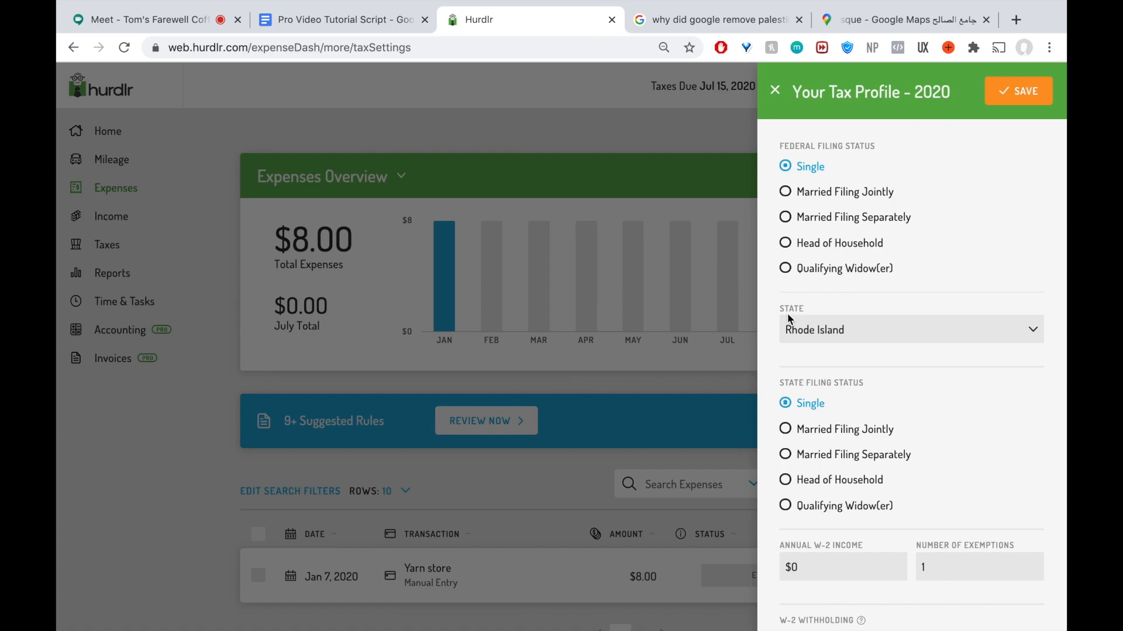
{"action": "scroll", "scroll_direction": "down", "scroll_amount": 3}
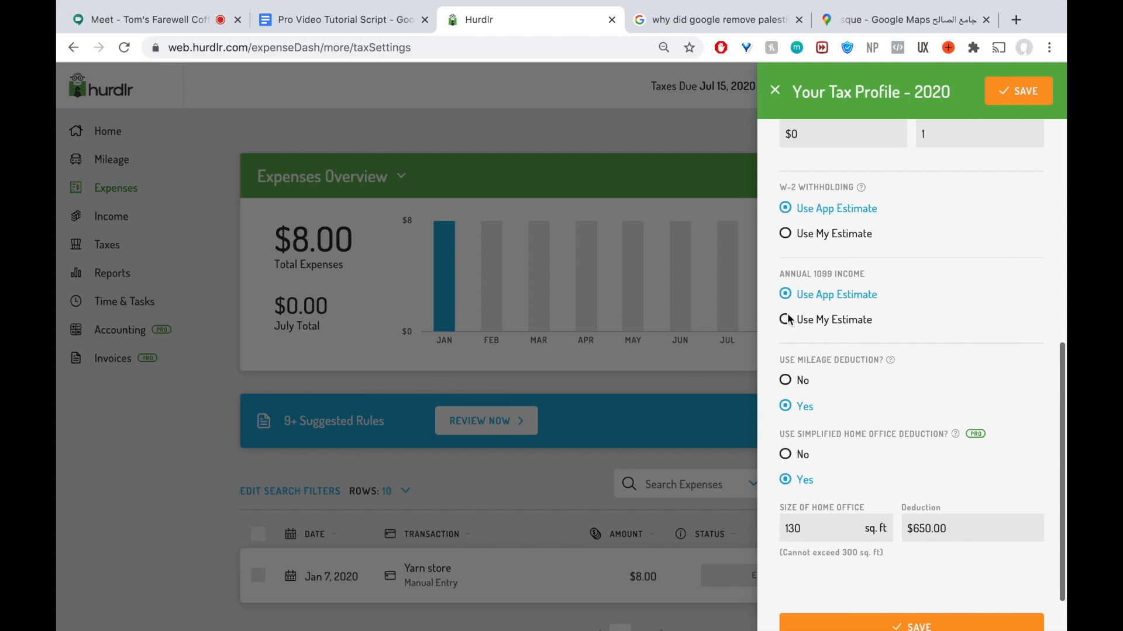
{"action": "scroll", "scroll_direction": "down", "scroll_amount": 3}
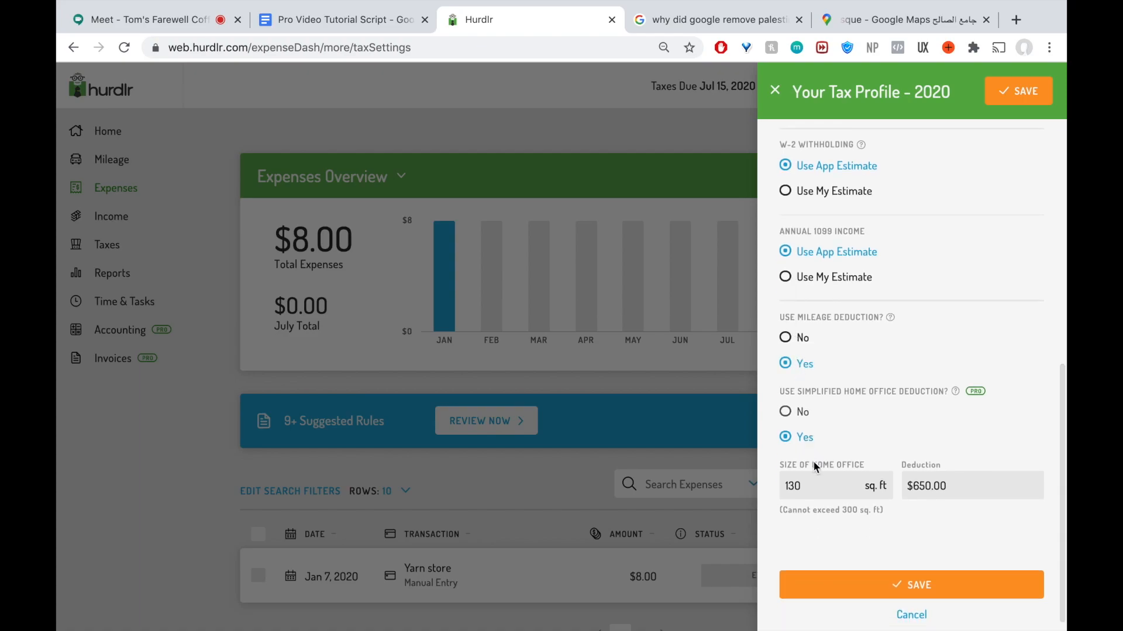
Step: Replace the home office size with 150 sq ft, raising the deduction to $750
{"action": "left_click", "coordinate": [821, 485]}
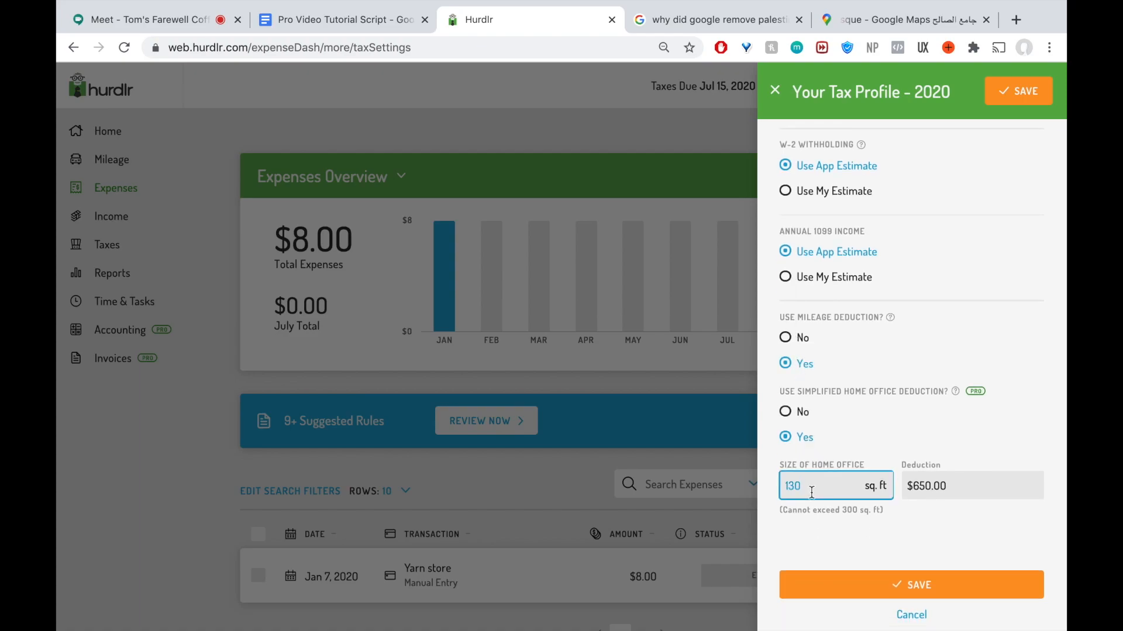
{"action": "key", "text": "Backspace"}
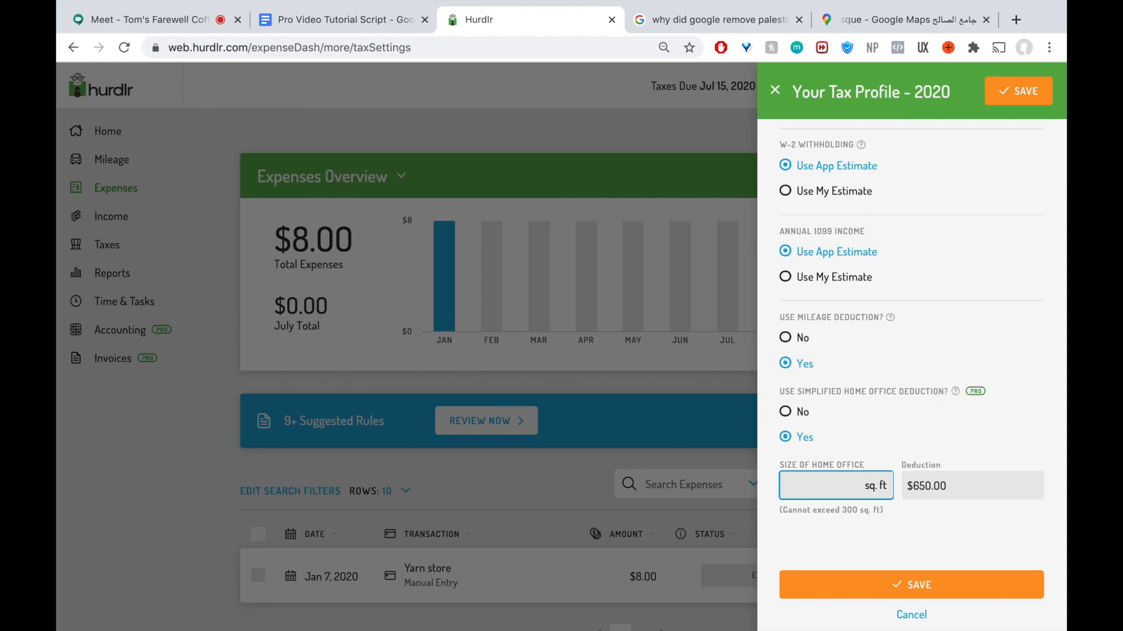
{"action": "type", "text": "150"}
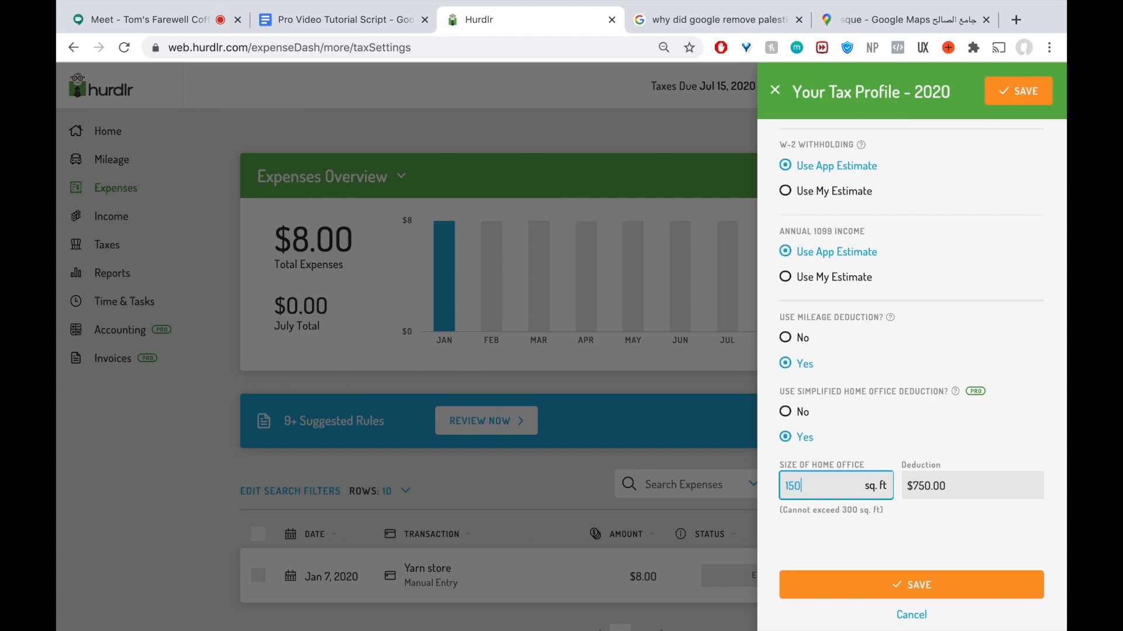
{"action": "mouse_move", "coordinate": [907, 573]}
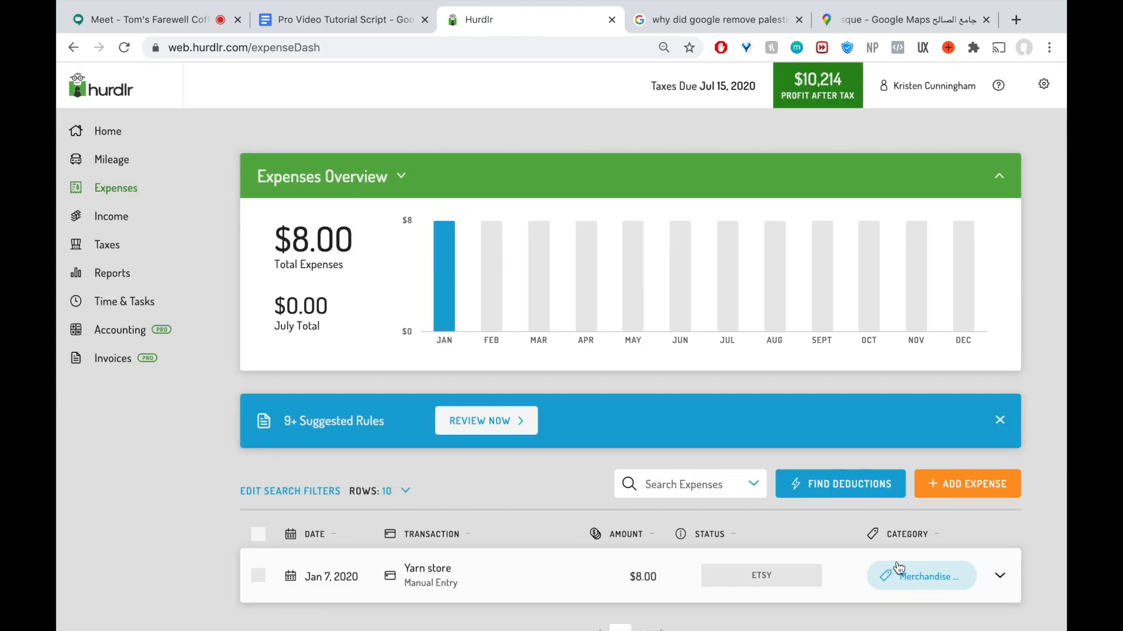
{"action": "mouse_move", "coordinate": [108, 246]}
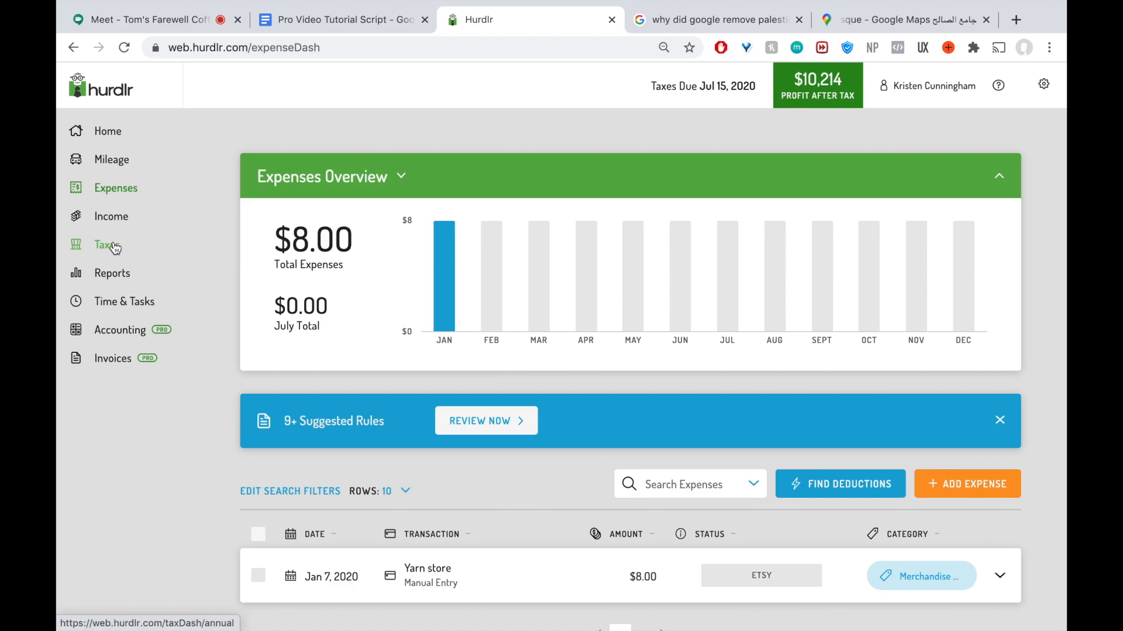
{"action": "left_click", "coordinate": [103, 246]}
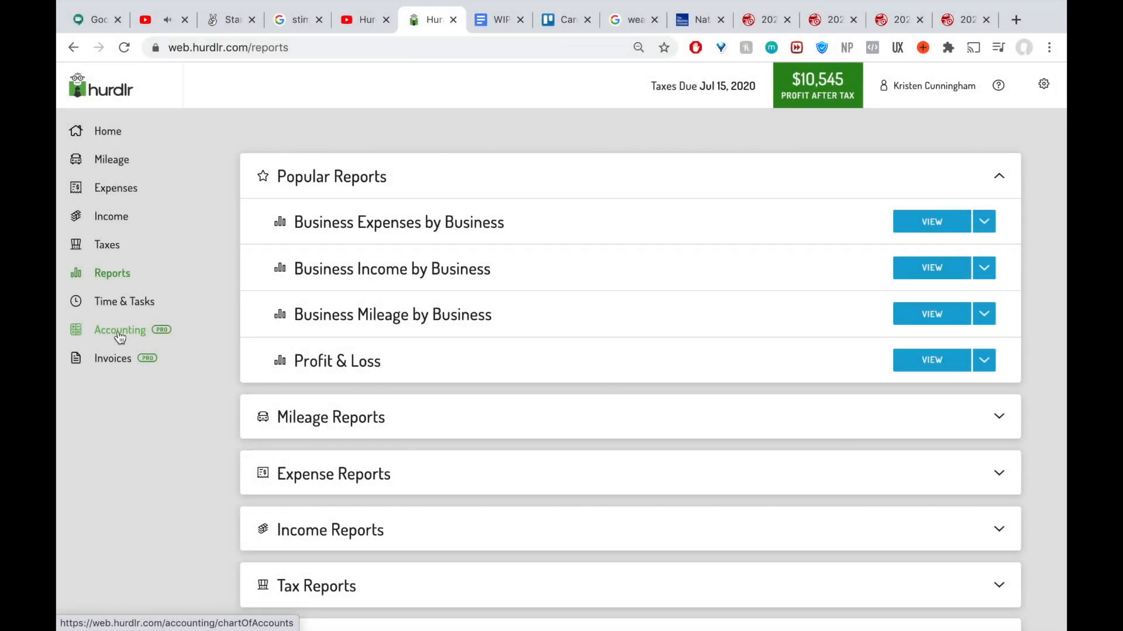
Step: Show the Expenses By Client report for FastDesigns and start emailing a copy of it
{"action": "scroll", "scroll_direction": "down", "scroll_amount": 3}
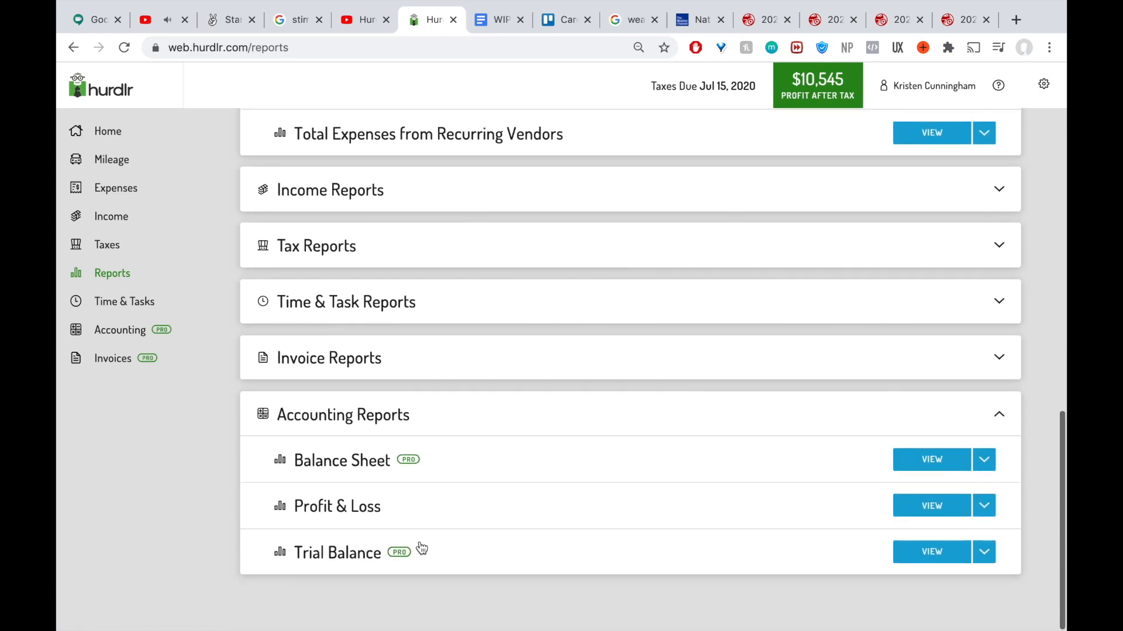
{"action": "scroll", "scroll_direction": "up", "scroll_amount": 3}
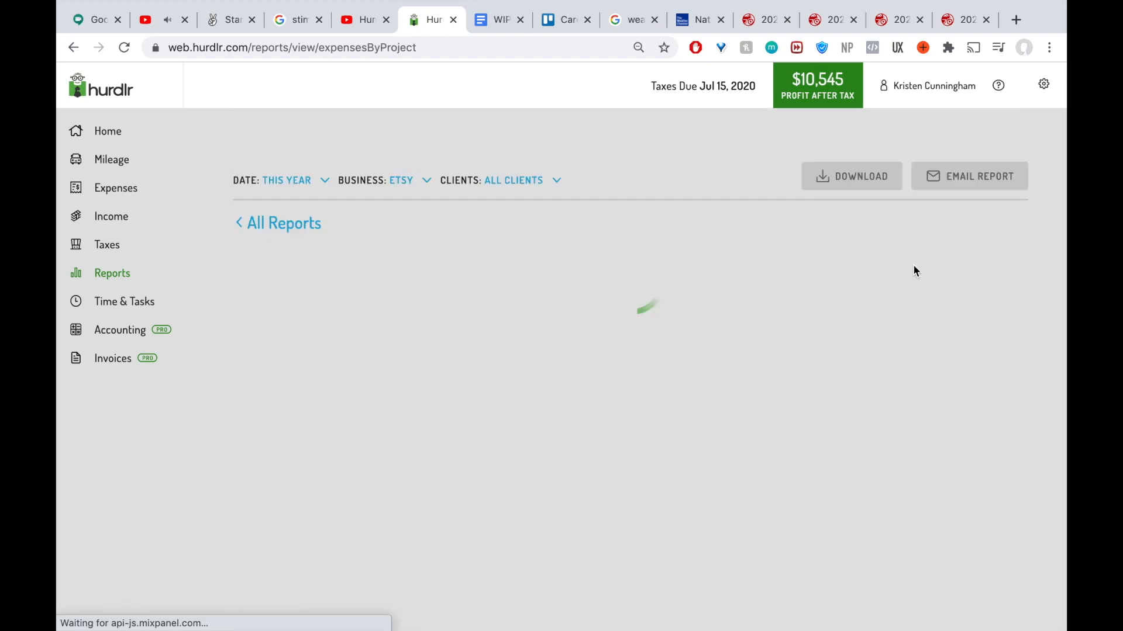
{"action": "left_click", "coordinate": [407, 180]}
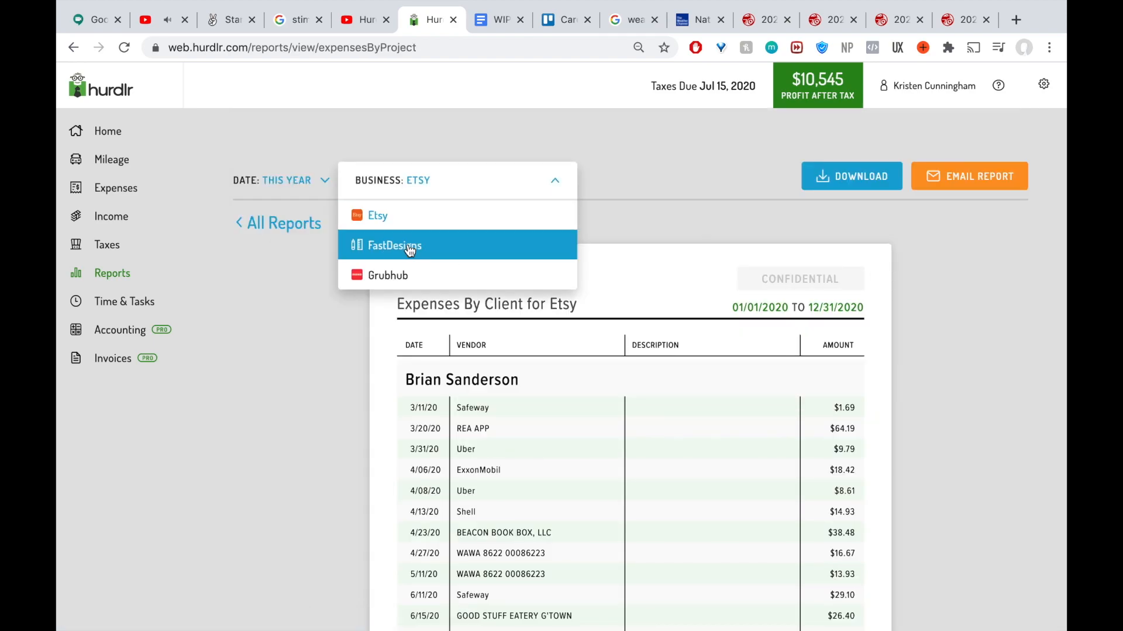
{"action": "left_click", "coordinate": [395, 246]}
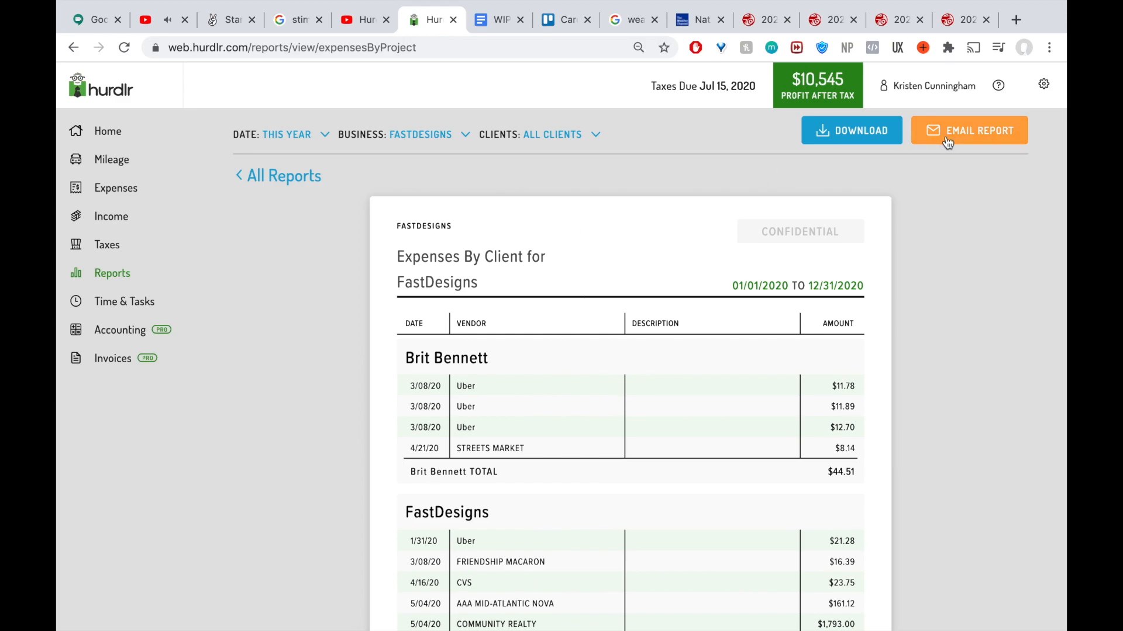
{"action": "left_click", "coordinate": [969, 131]}
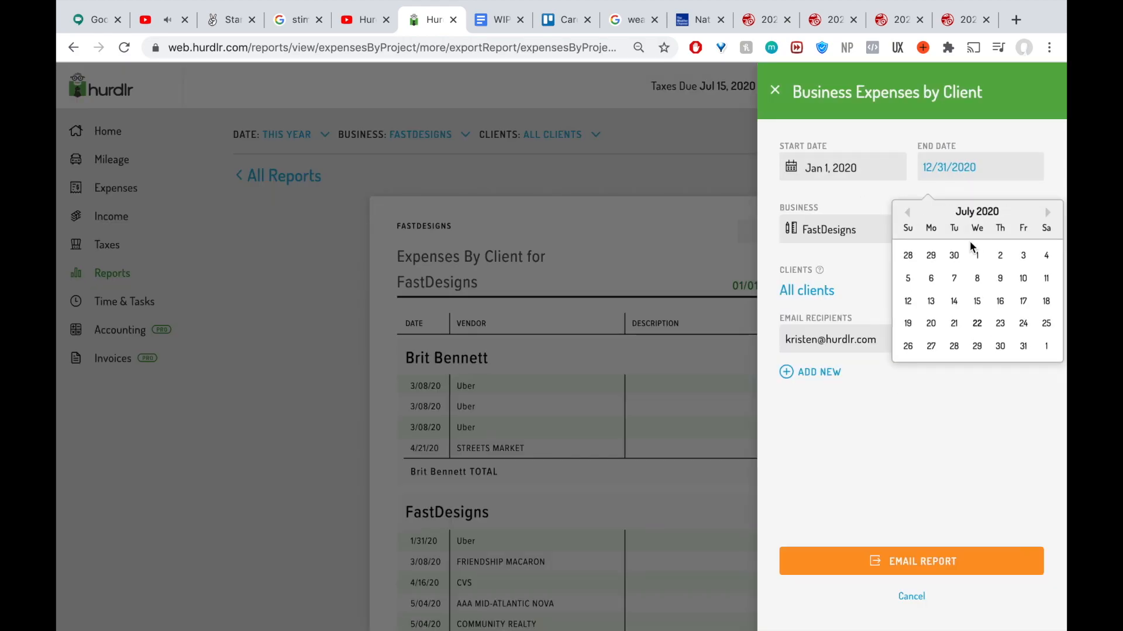
{"action": "left_click", "coordinate": [912, 561]}
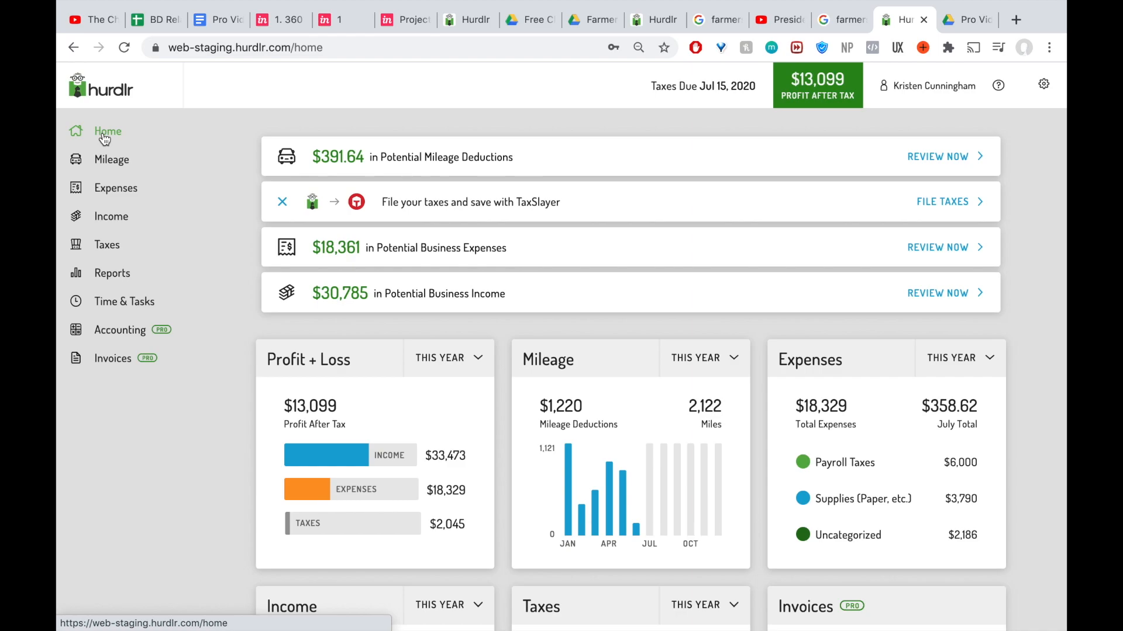
{"action": "mouse_move", "coordinate": [421, 168]}
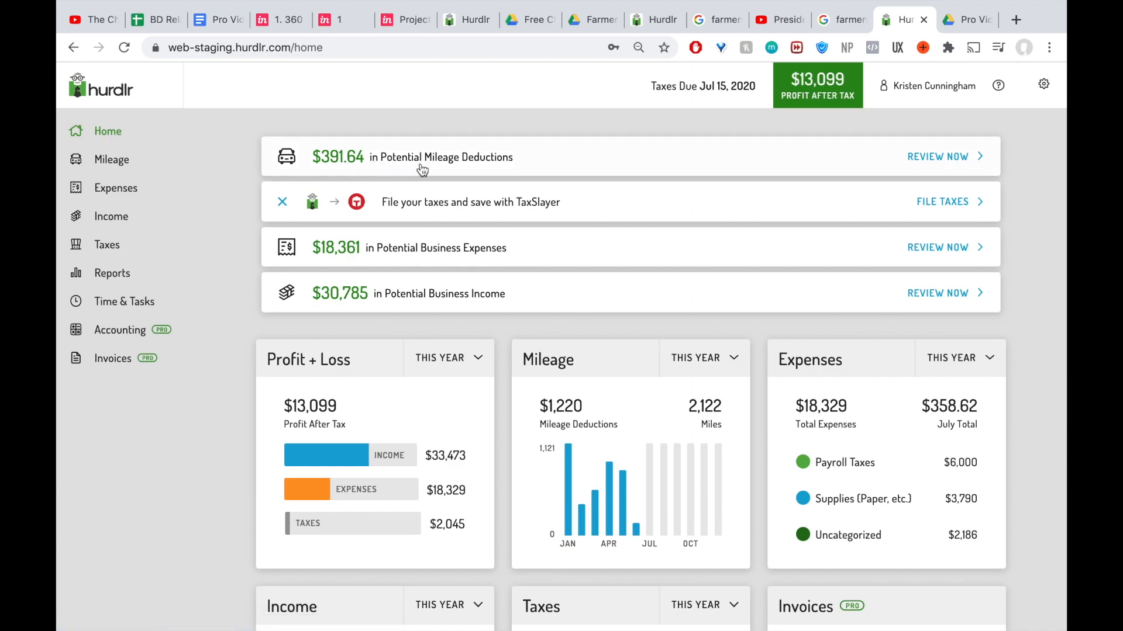
{"action": "mouse_move", "coordinate": [445, 215]}
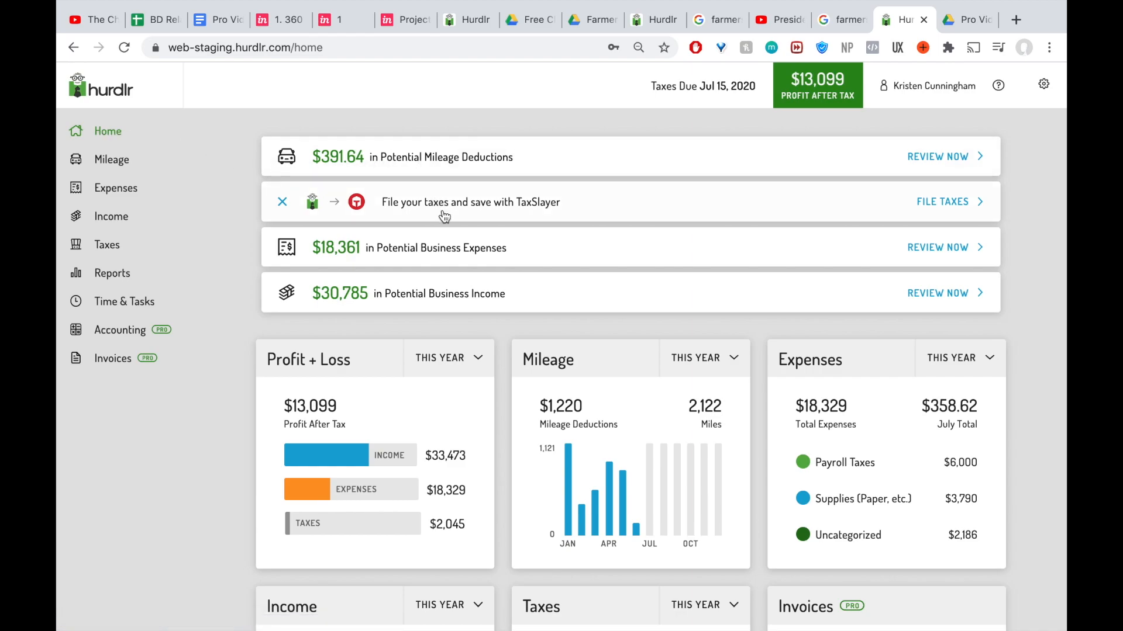
{"action": "mouse_move", "coordinate": [933, 208]}
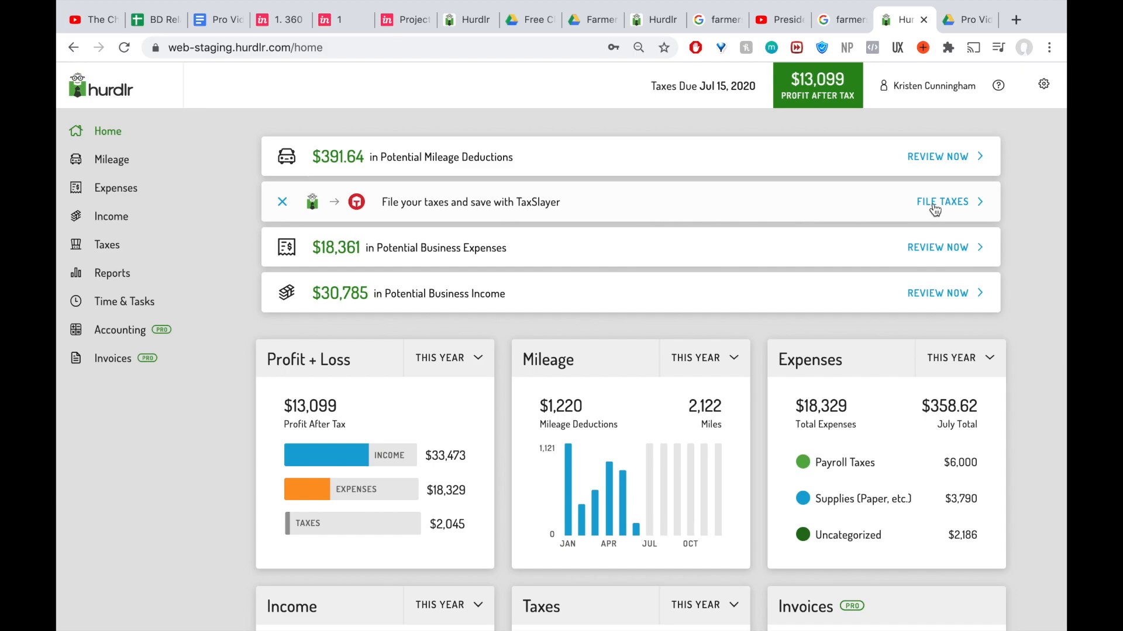
{"action": "mouse_move", "coordinate": [938, 210]}
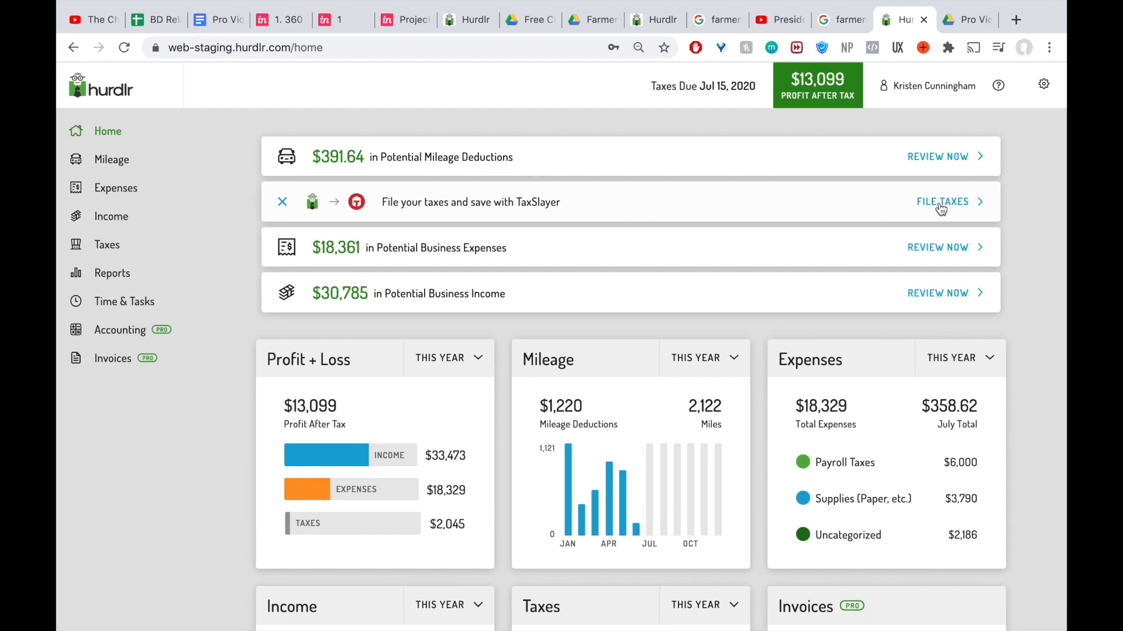
{"action": "left_click", "coordinate": [941, 202]}
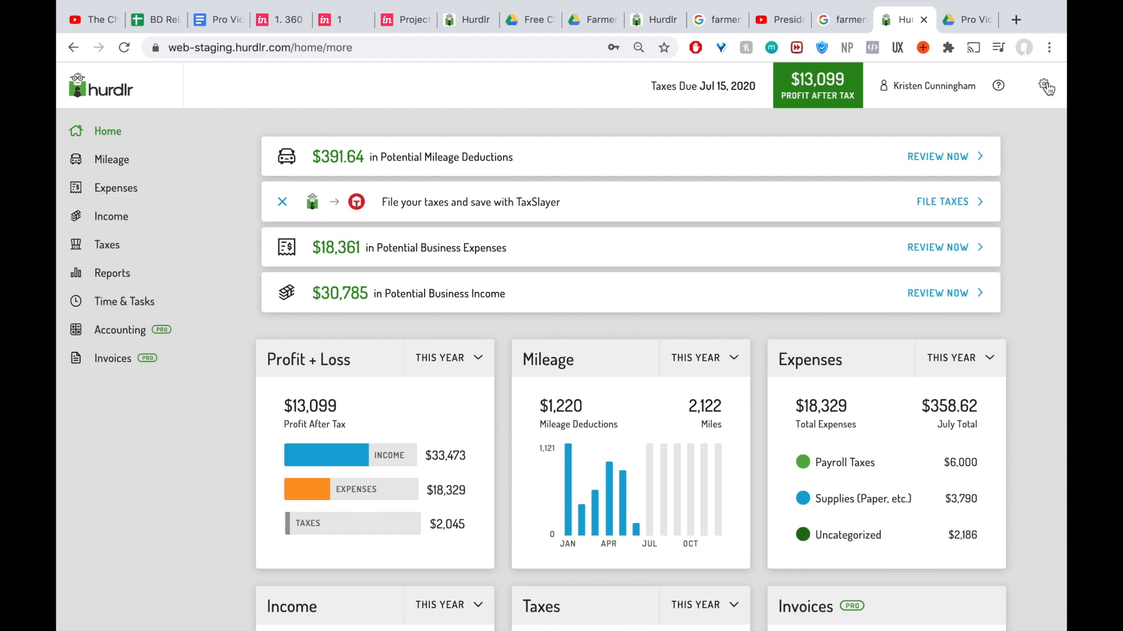
{"action": "left_click", "coordinate": [1045, 86]}
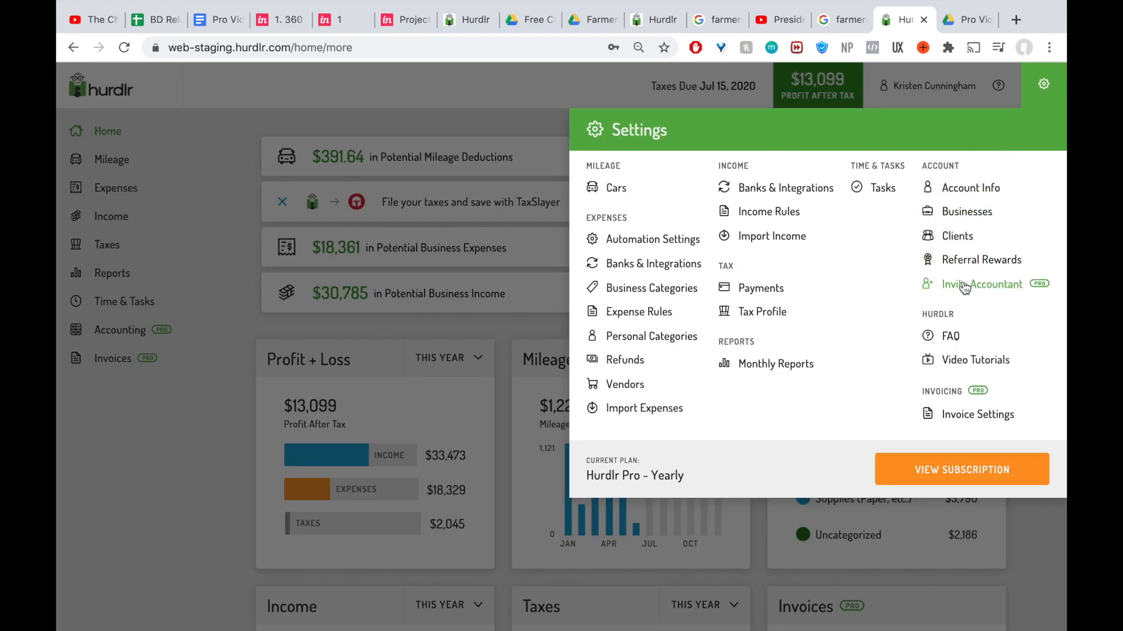
{"action": "left_click", "coordinate": [981, 284]}
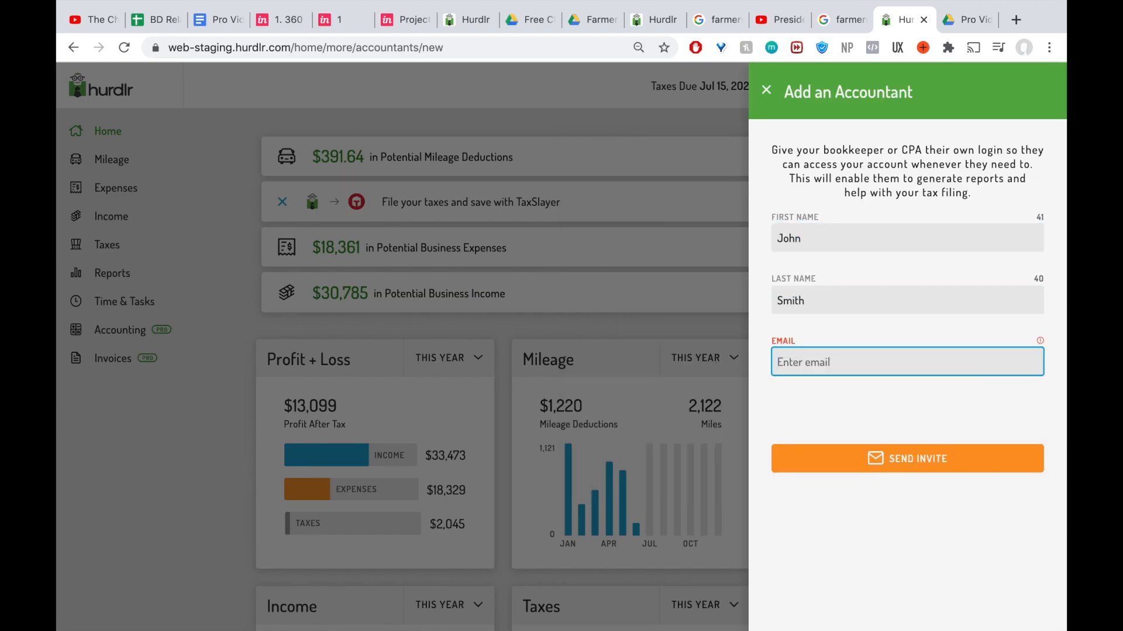
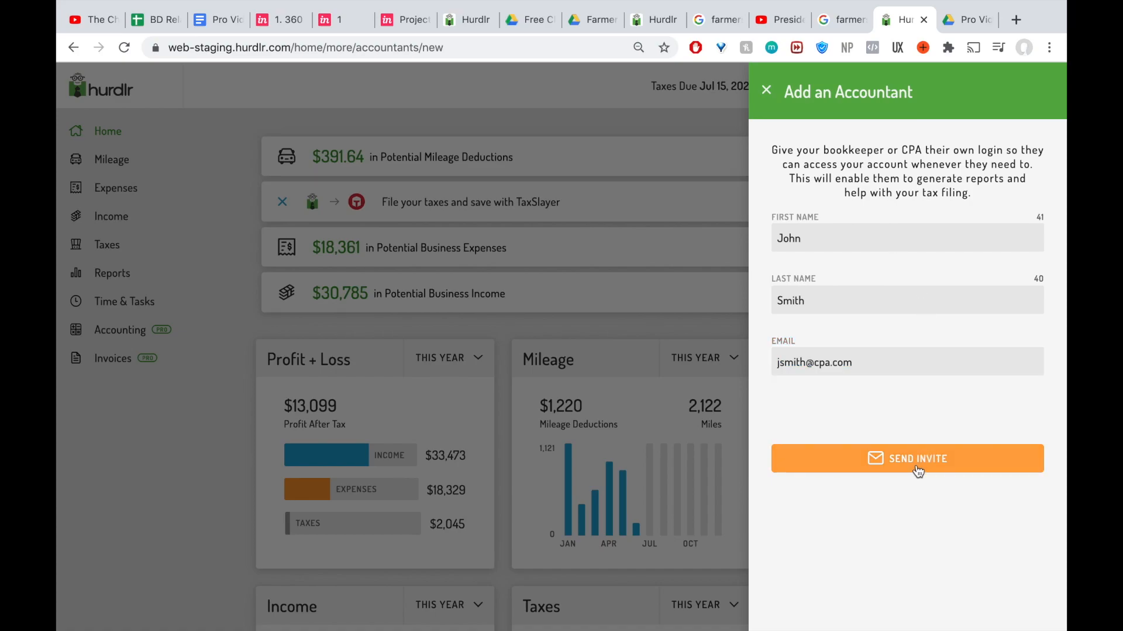
{"action": "left_click", "coordinate": [907, 458]}
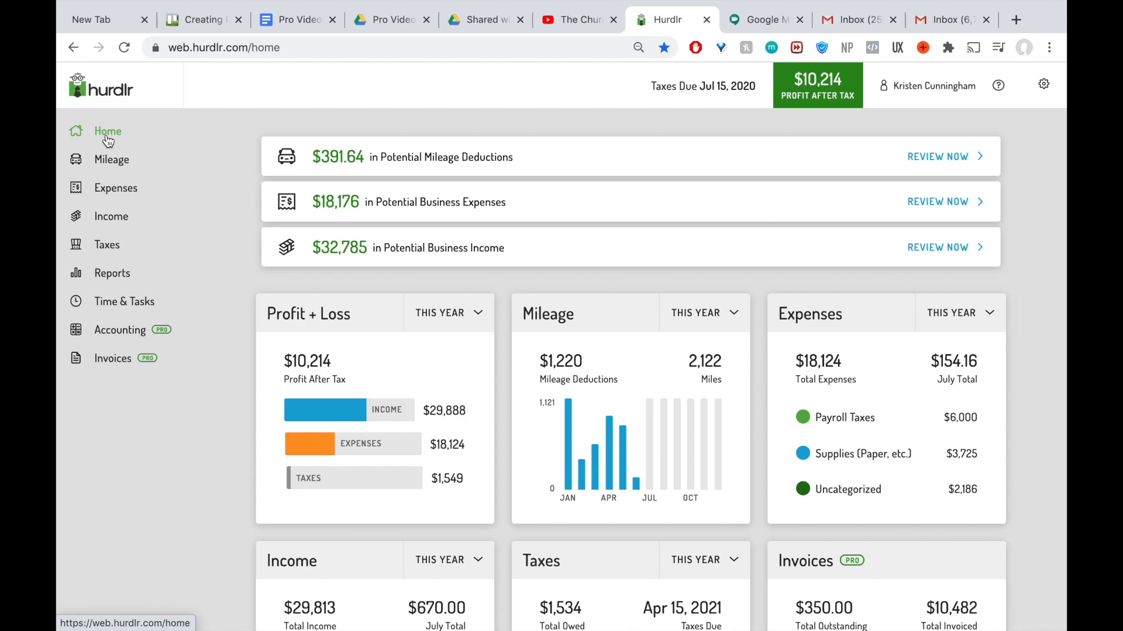
{"action": "mouse_move", "coordinate": [447, 206]}
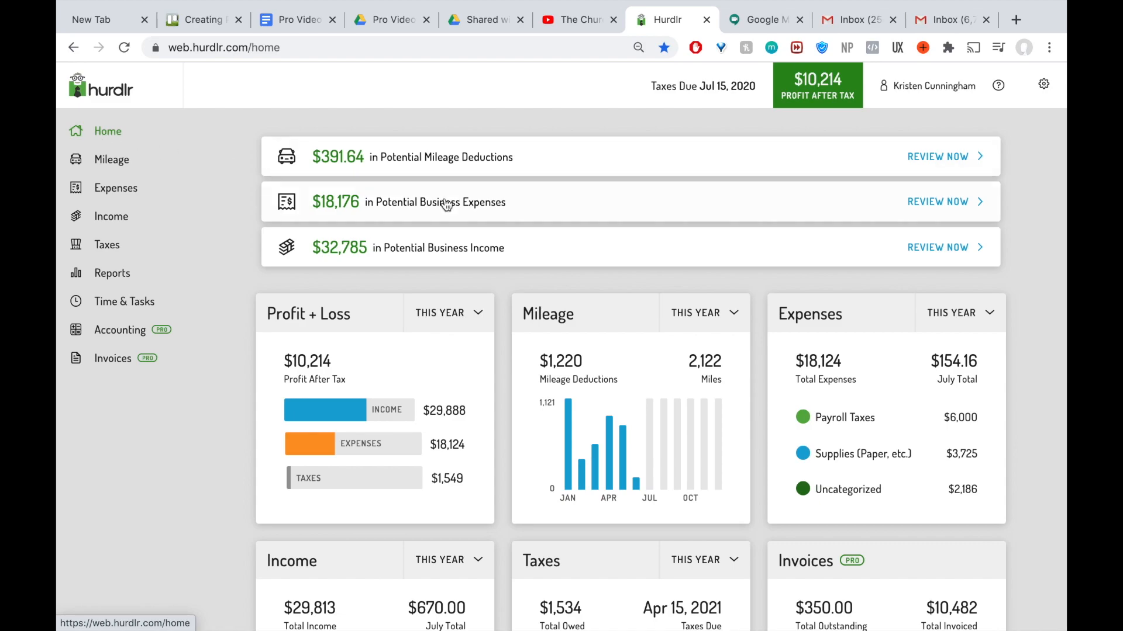
{"action": "mouse_move", "coordinate": [999, 99]}
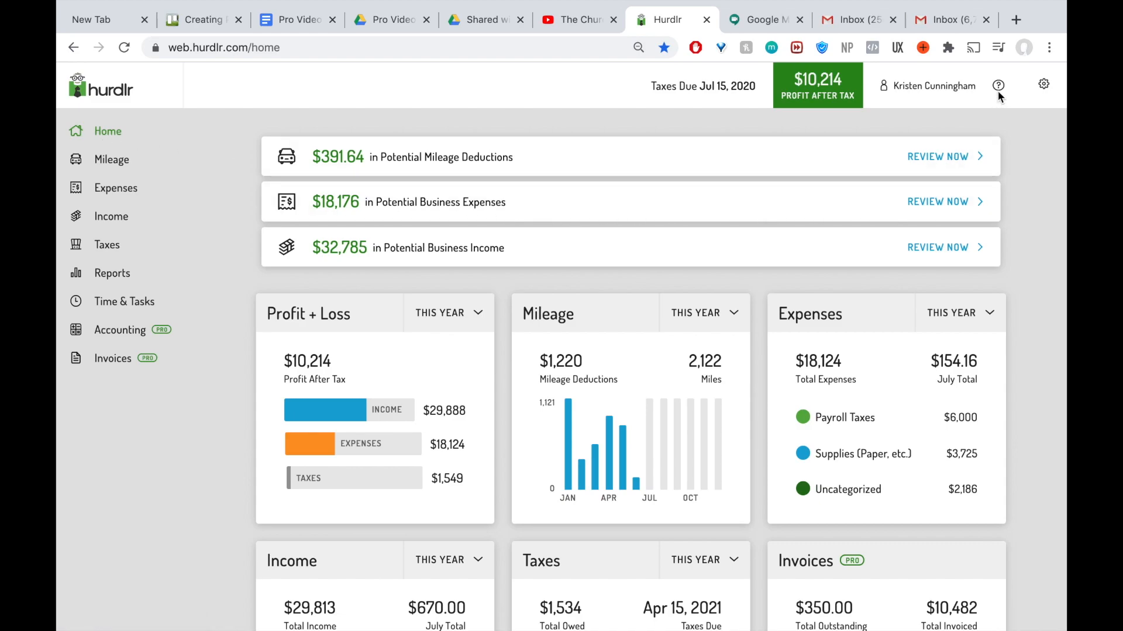
Step: Open the support chat panel from the help icon over the Home dashboard
{"action": "left_click", "coordinate": [998, 86]}
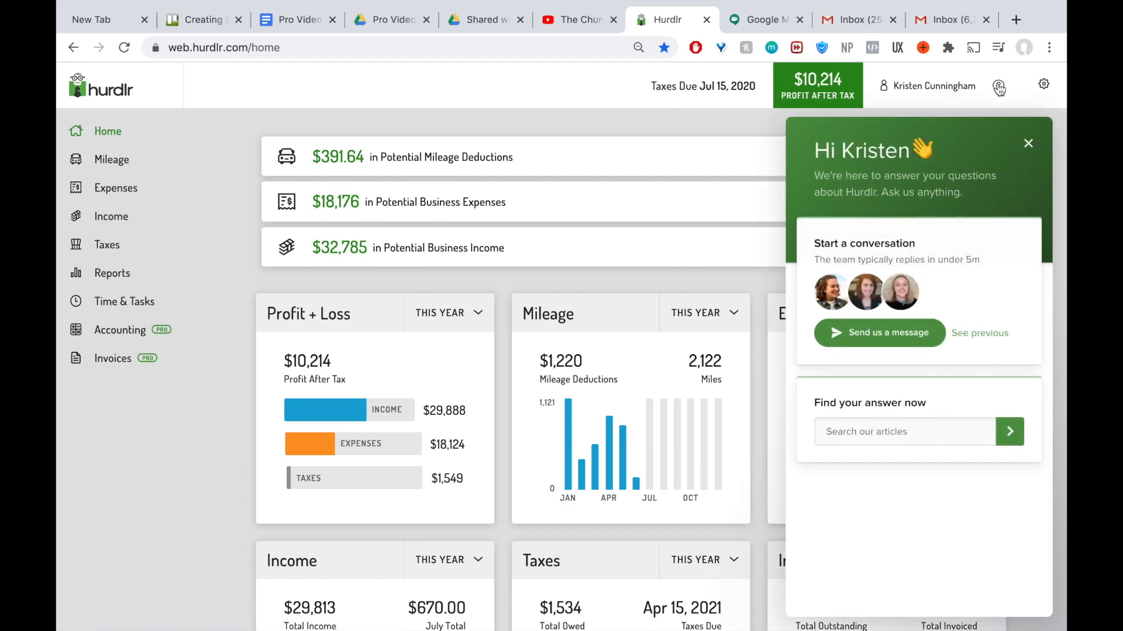